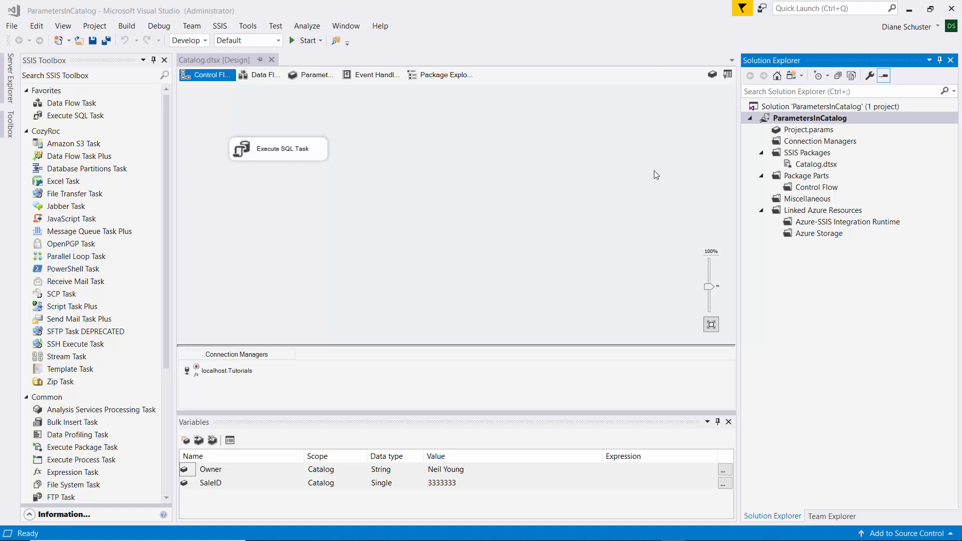
mouse_move(544, 206)
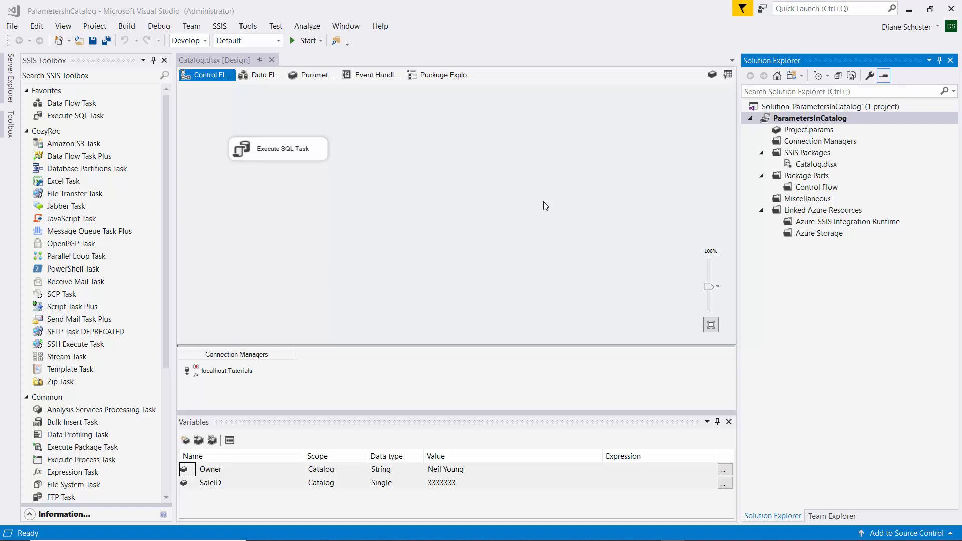
mouse_move(402, 270)
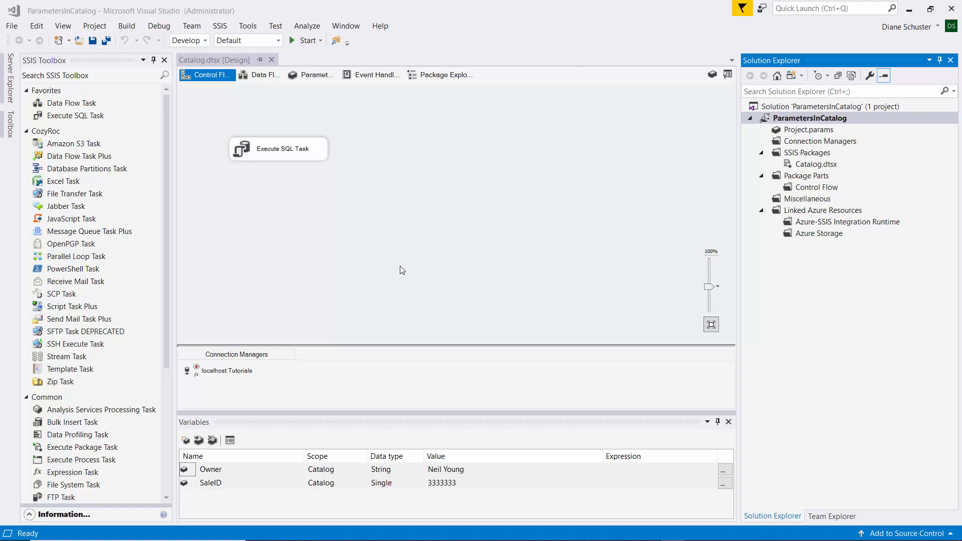
Review the localhost.Tutorials connection: SQL Server authentication, Tutorials database, no stored password.
left_click(226, 370)
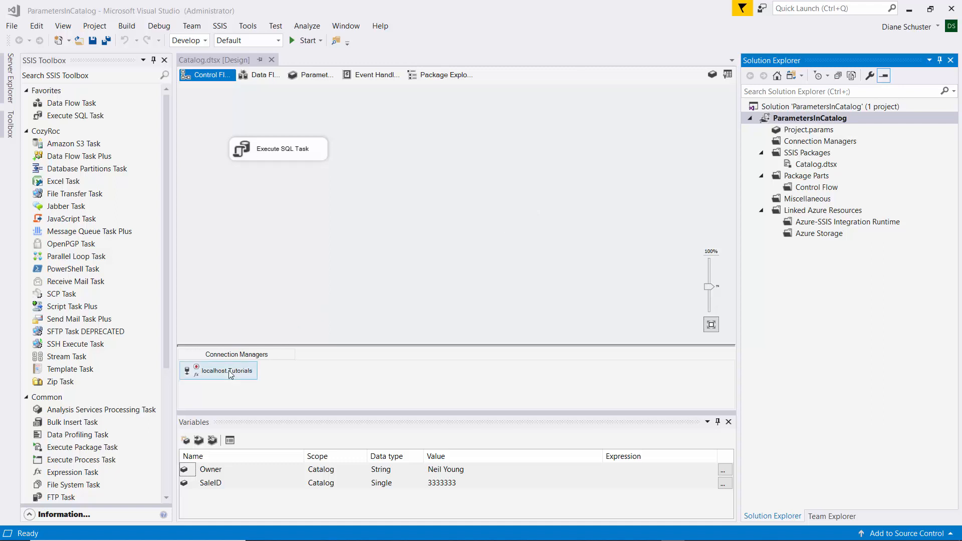
double_click(226, 370)
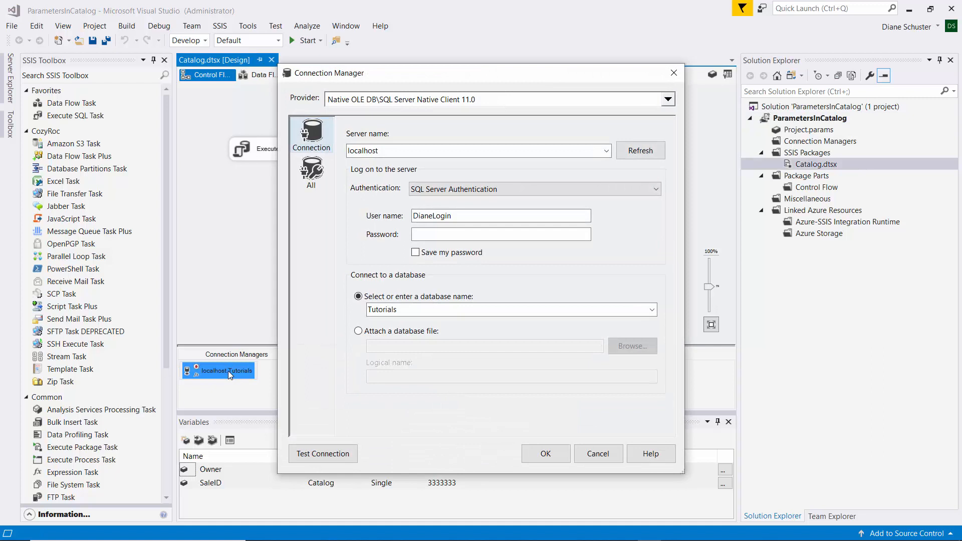
mouse_move(222, 377)
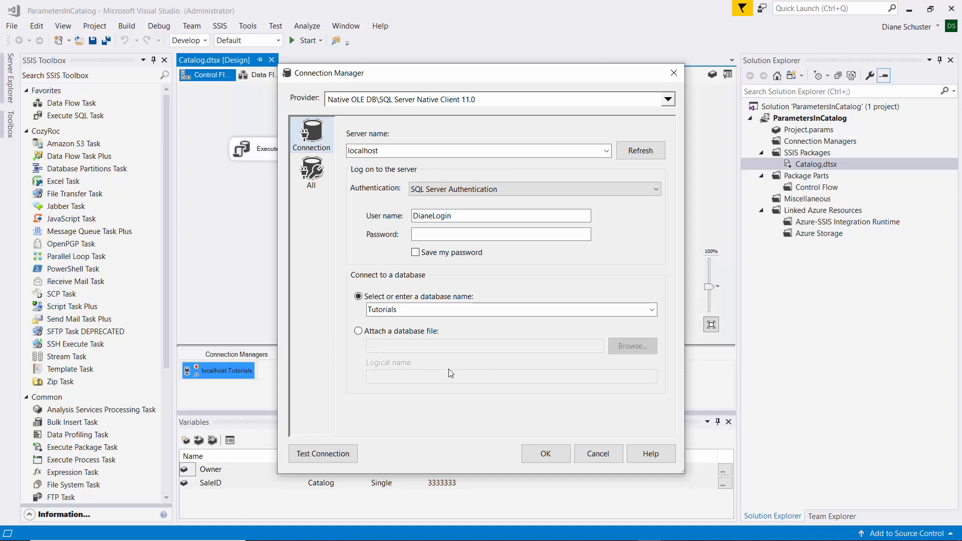
mouse_move(365, 421)
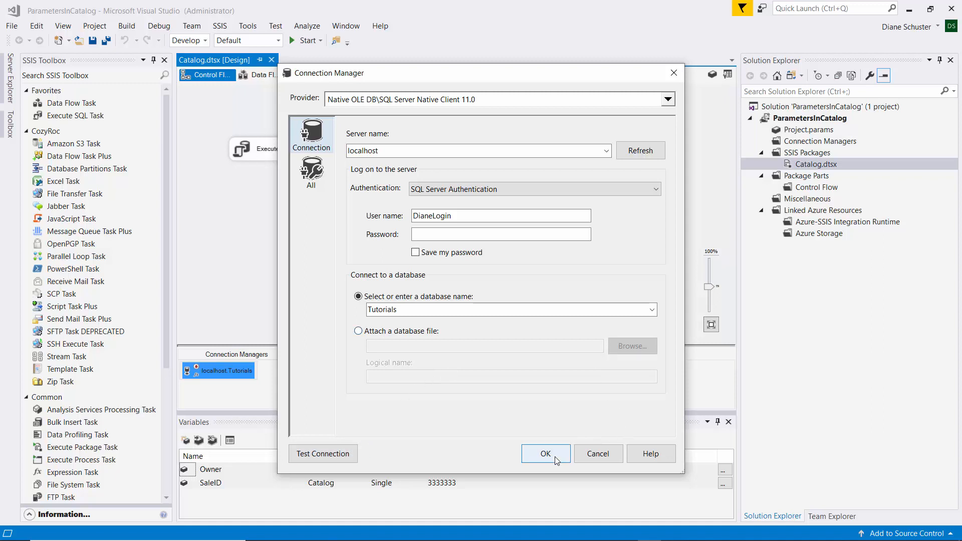
left_click(546, 454)
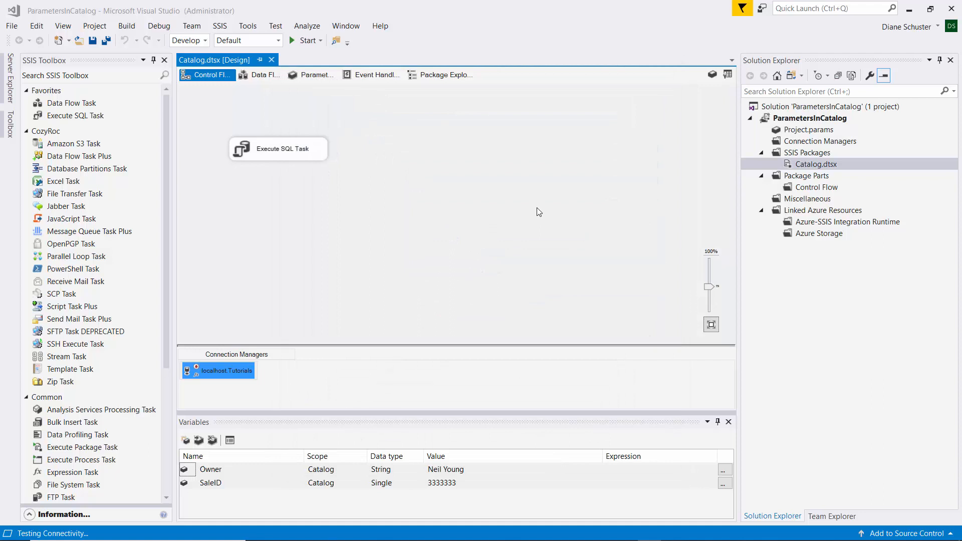
mouse_move(657, 155)
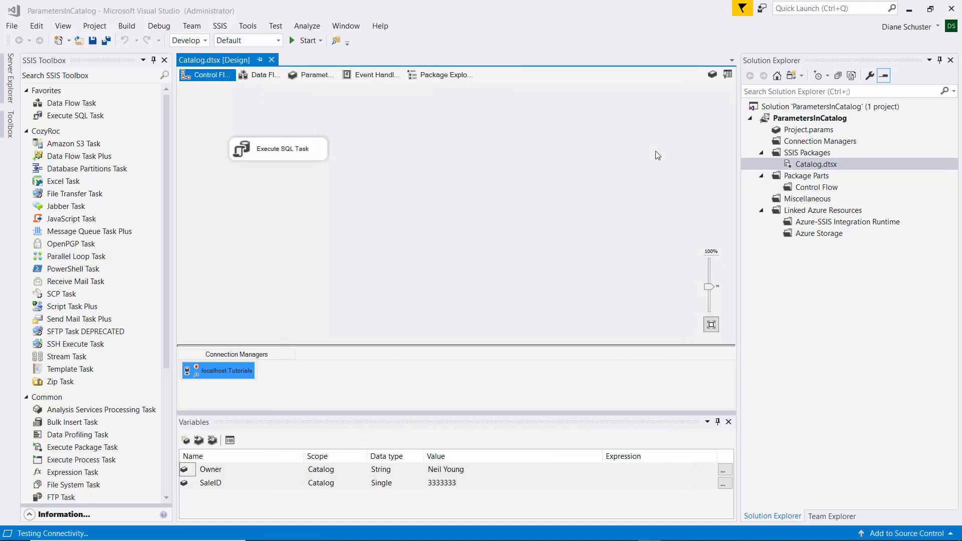
mouse_move(696, 147)
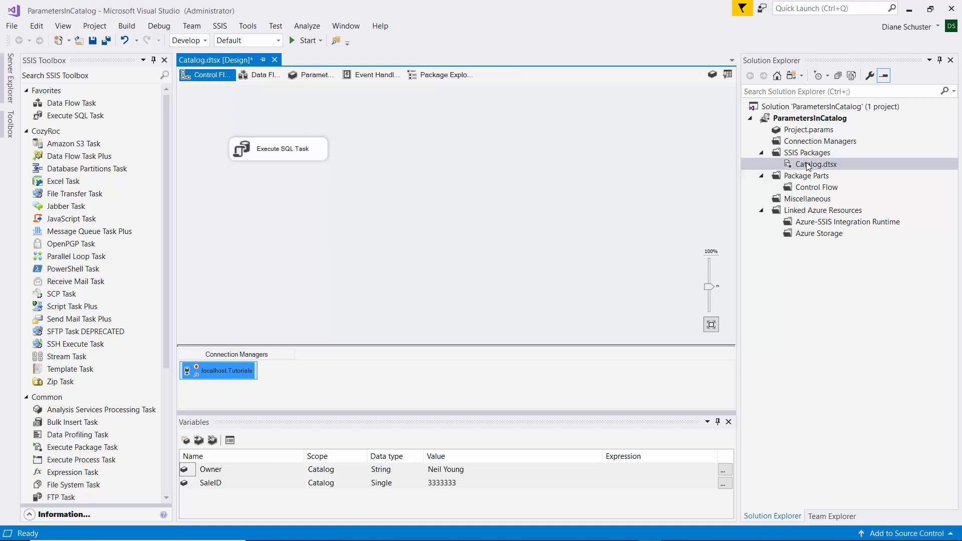
In the Catalog package properties, pick a ProtectionLevel other than EncryptSensitiveWithUserKey.
right_click(449, 212)
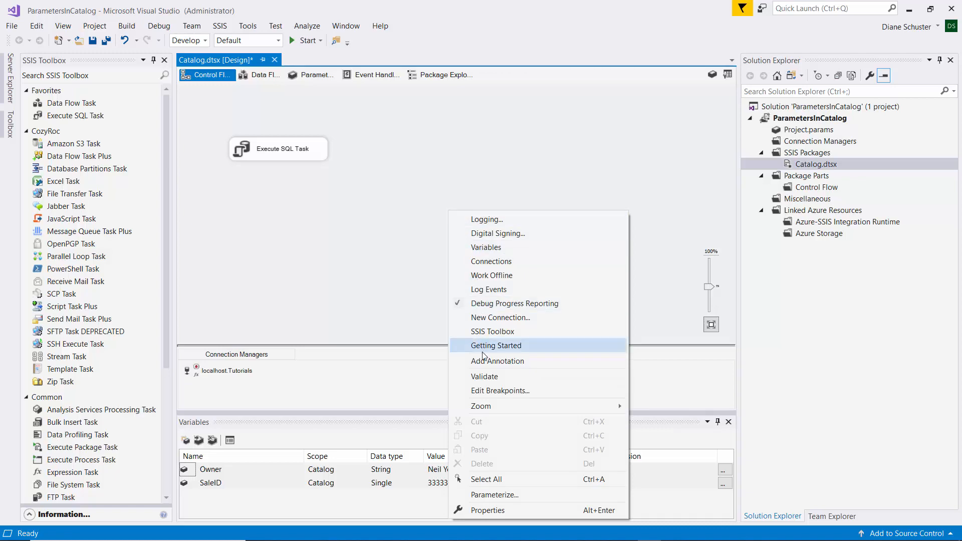
left_click(488, 510)
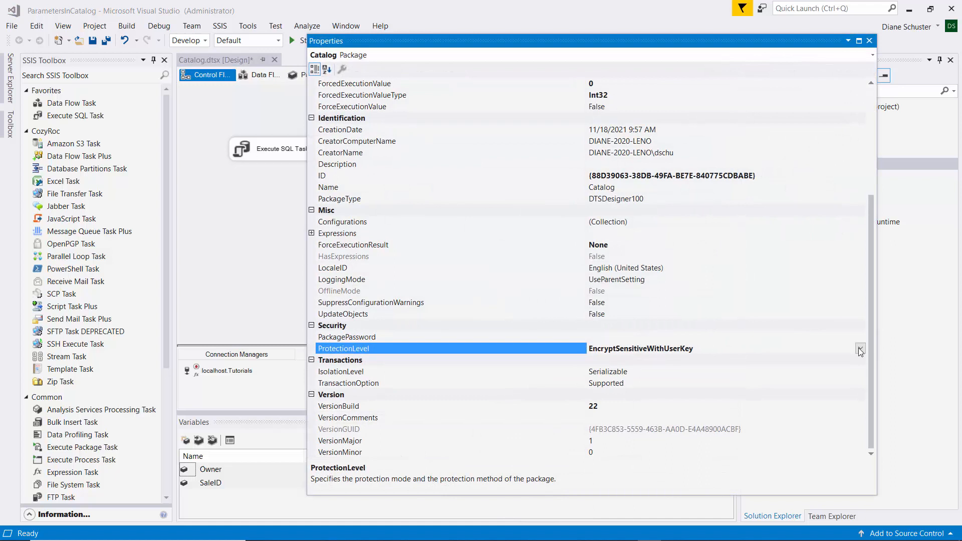
left_click(860, 349)
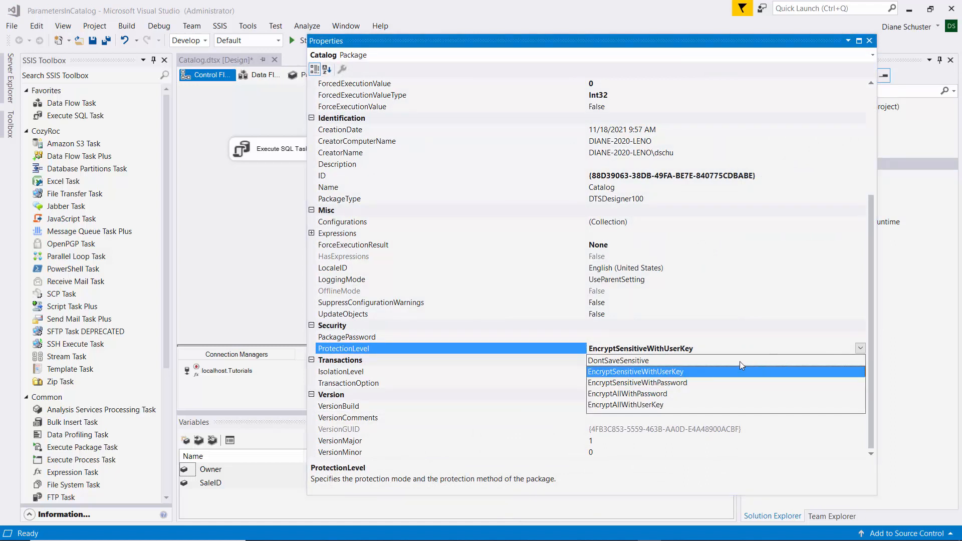
left_click(618, 361)
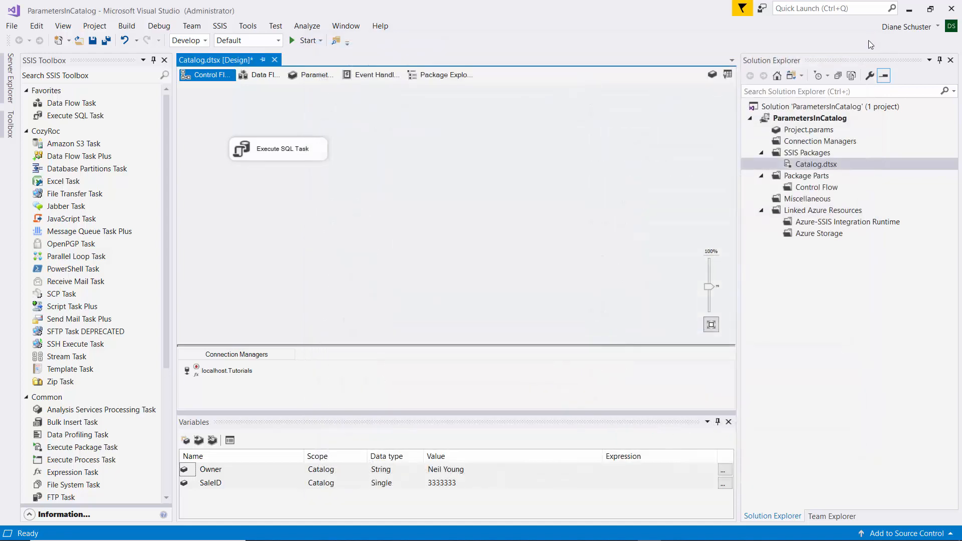
Set the ParametersInCatalog project ProtectionLevel to Do not save sensitive data, apply, and accept the warning.
right_click(810, 118)
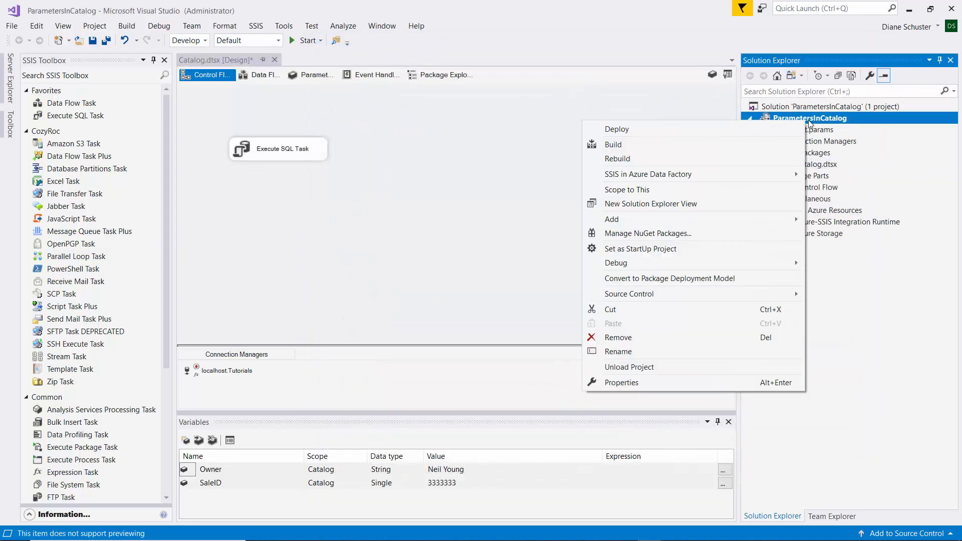
mouse_move(782, 159)
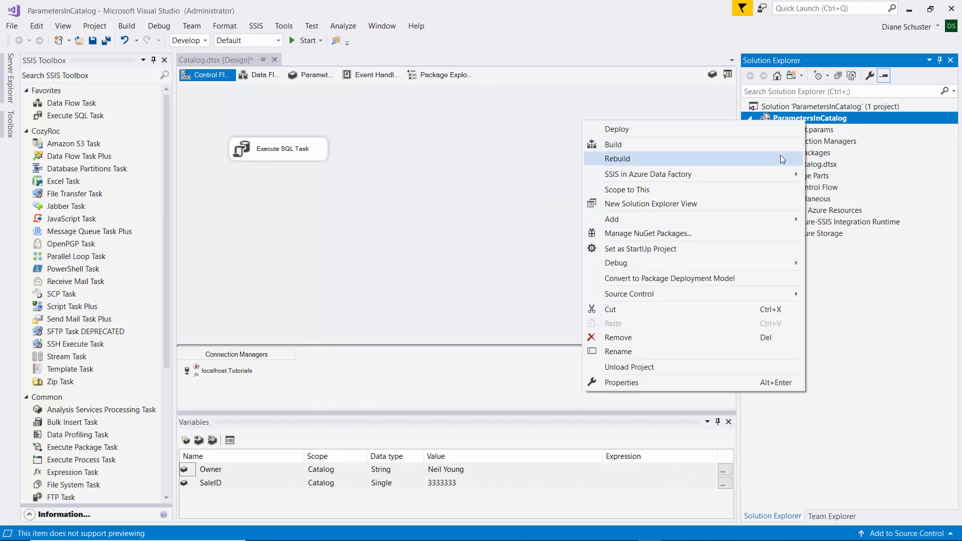
mouse_move(652, 383)
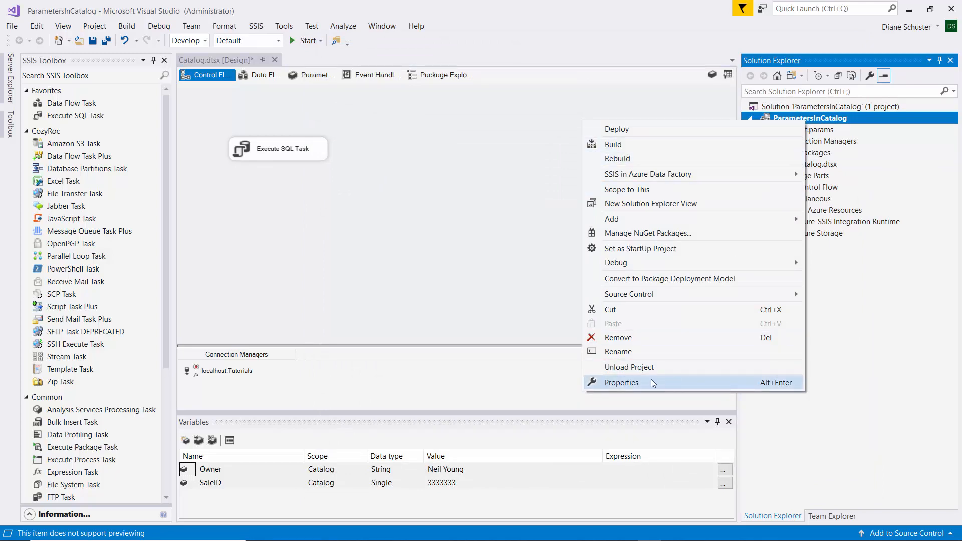
left_click(621, 383)
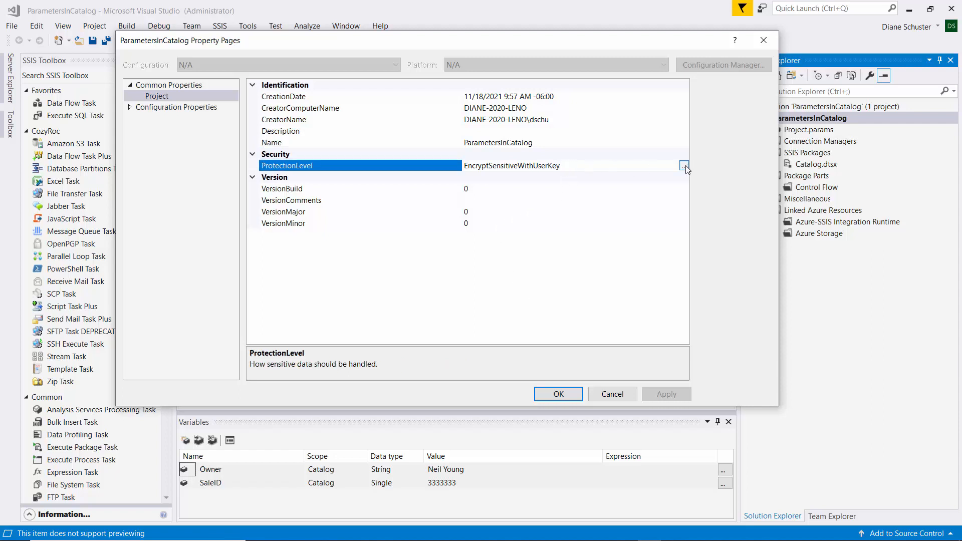
left_click(684, 166)
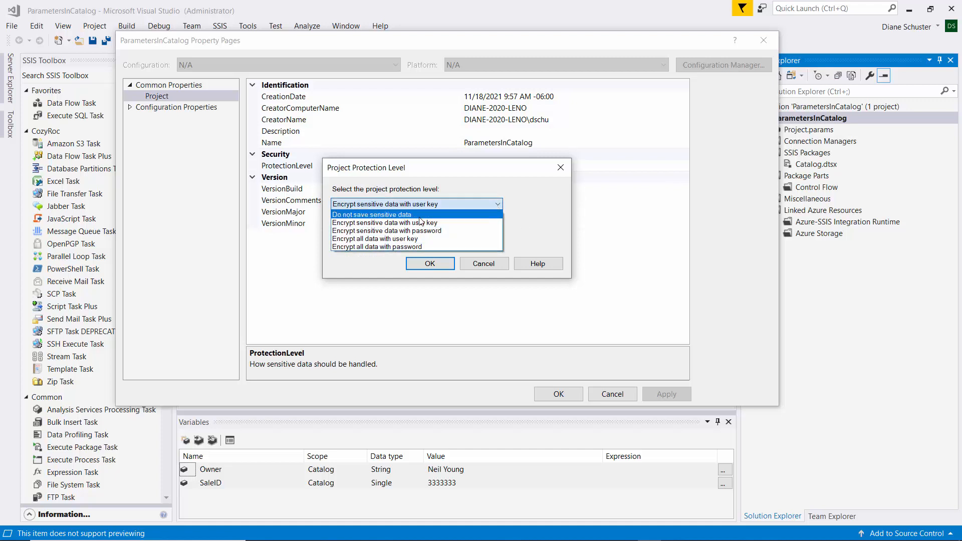
left_click(371, 215)
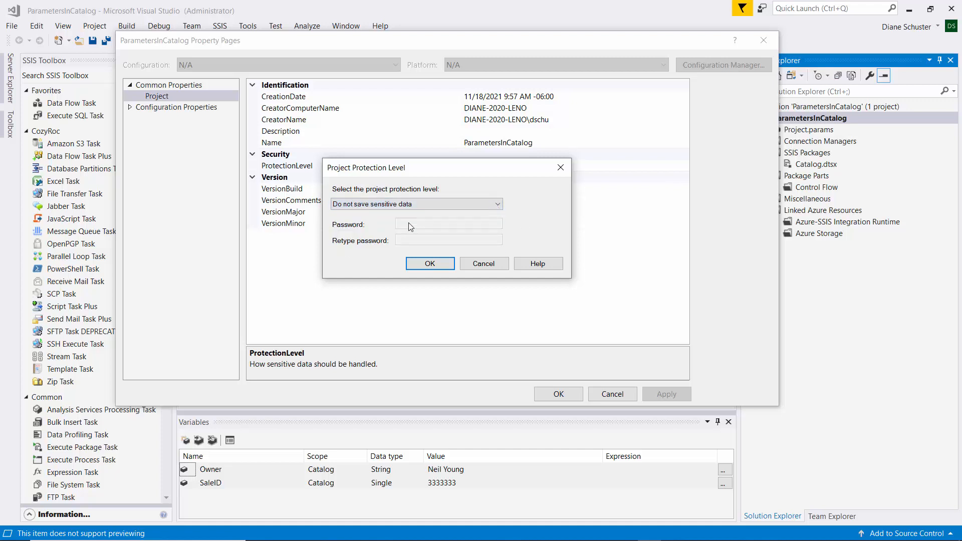
left_click(430, 263)
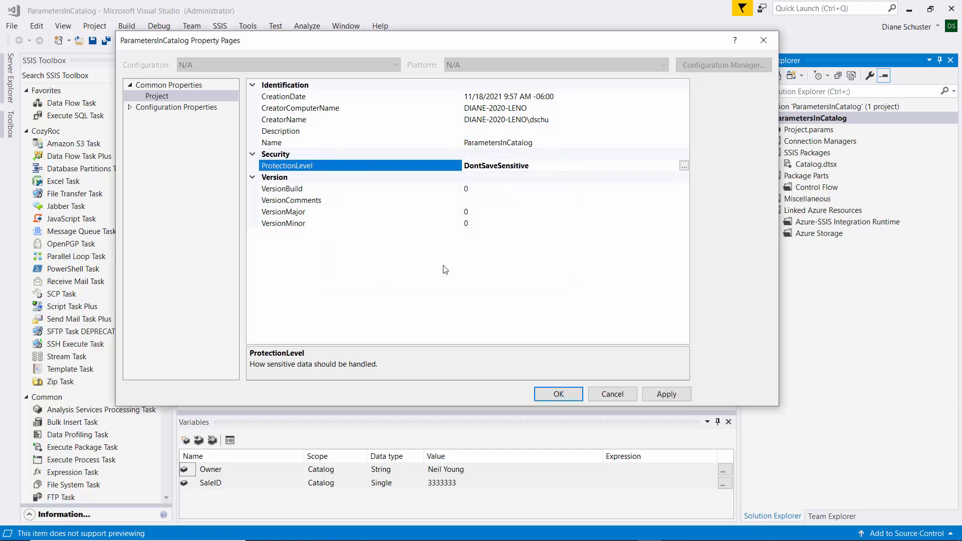
left_click(667, 394)
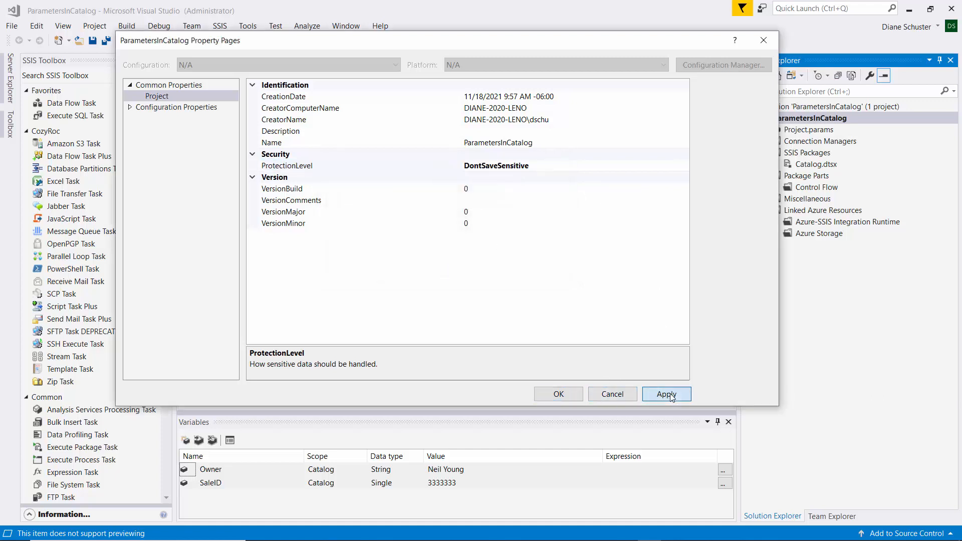
left_click(666, 394)
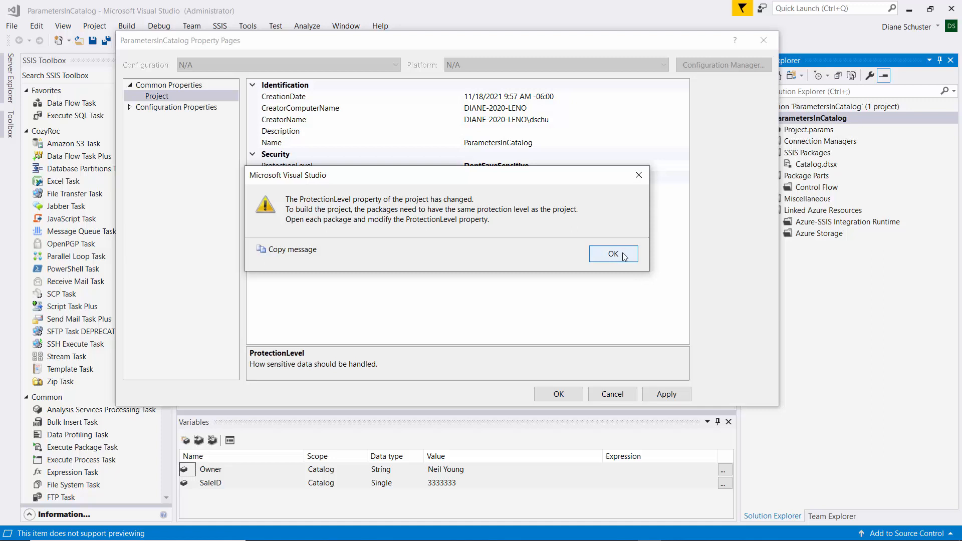
mouse_move(623, 257)
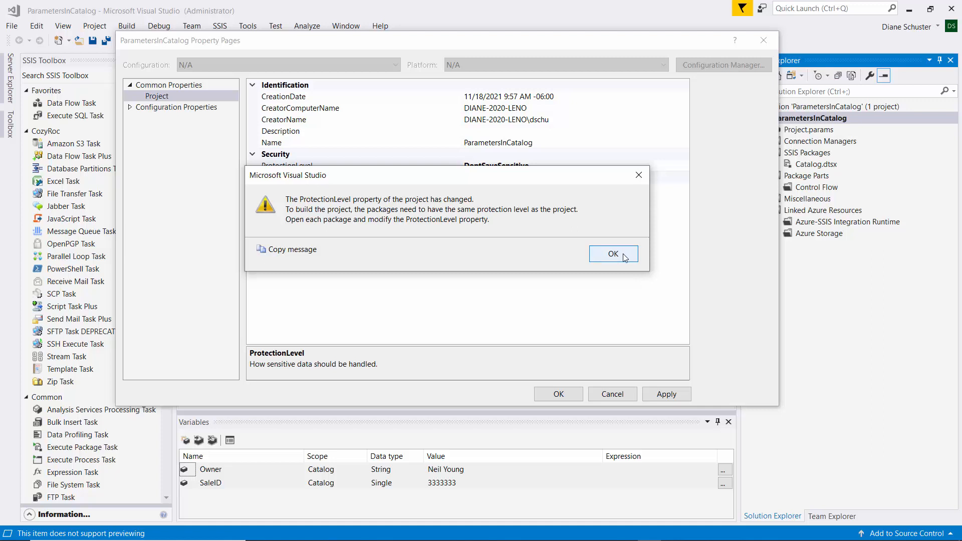
left_click(613, 254)
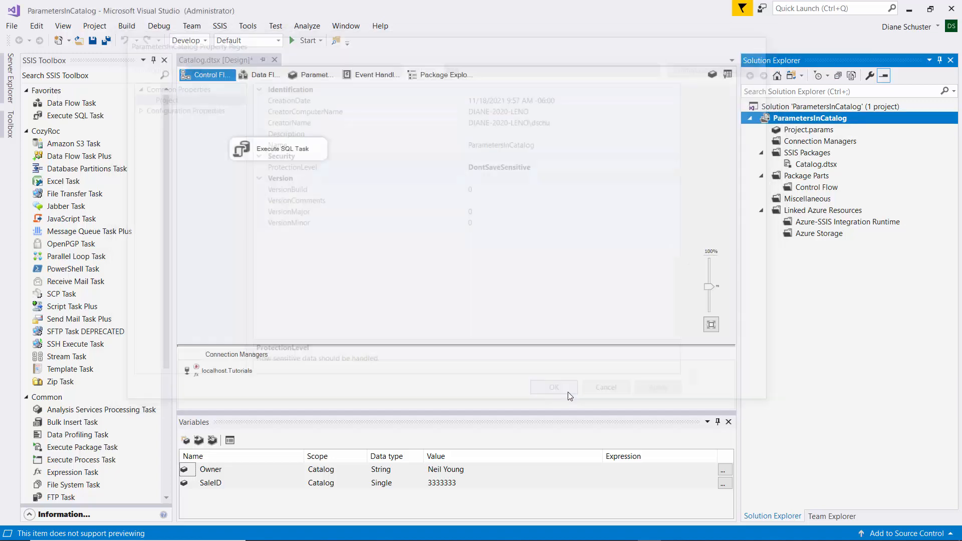
left_click(554, 387)
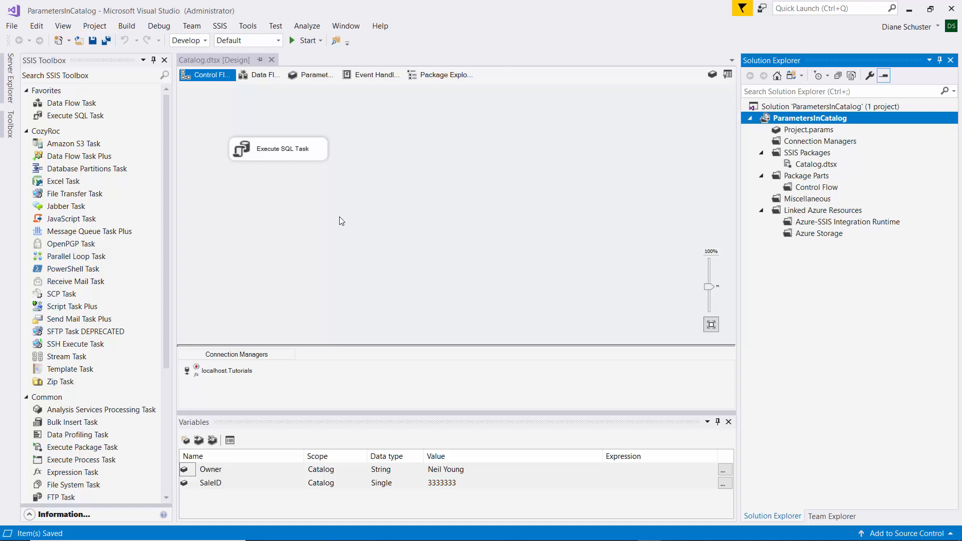
Parameterize the localhost.Tutorials Password property as a new sensitive parameter ParmPassword.
left_click(224, 370)
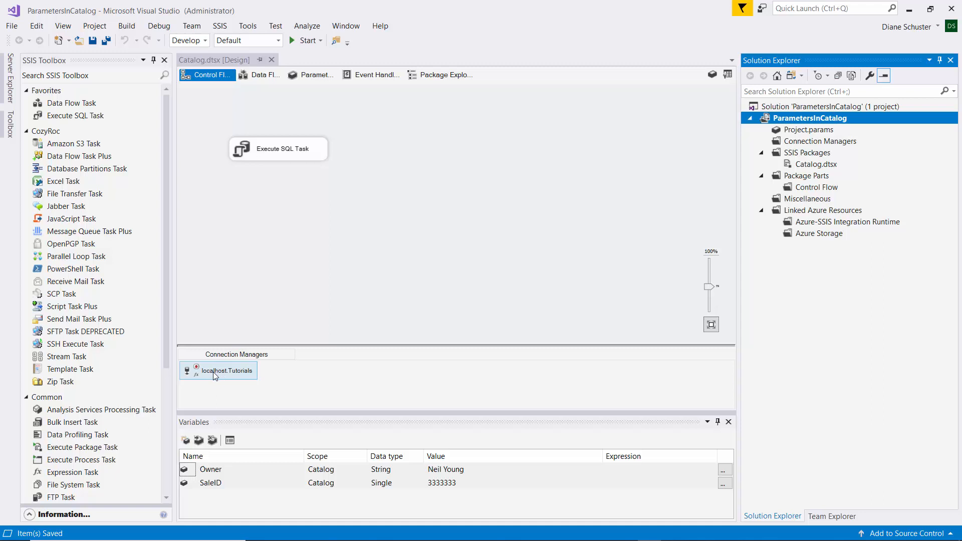
right_click(218, 371)
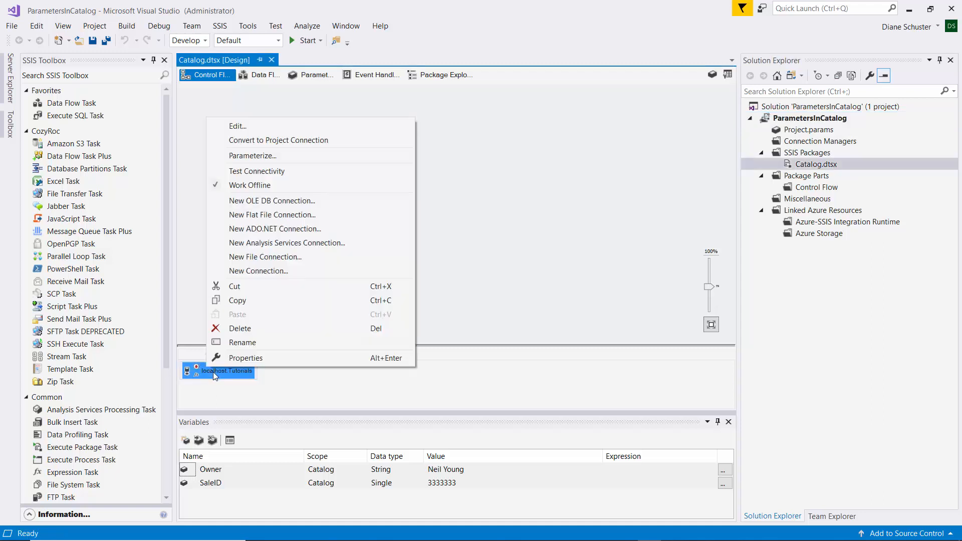
mouse_move(242, 343)
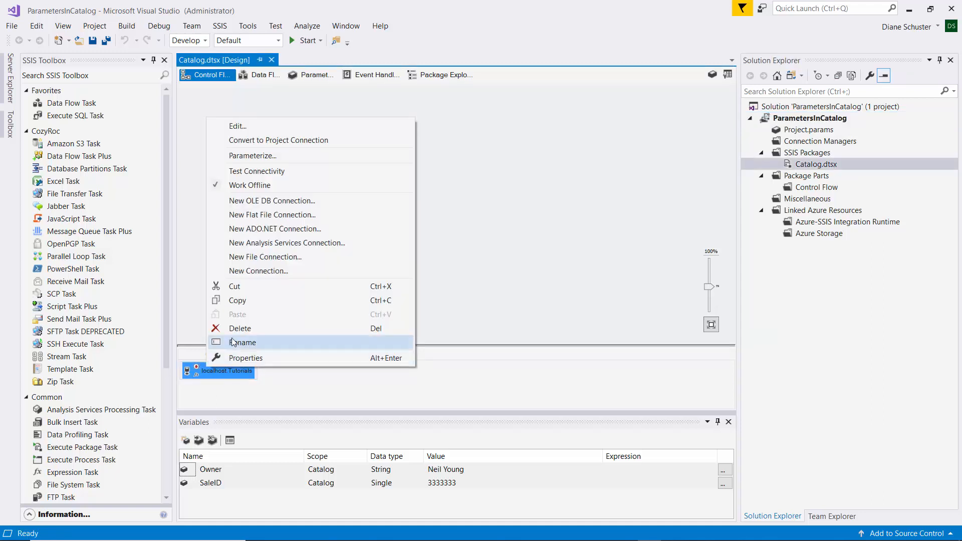
mouse_move(253, 155)
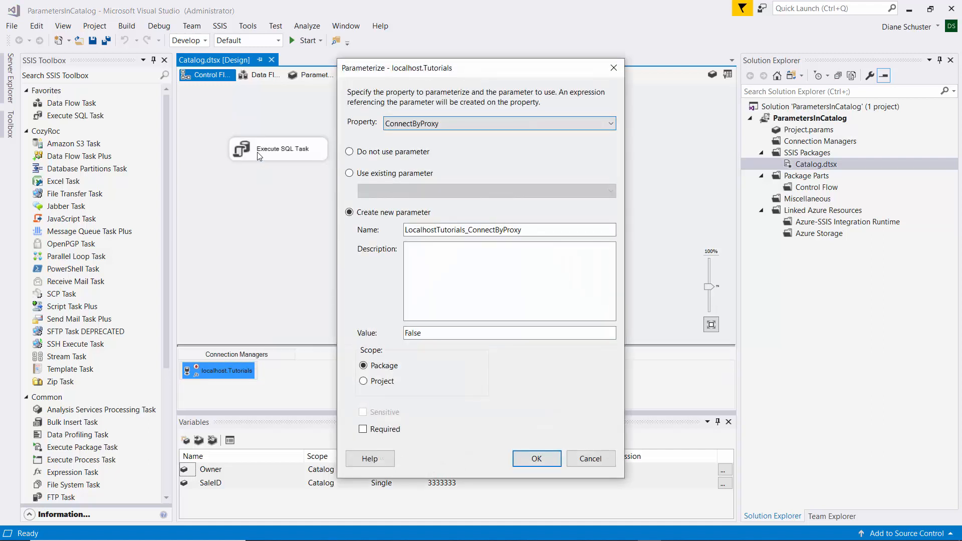
left_click(610, 123)
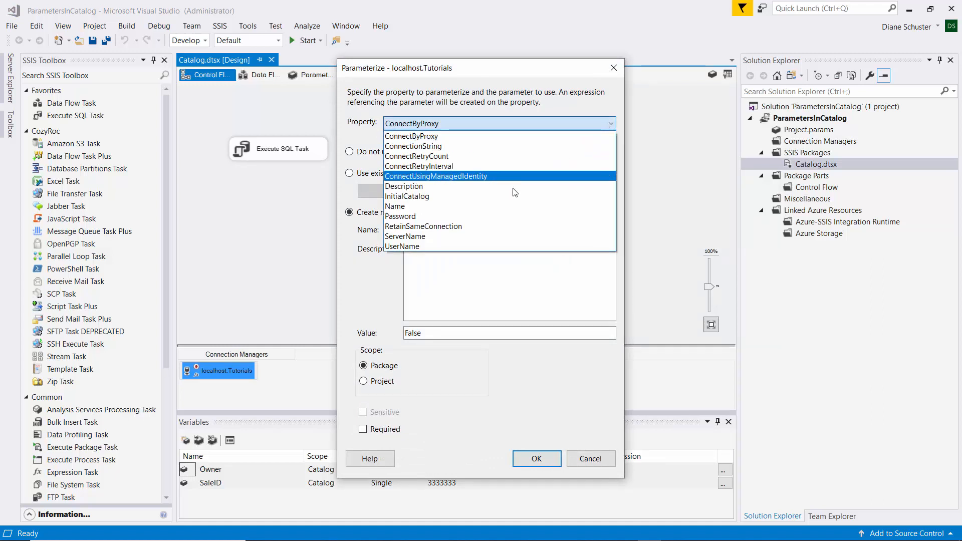
left_click(400, 216)
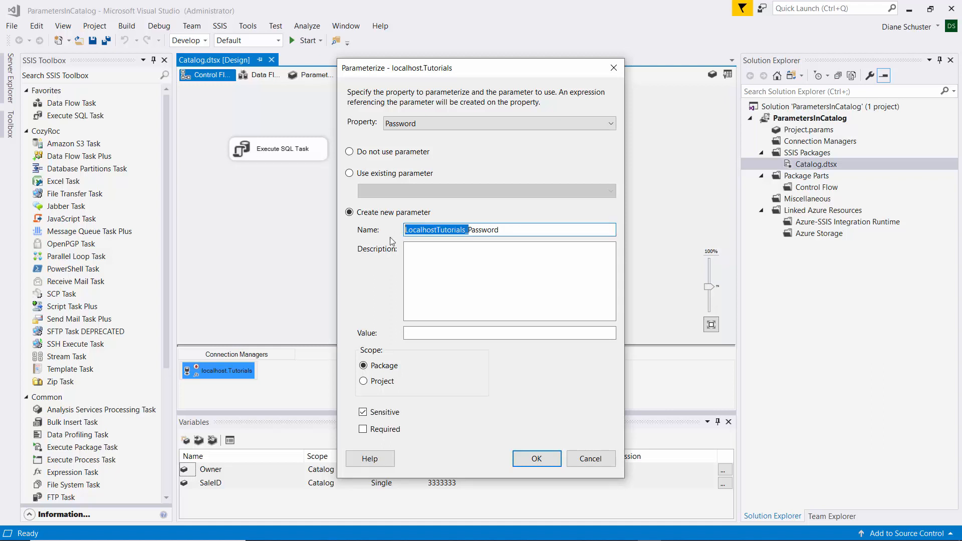
type("ParmPassword")
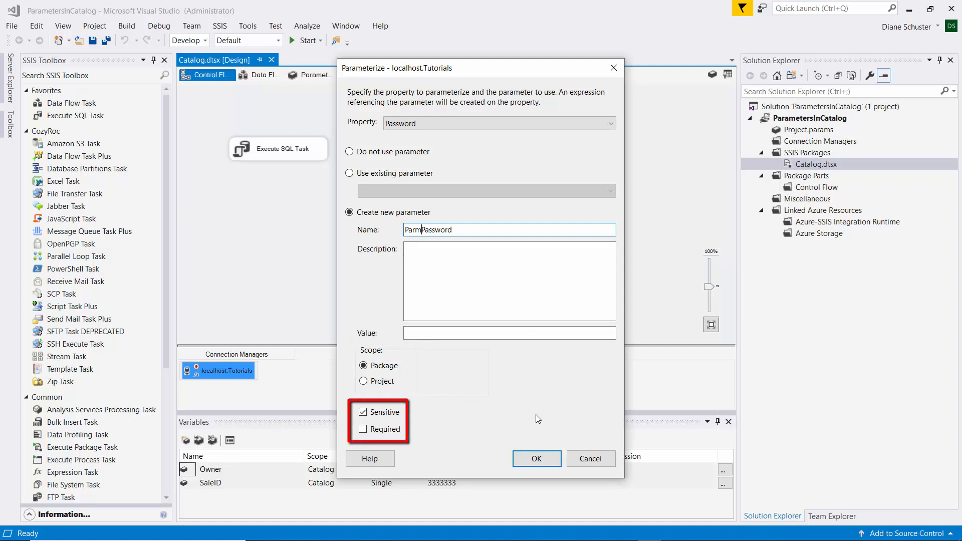
left_click(537, 459)
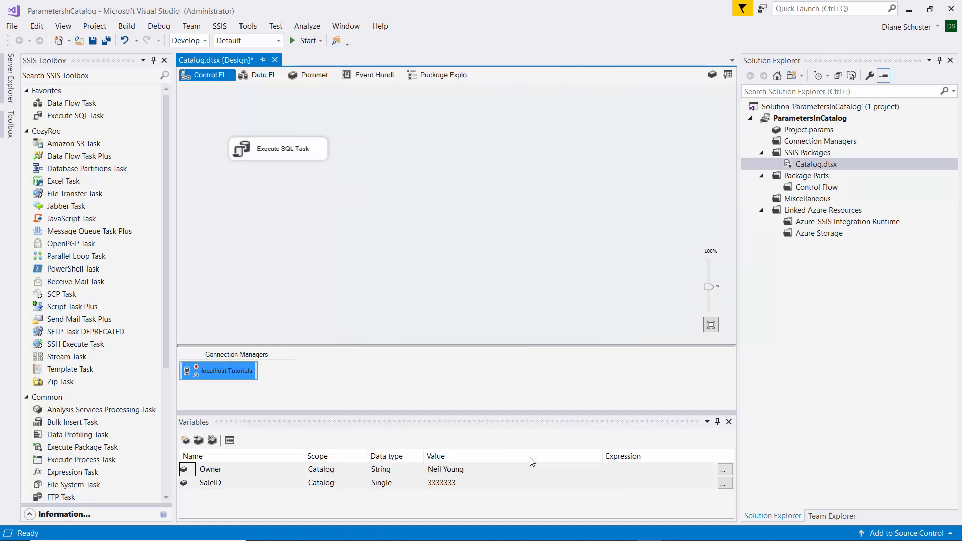
mouse_move(529, 465)
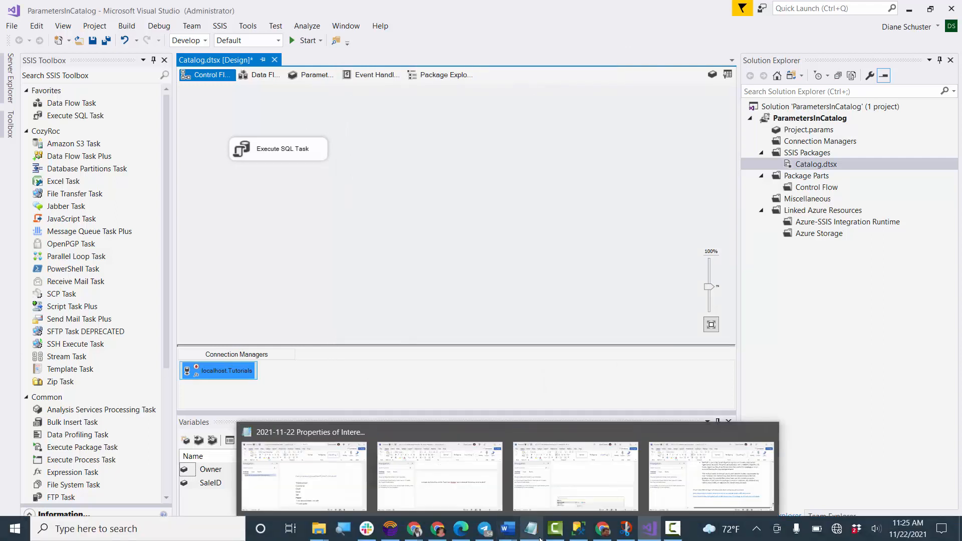
In Management Studio, select SSISDB under Integration Services Catalogs and show its context menu.
left_click(578, 528)
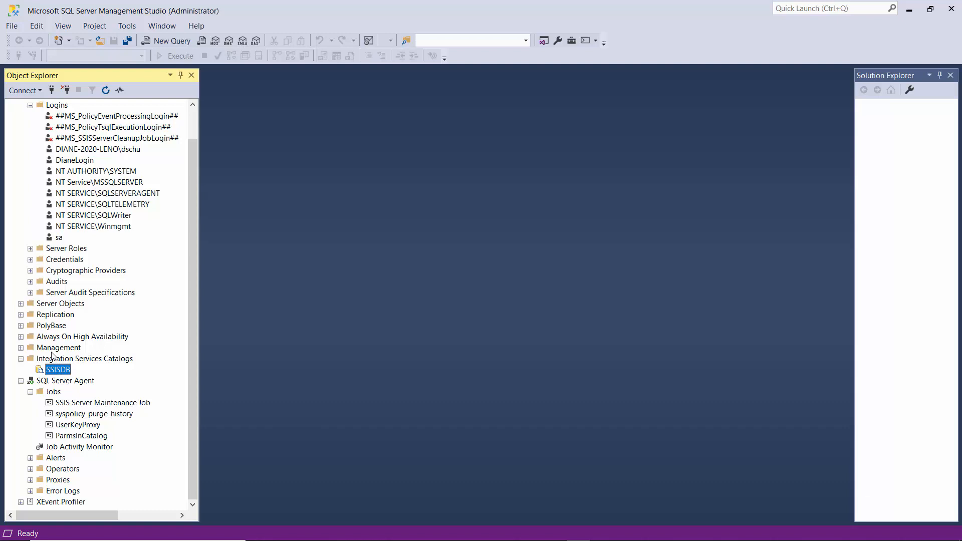
right_click(85, 358)
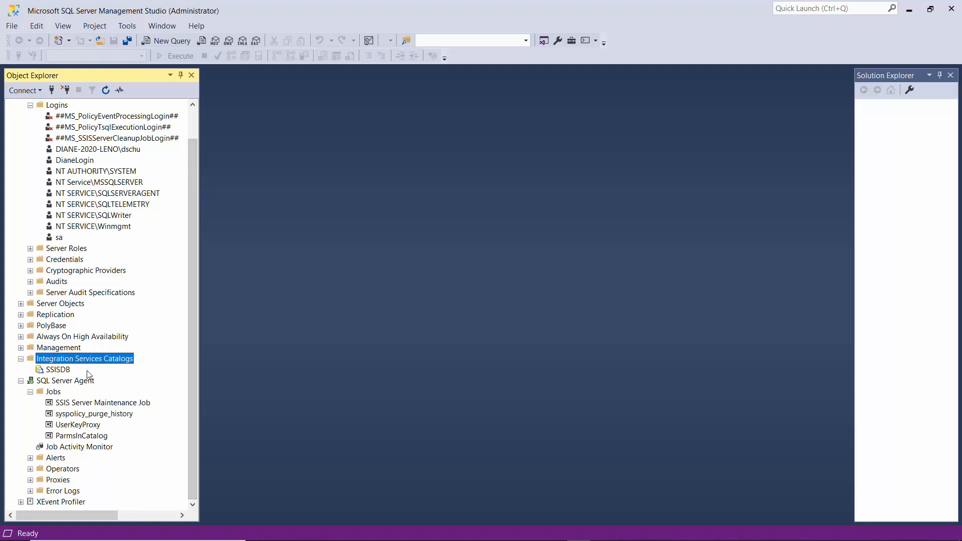
left_click(58, 369)
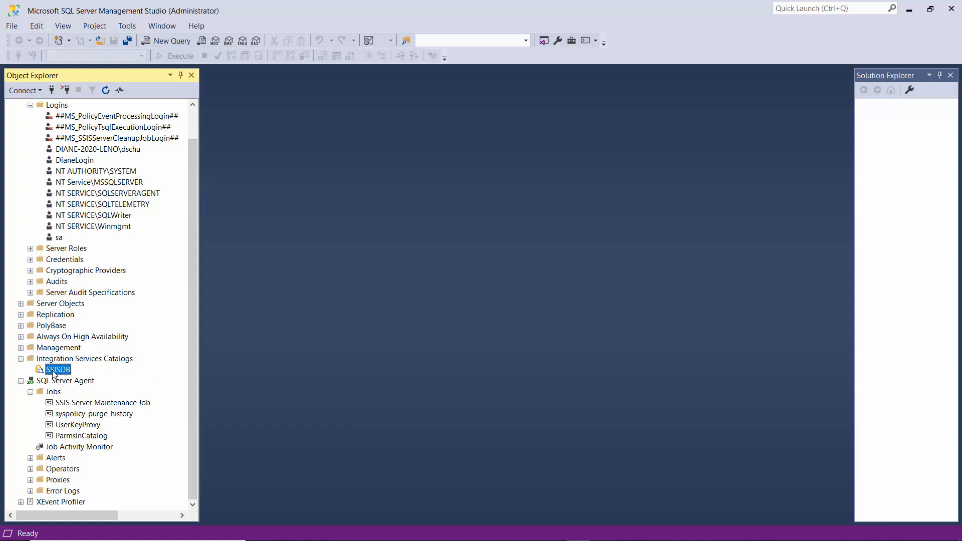
right_click(57, 370)
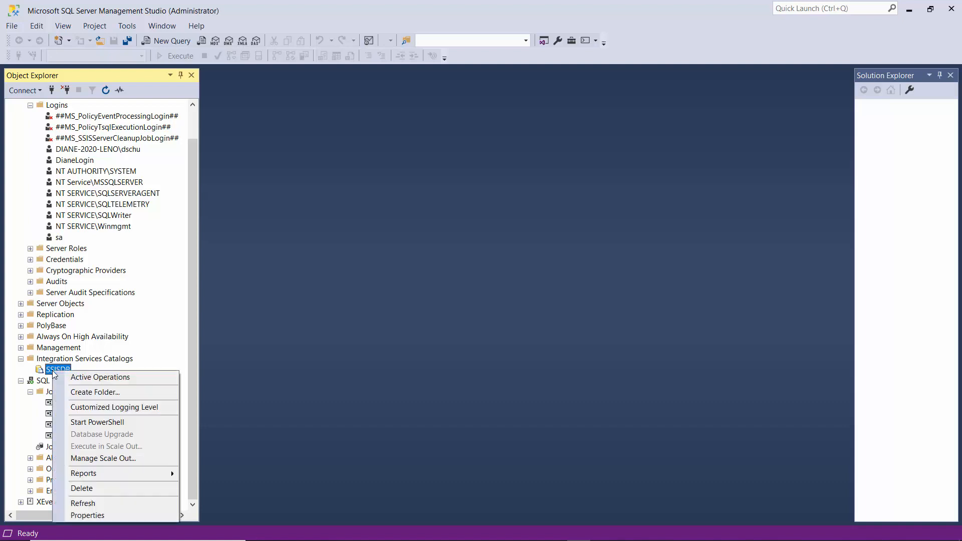
mouse_move(95, 392)
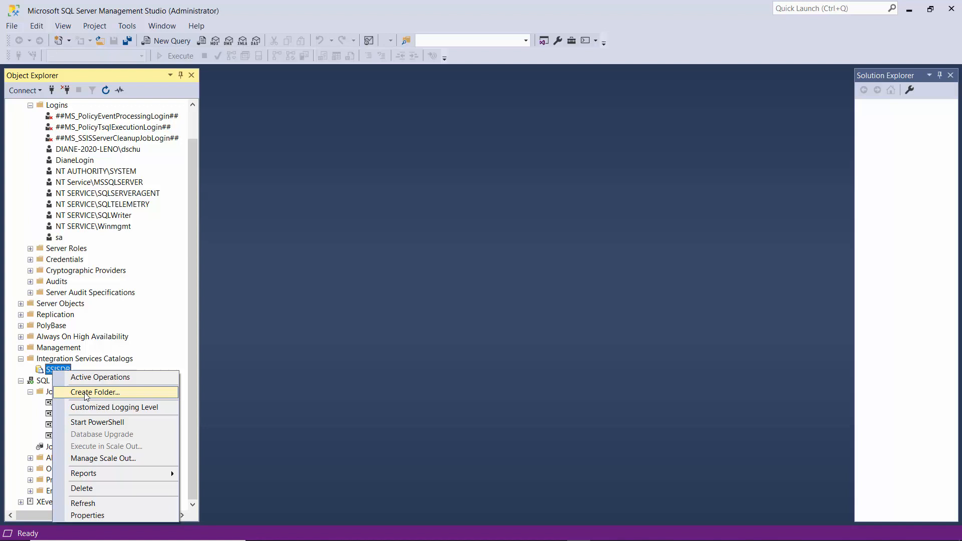
Add a catalog folder named Demo to SSISDB and expand it in Object Explorer.
left_click(95, 392)
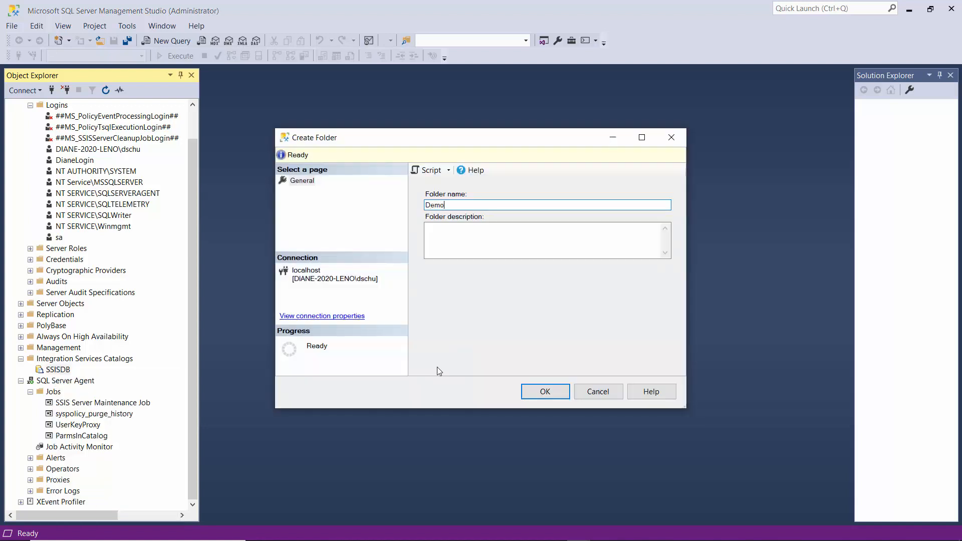
mouse_move(576, 392)
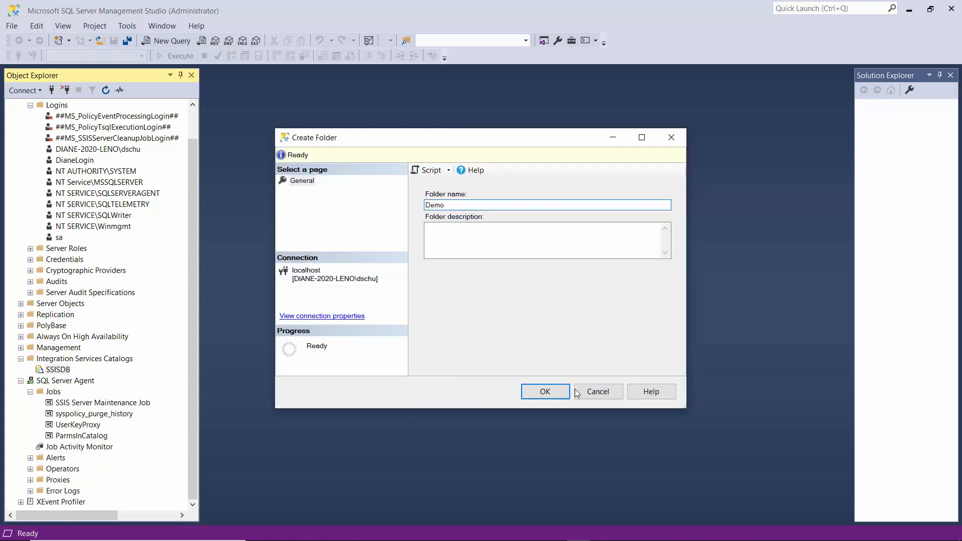
left_click(545, 391)
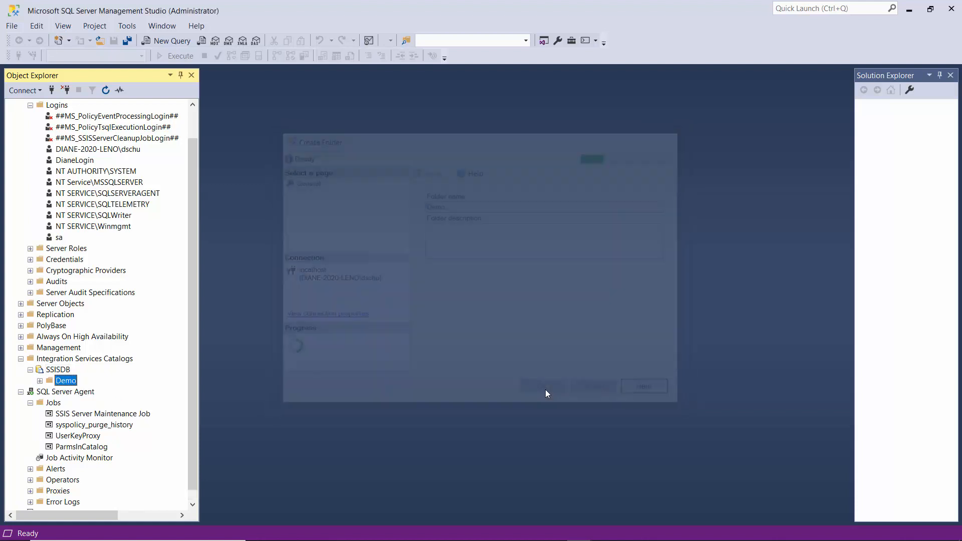
left_click(644, 386)
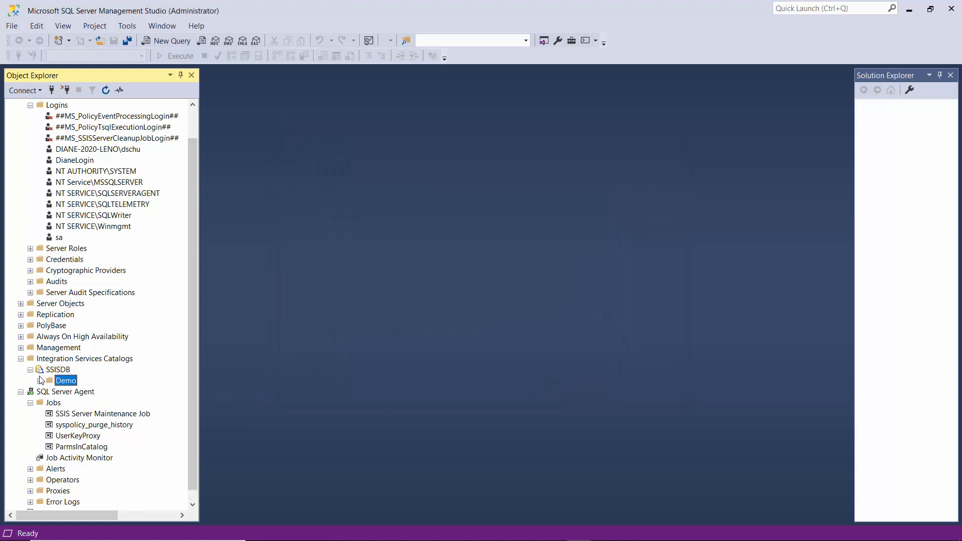
left_click(40, 380)
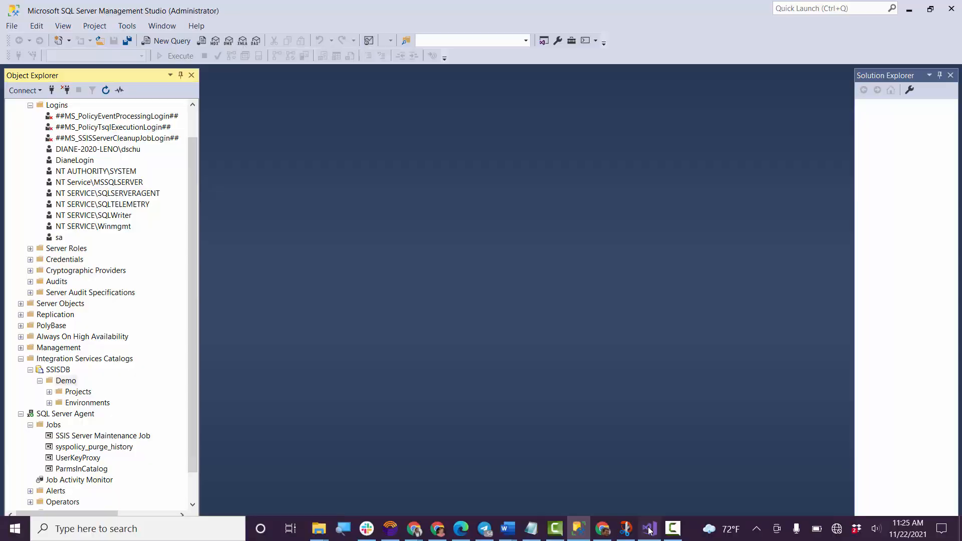
Back in Visual Studio, run Deploy on ParametersInCatalog so the project builds.
left_click(649, 528)
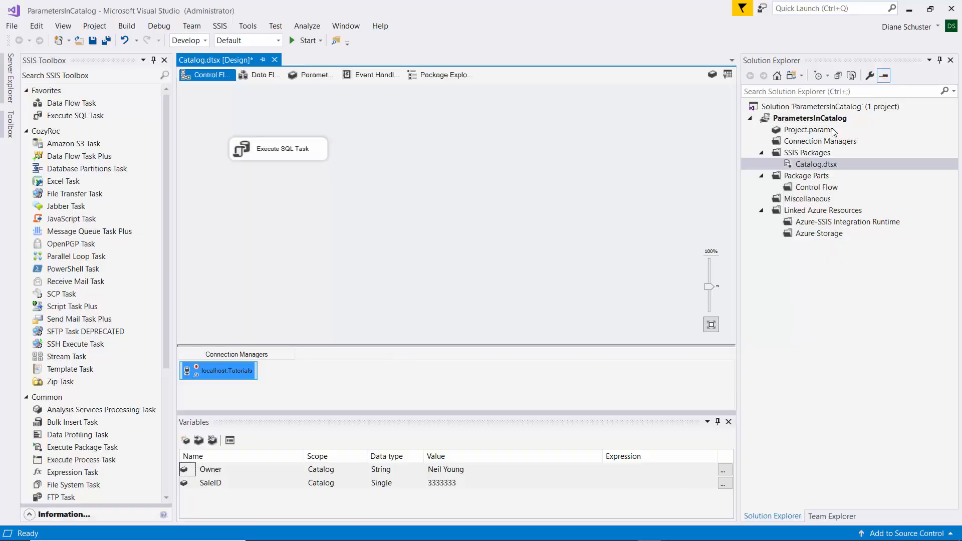
right_click(810, 117)
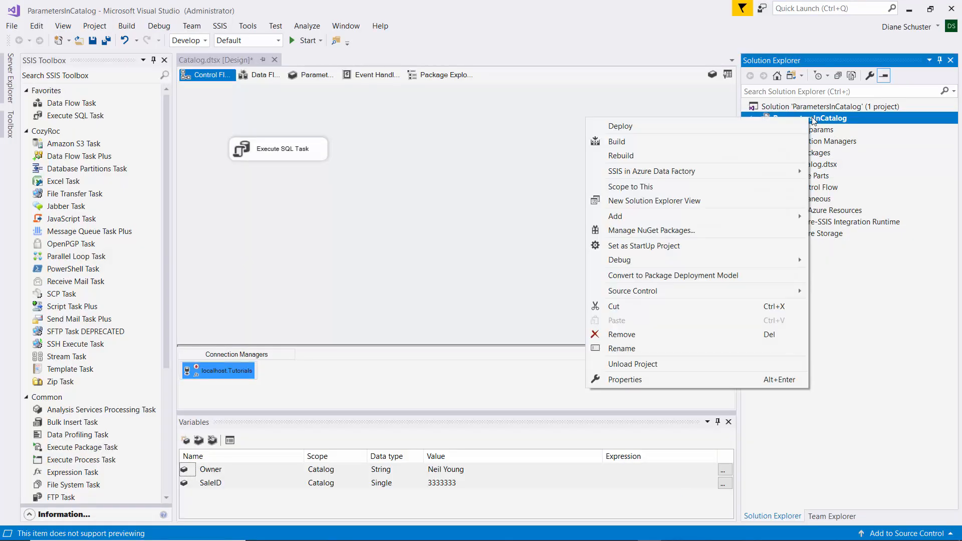
mouse_move(752, 124)
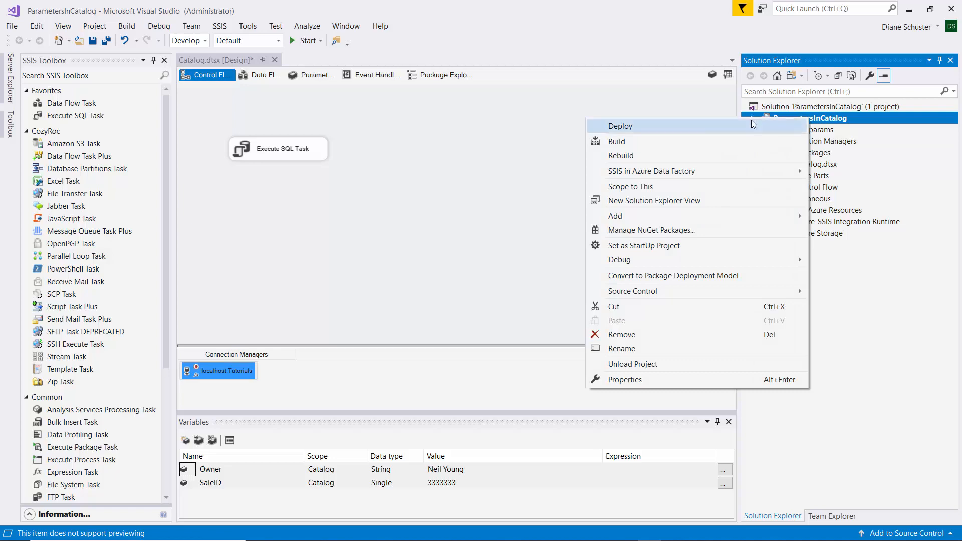
left_click(617, 141)
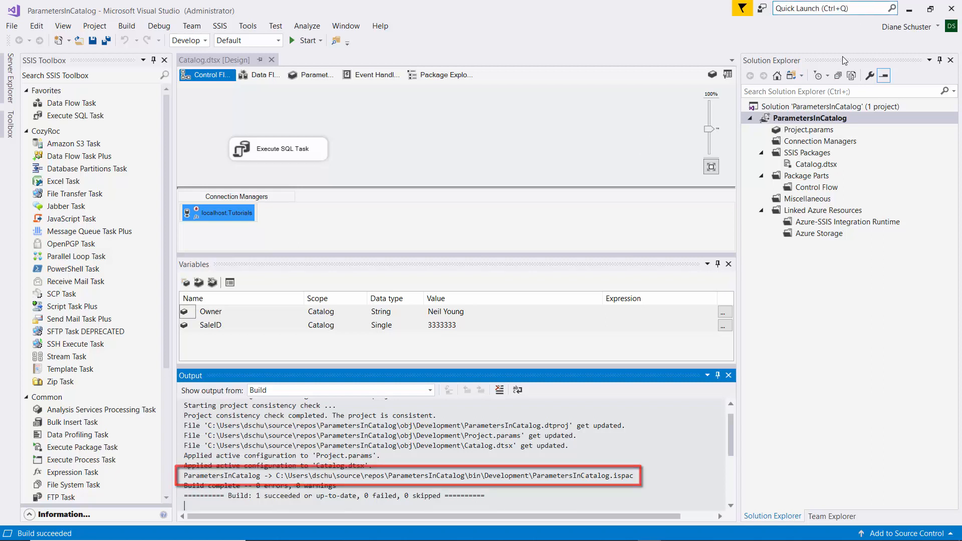
right_click(806, 118)
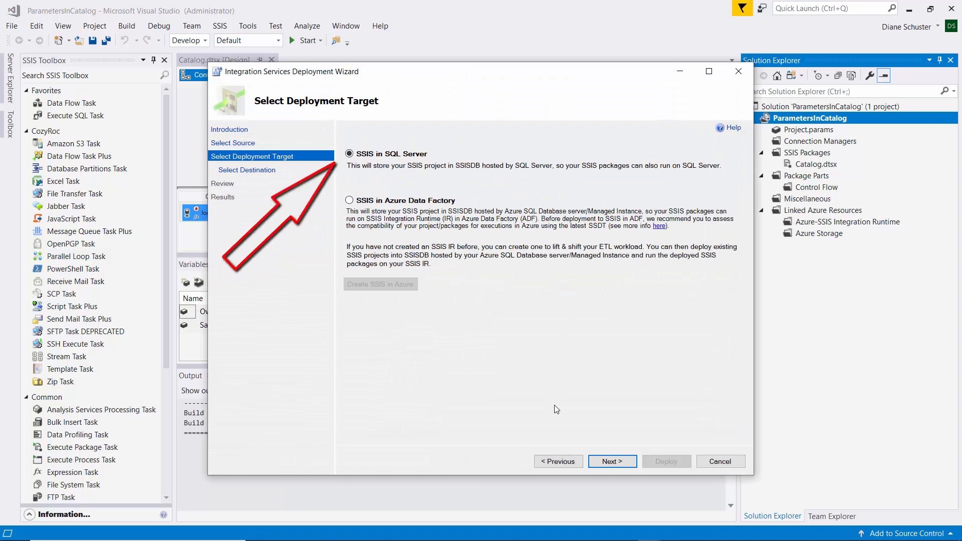
mouse_move(597, 424)
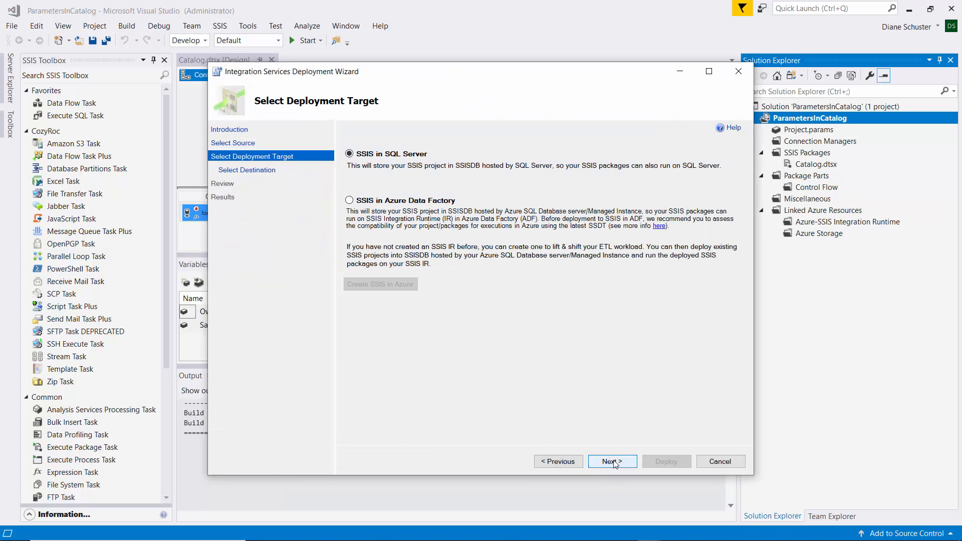
Target SSIS in SQL Server on DIANE-2020-LENO at /SSISDB/Demo/ParametersInCatalog and proceed to Review.
left_click(613, 461)
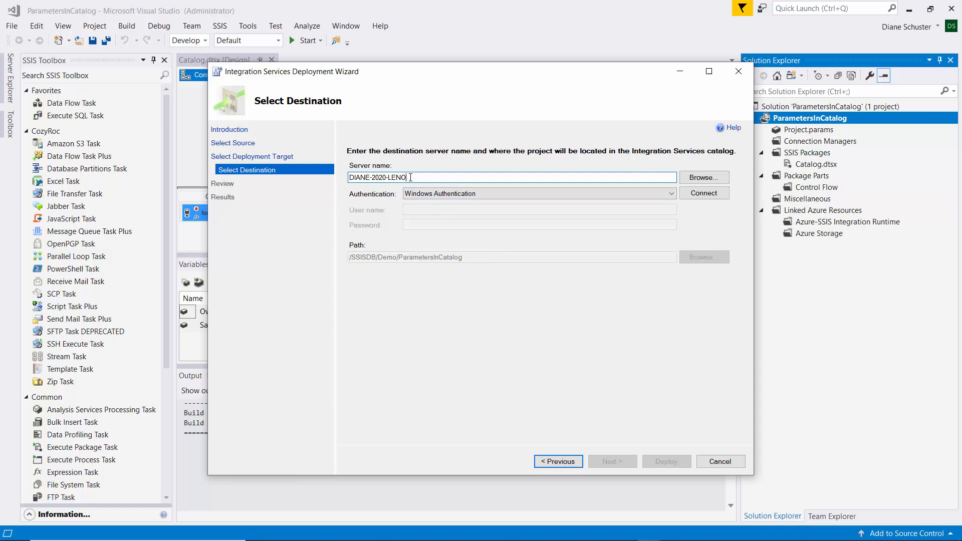
mouse_move(441, 176)
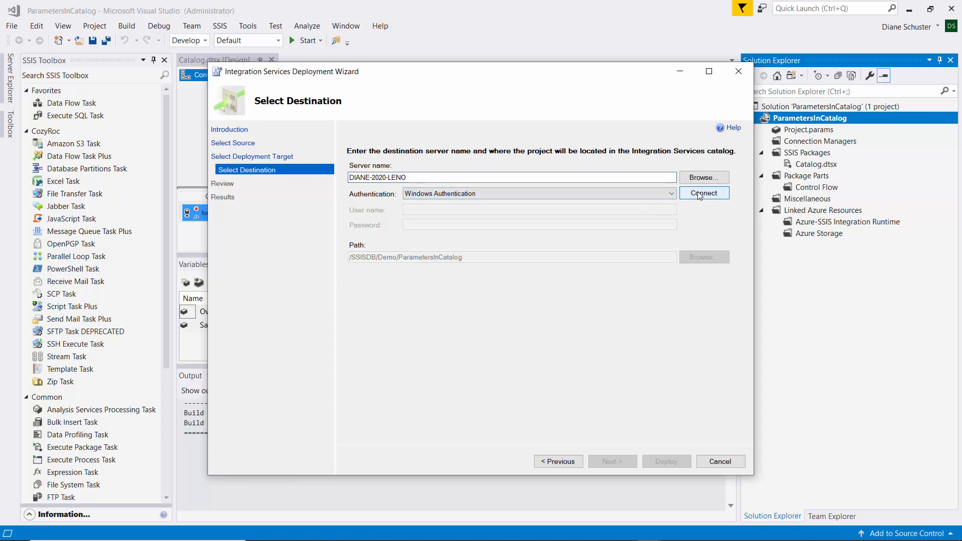
left_click(704, 193)
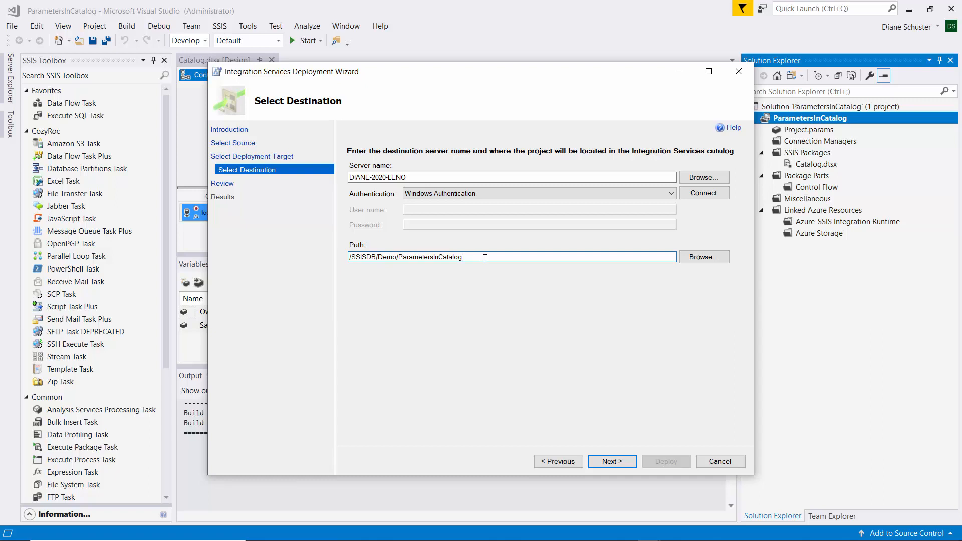
left_click(512, 257)
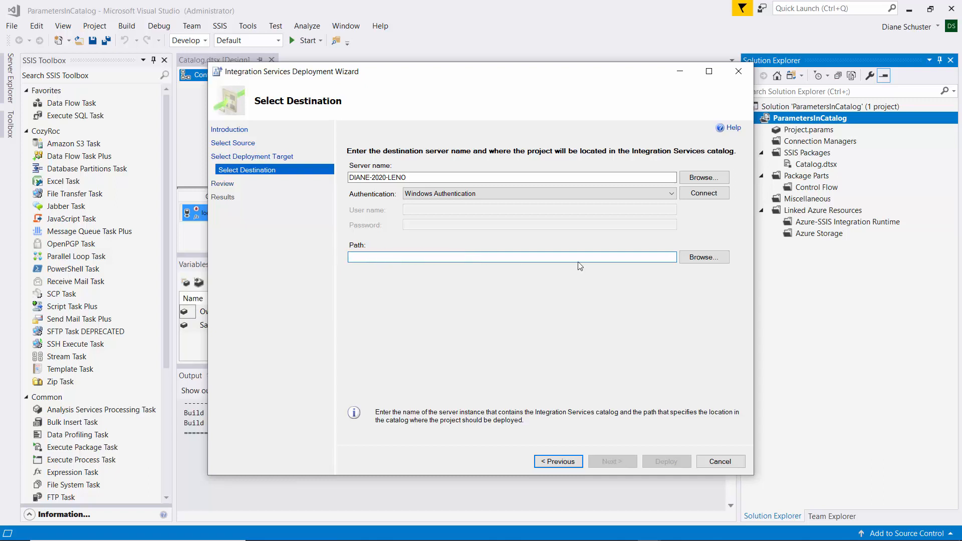
left_click(704, 257)
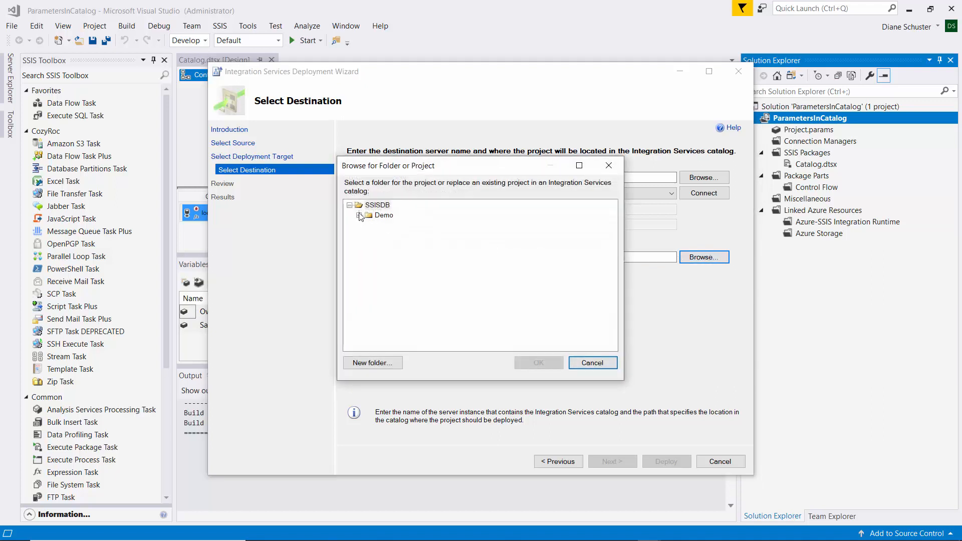
left_click(384, 215)
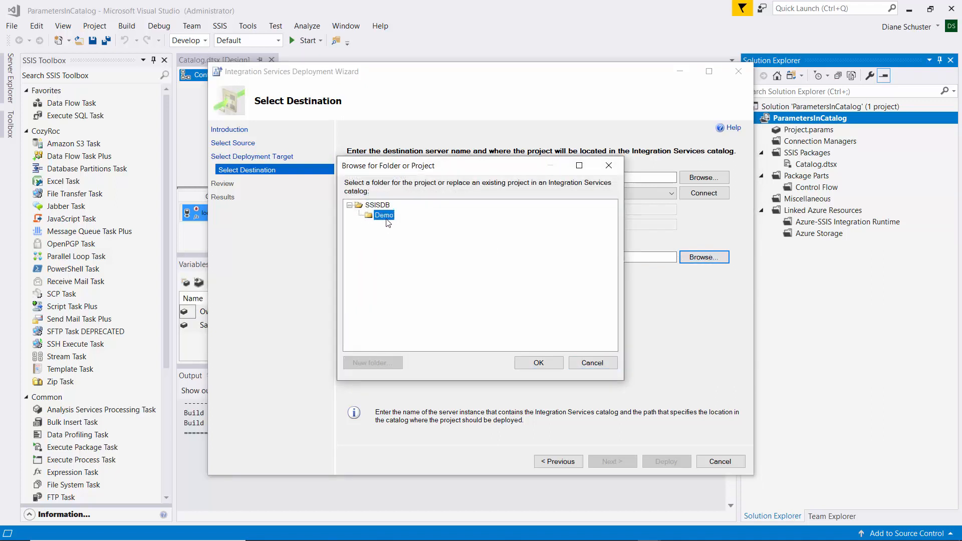
left_click(539, 363)
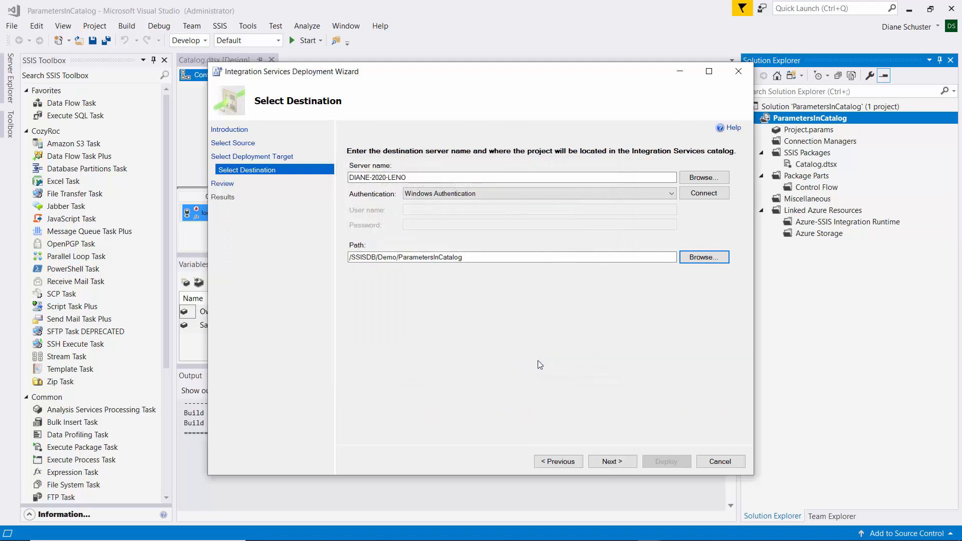
left_click(613, 461)
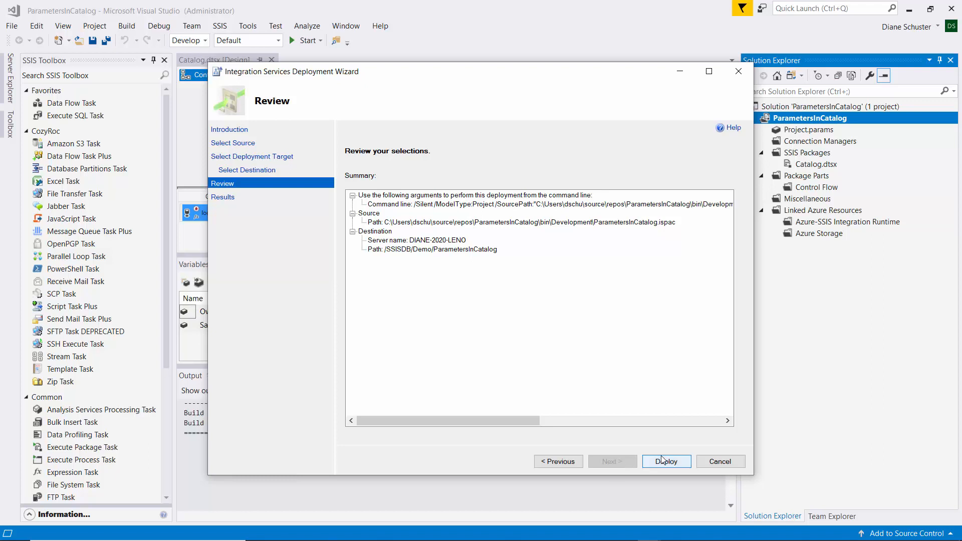
Run the deployment, confirm every result Passed, and close the wizard.
left_click(666, 461)
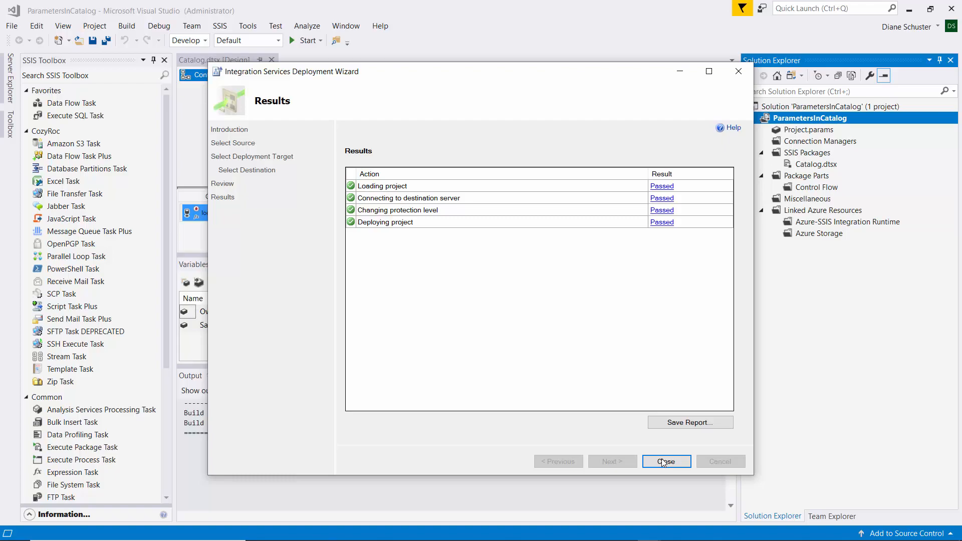
left_click(667, 462)
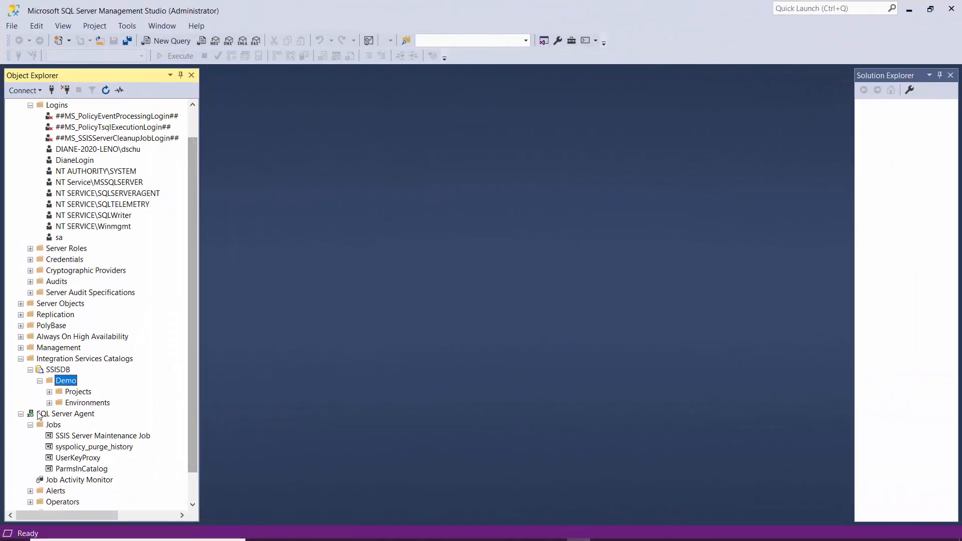
Create environment ParametersInCatalog under Demo > Environments, then expand the folder and select it.
left_click(88, 403)
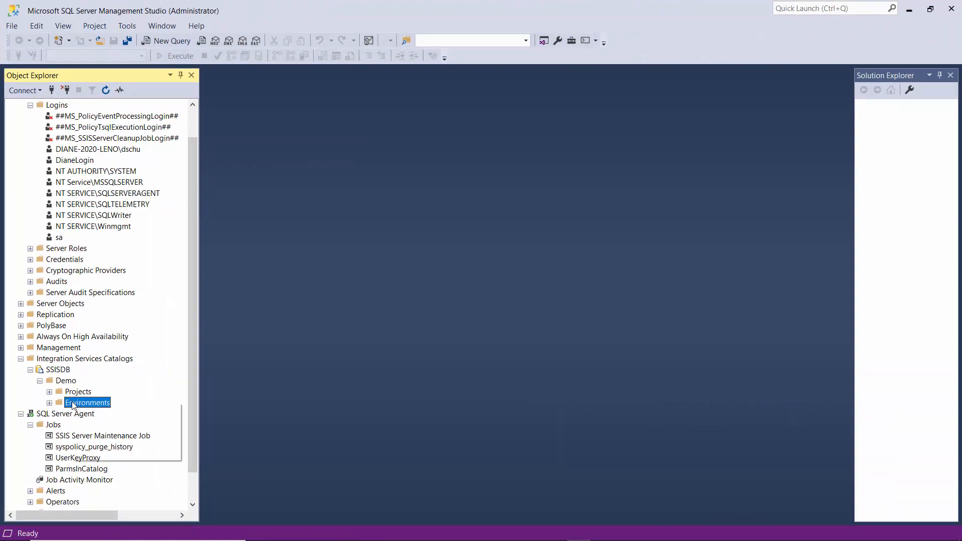
right_click(88, 402)
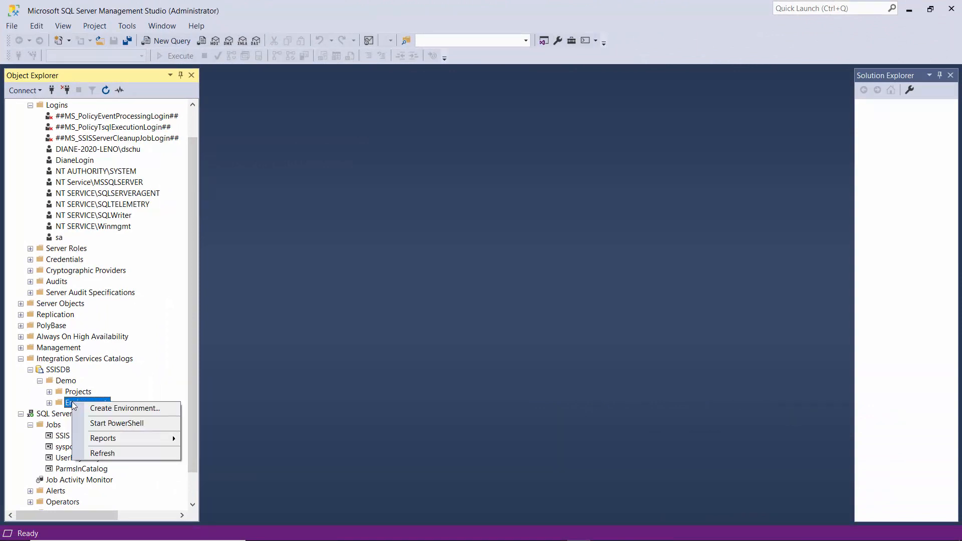
mouse_move(106, 408)
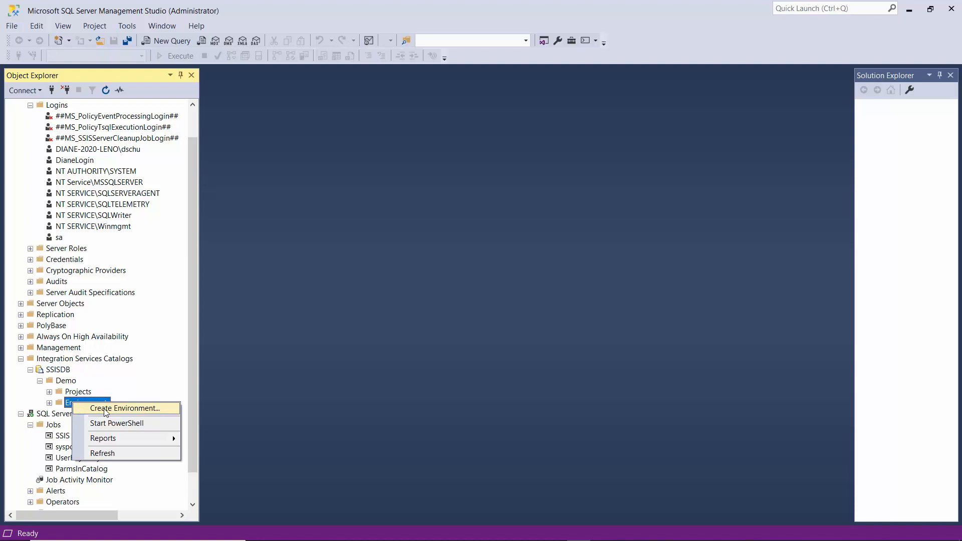
left_click(119, 409)
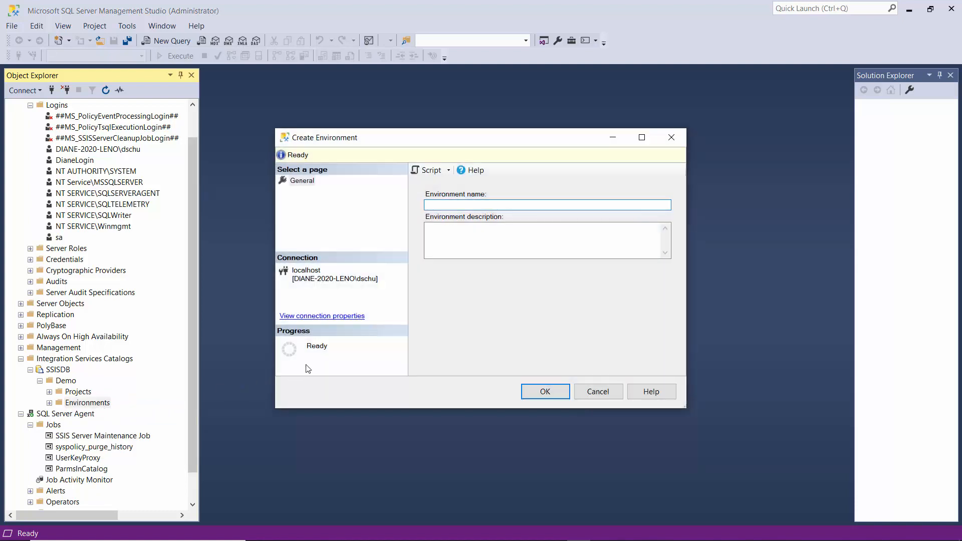
left_click(532, 205)
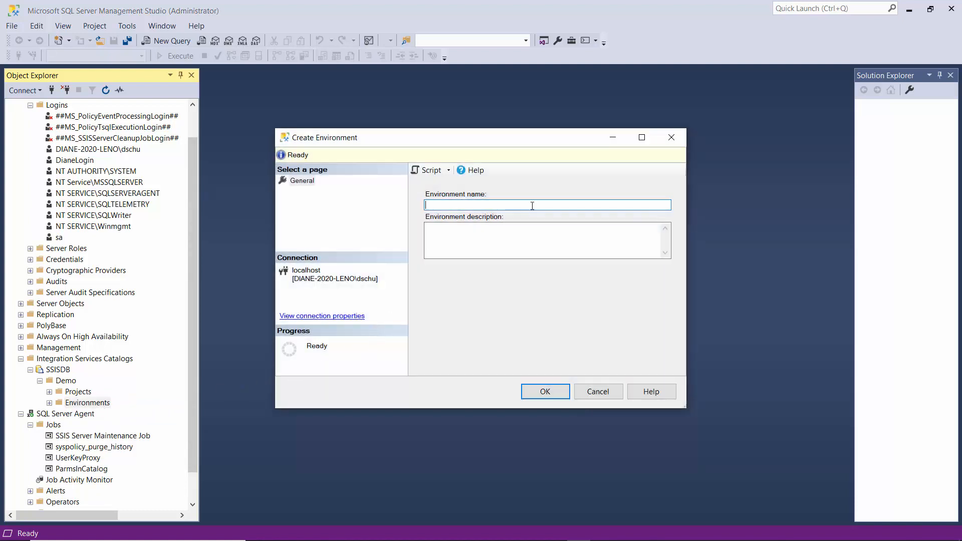
type("ParametersInCata")
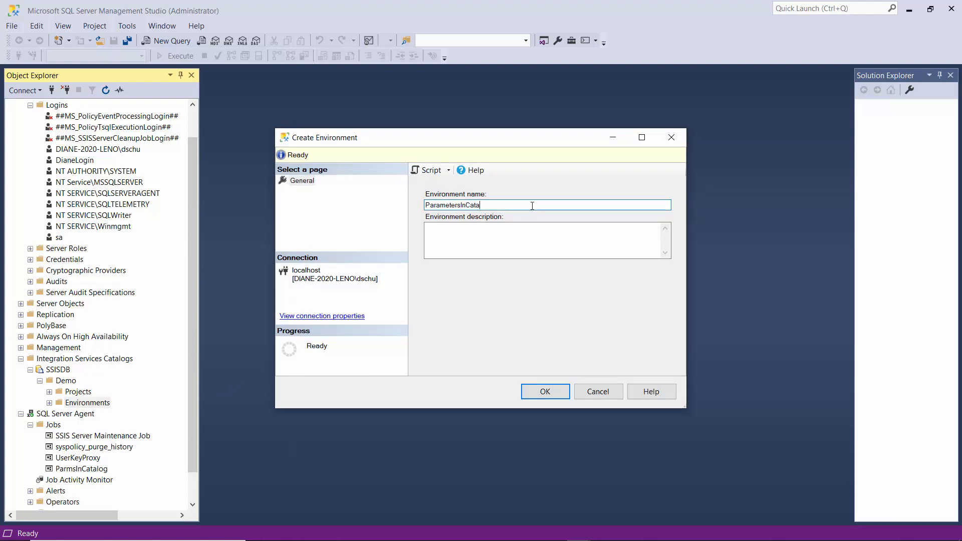
type("log")
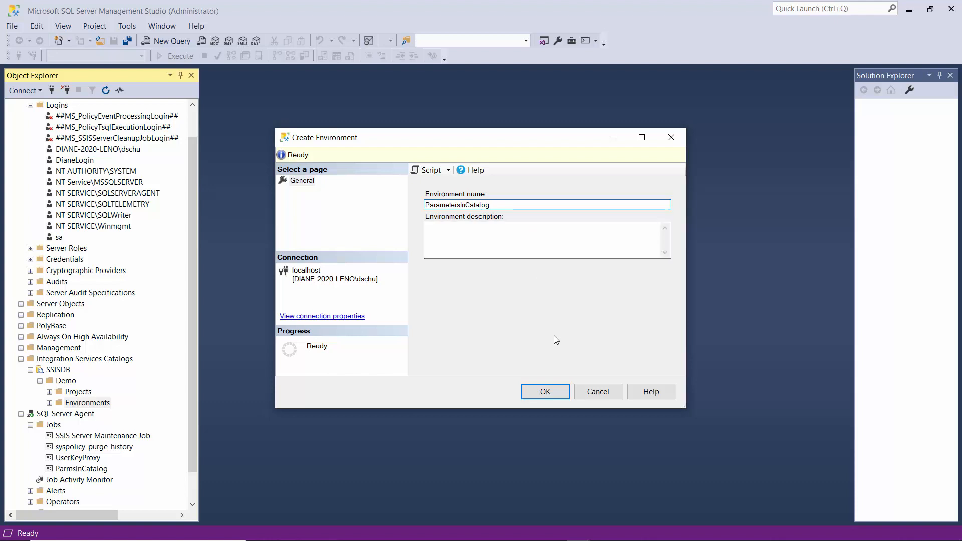
left_click(545, 392)
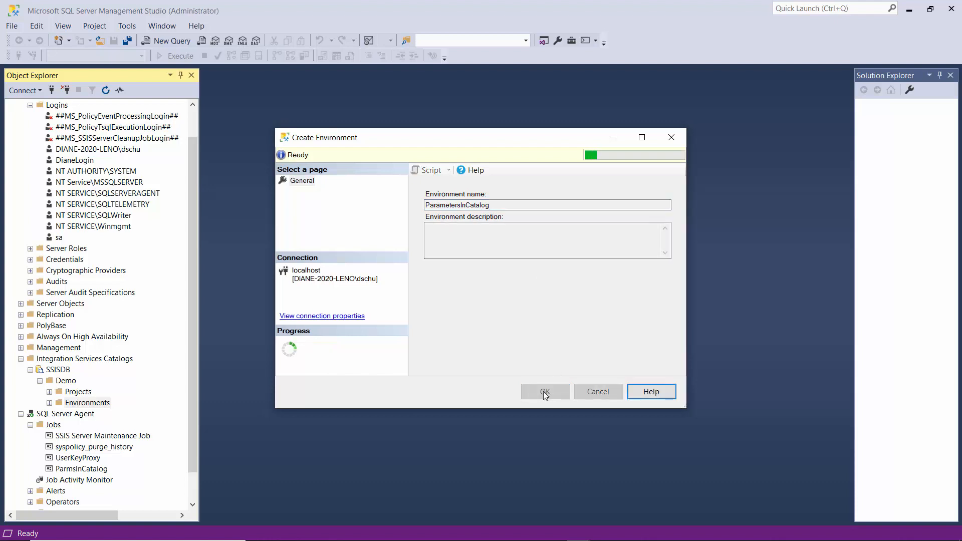
left_click(545, 392)
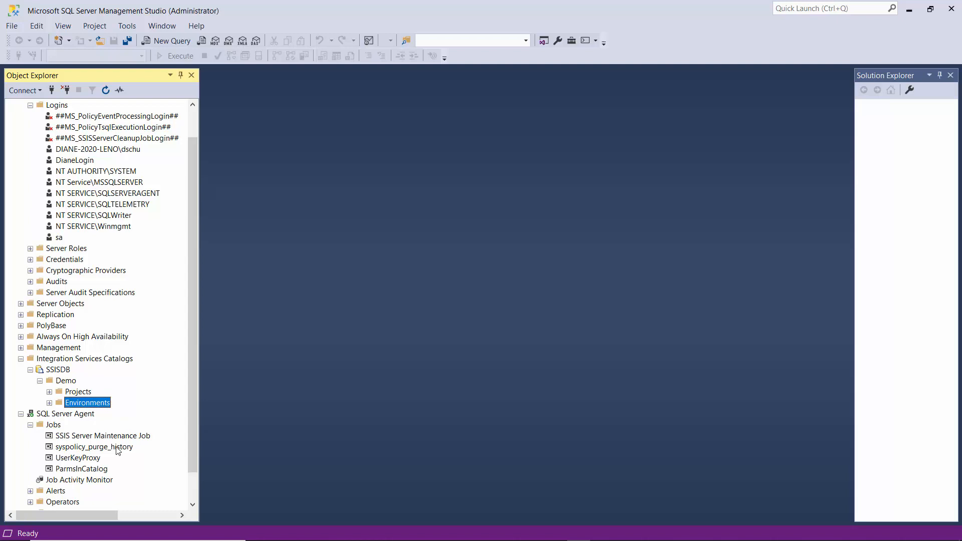
left_click(49, 403)
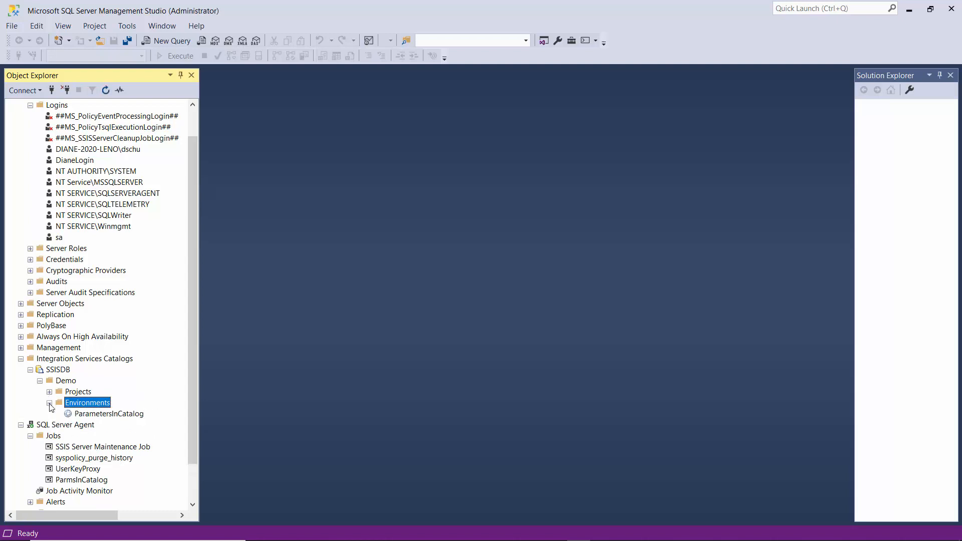
left_click(108, 414)
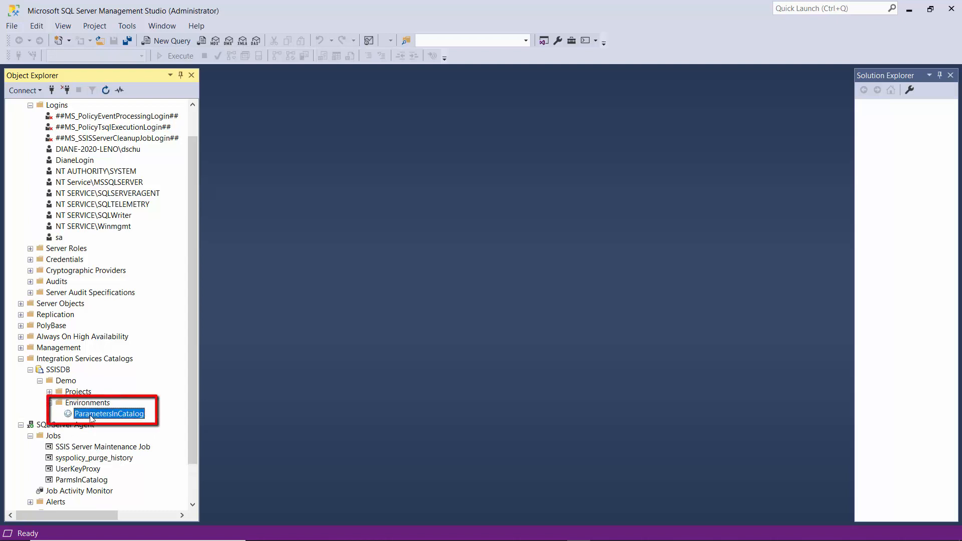
mouse_move(92, 415)
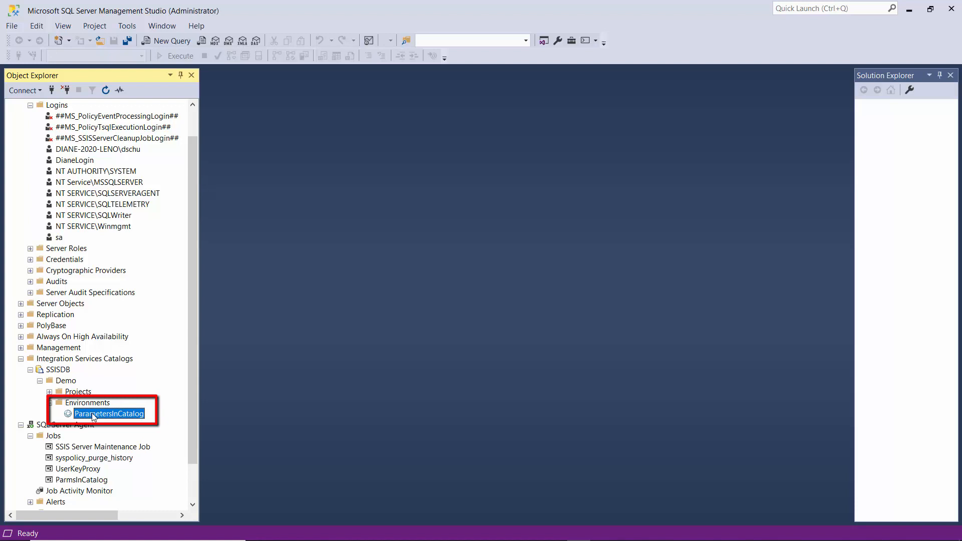
Add a String variable EnvPassword with description 'Password' to the ParametersInCatalog environment.
double_click(108, 414)
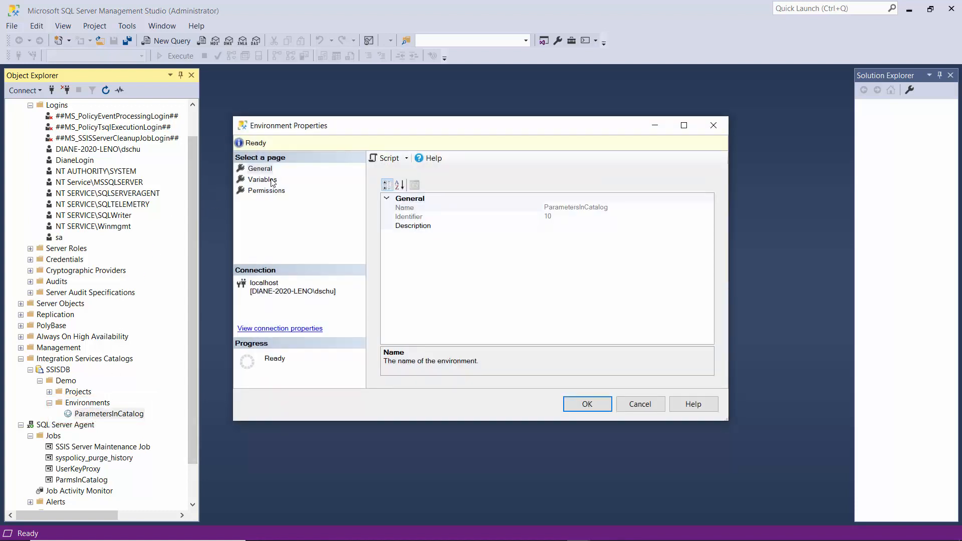
left_click(263, 179)
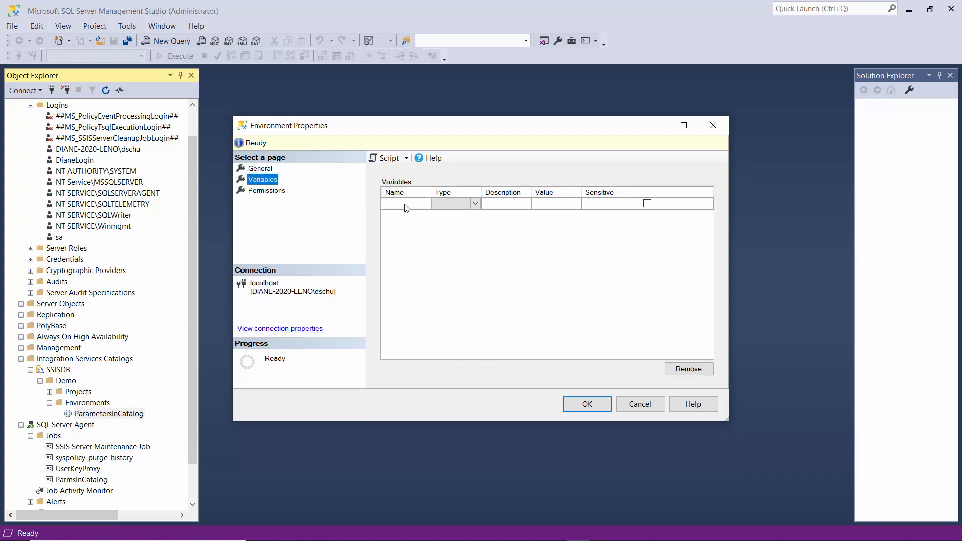
left_click(405, 203)
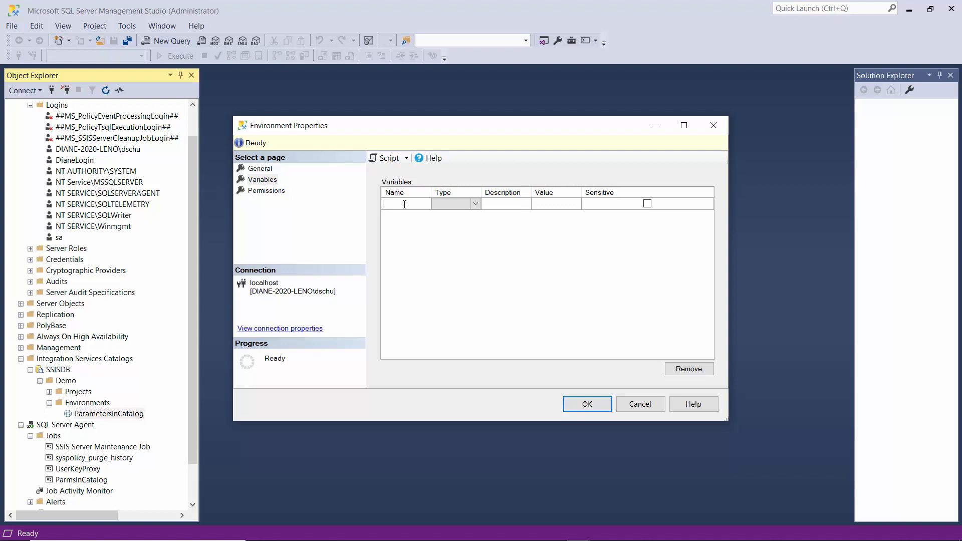
type("Env")
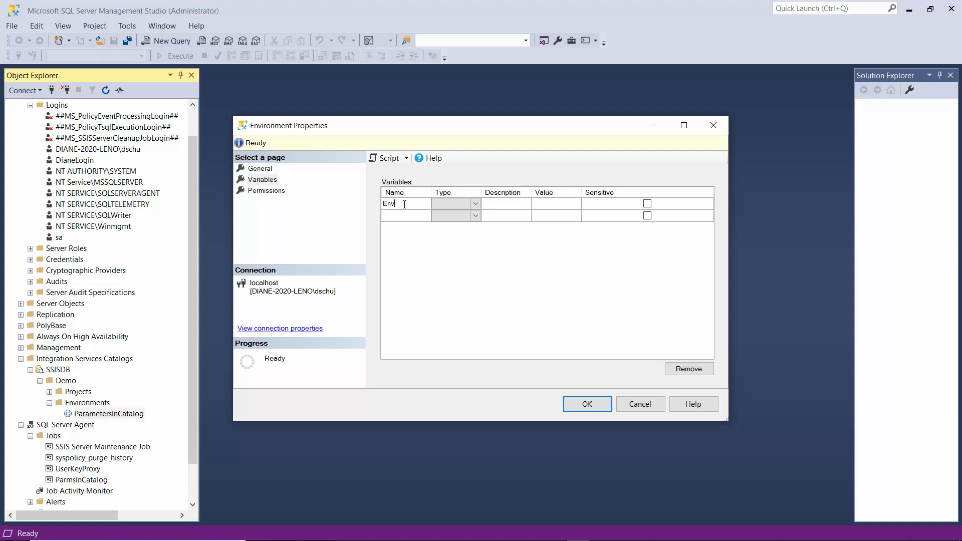
type("Password")
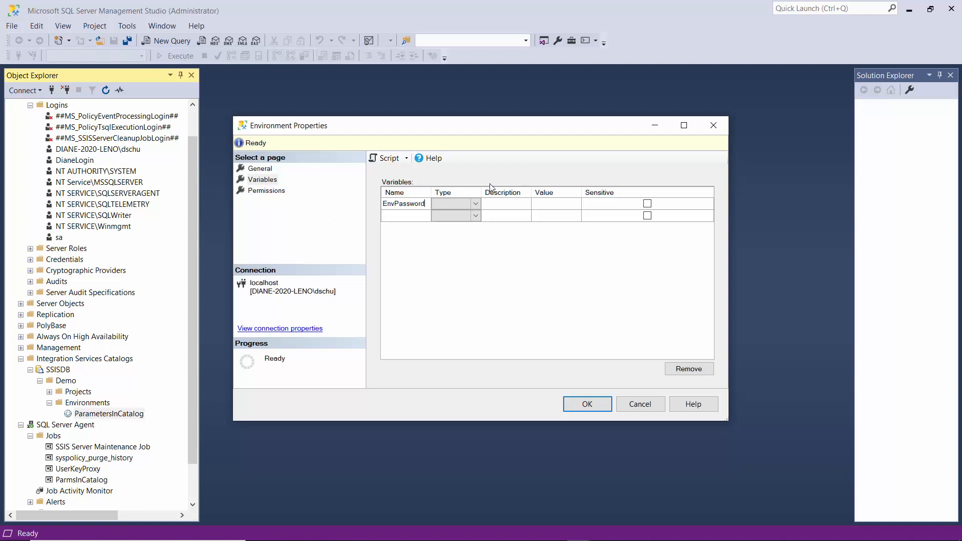
left_click(476, 204)
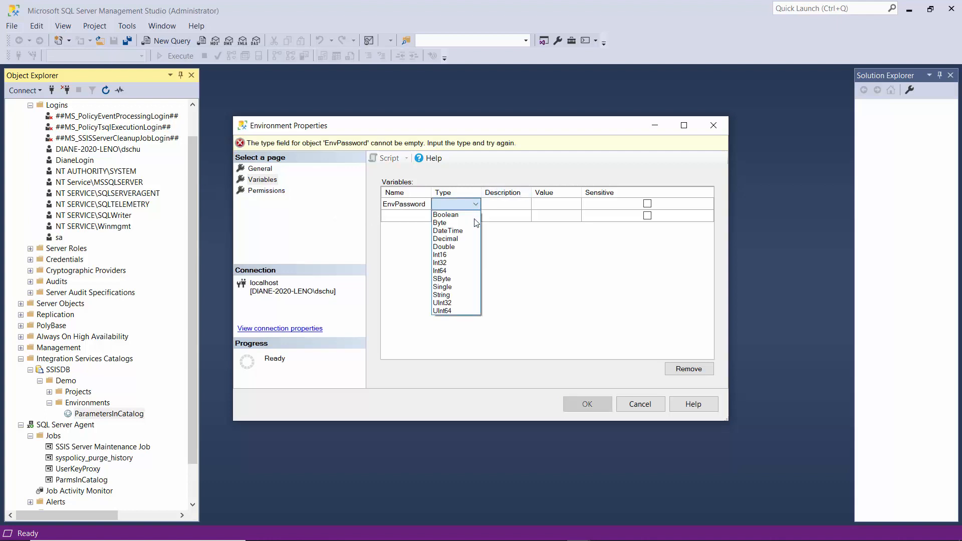
mouse_move(450, 294)
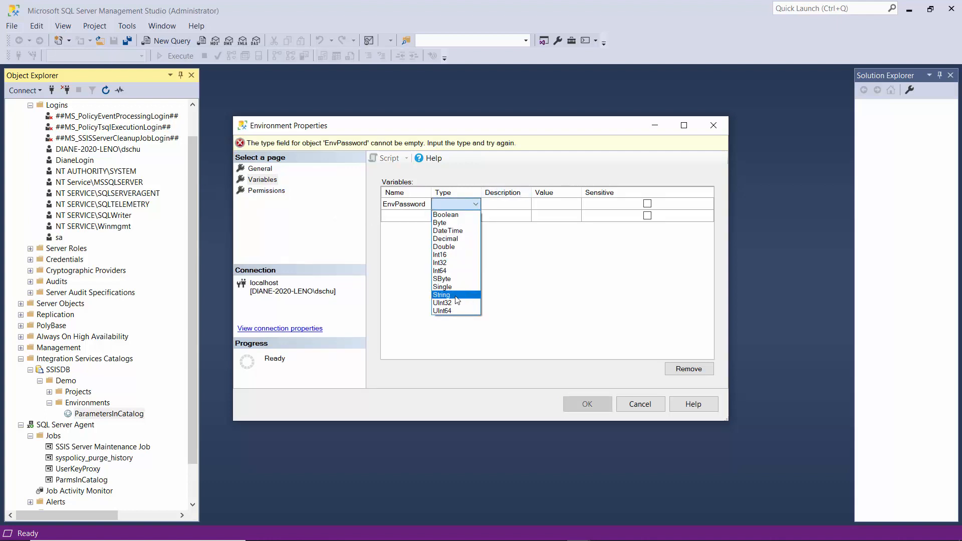
left_click(441, 295)
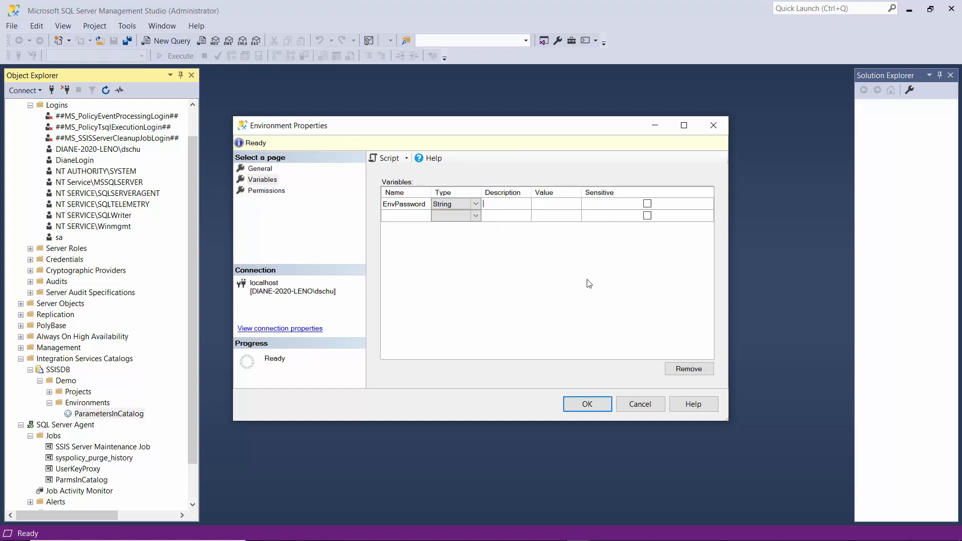
type("Password")
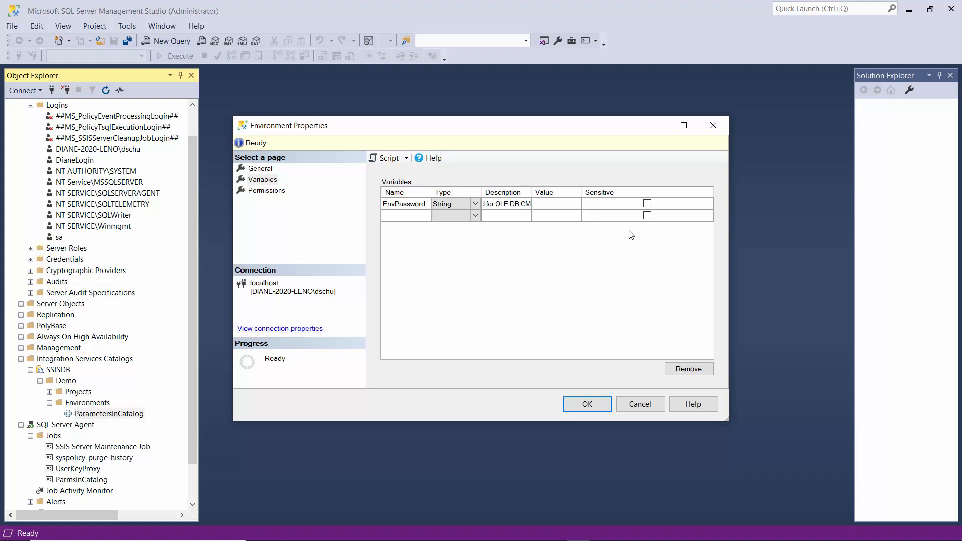
Enter EnvPassword's value, mark it sensitive, and save the environment.
left_click(647, 204)
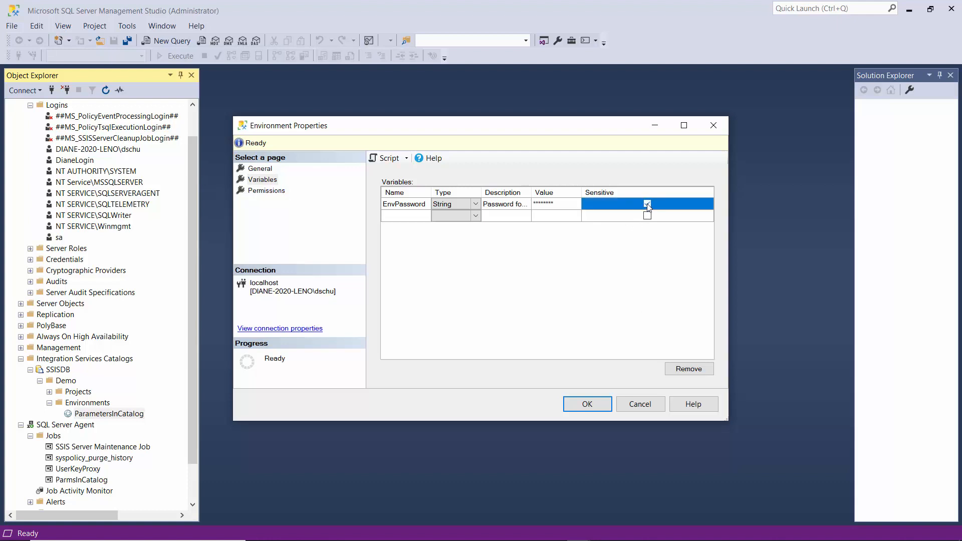
left_click(647, 203)
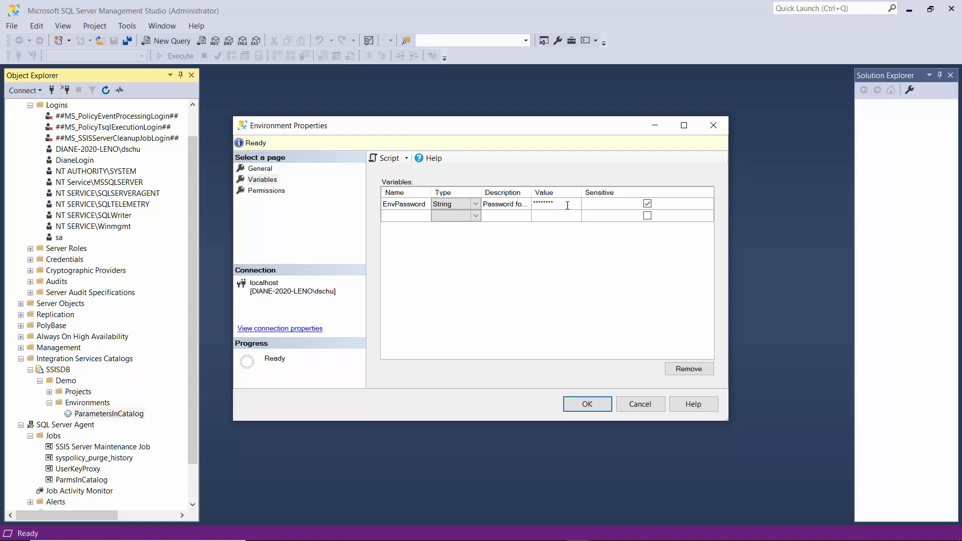
left_click(647, 204)
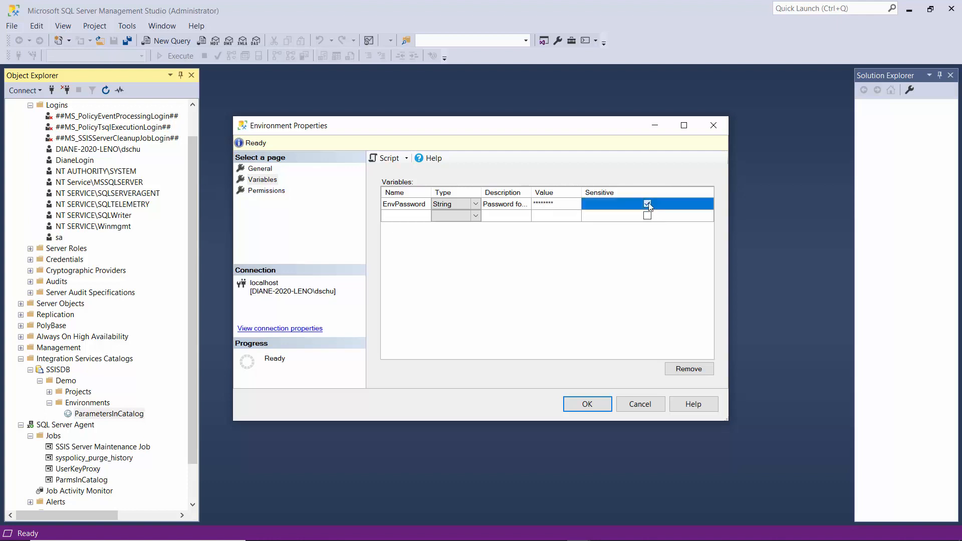
left_click(647, 204)
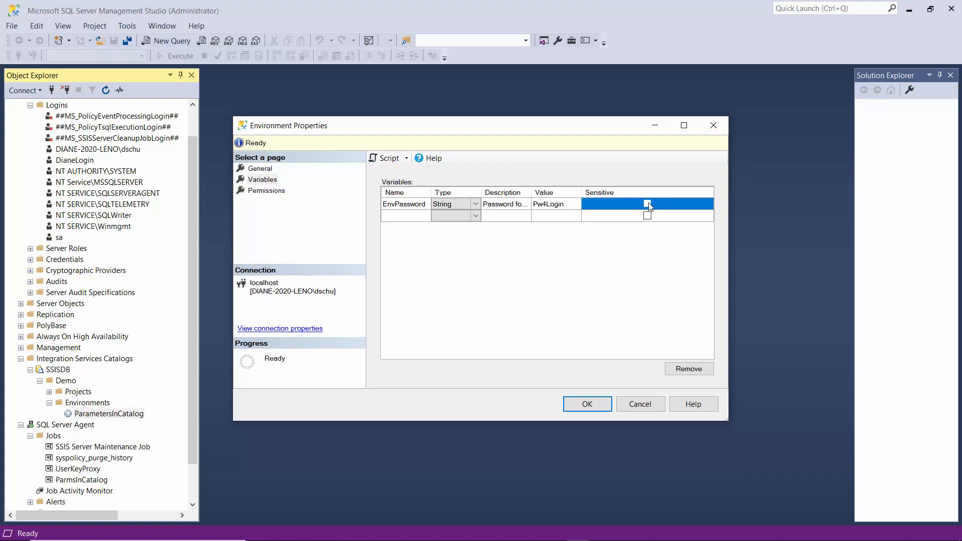
left_click(648, 203)
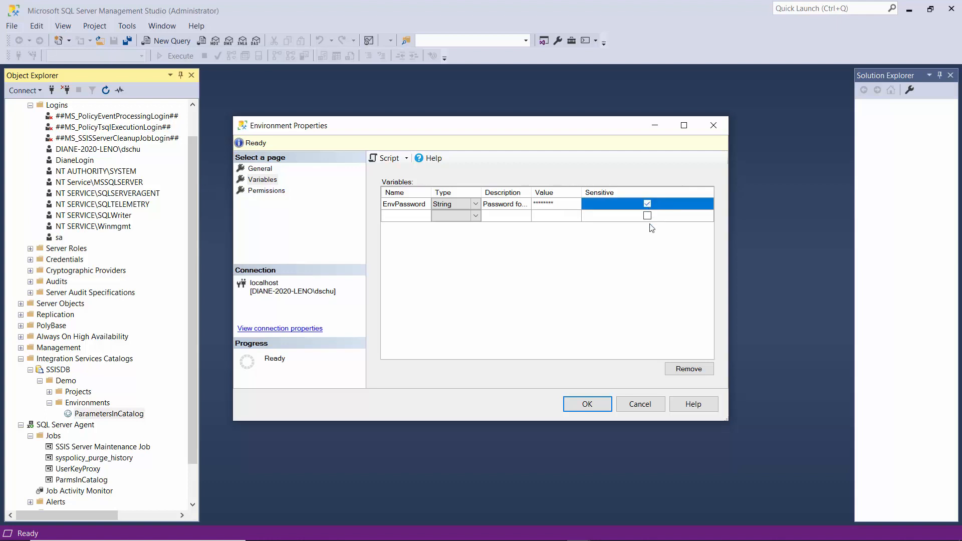
mouse_move(642, 341)
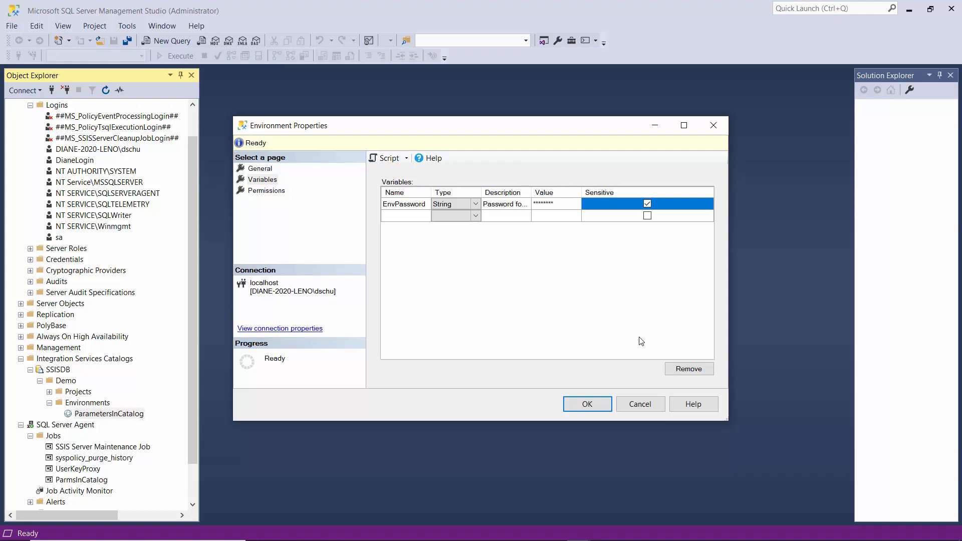
left_click(588, 404)
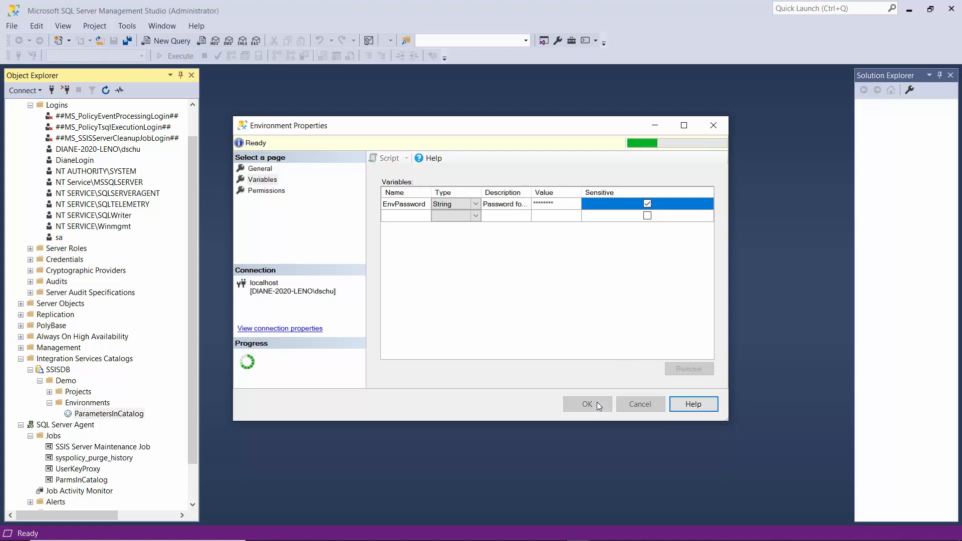
Expand Demo > ParametersInCatalog > Packages and bring up Catalog.dtsx's actions.
left_click(587, 404)
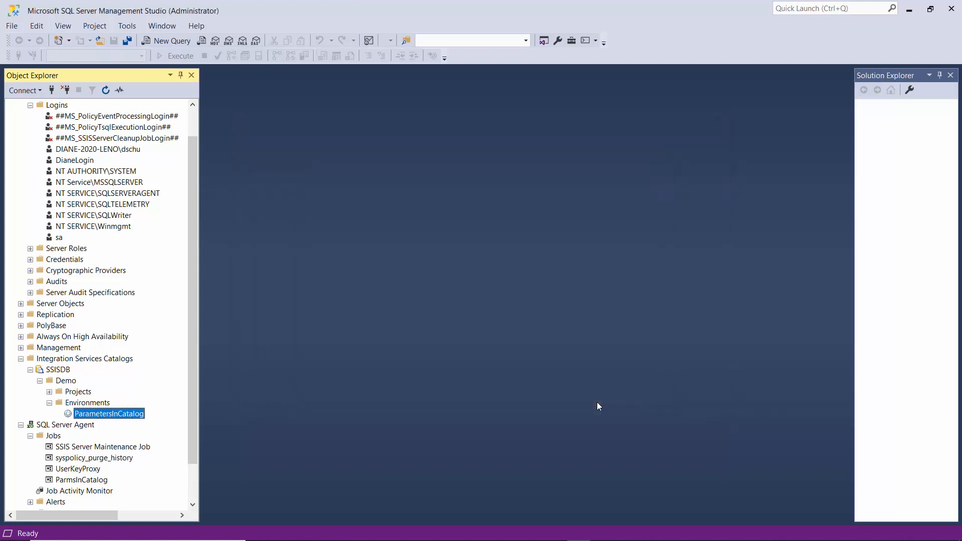
mouse_move(44, 400)
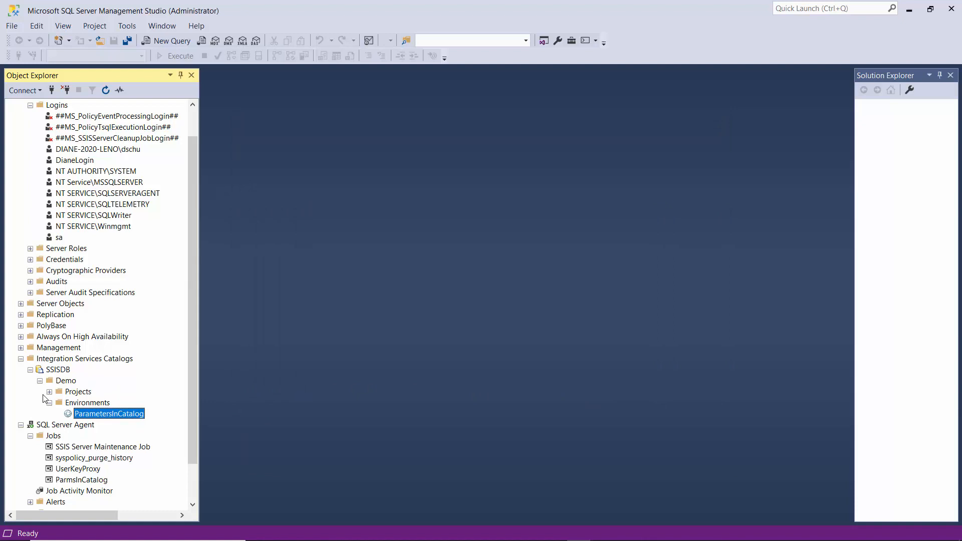
left_click(49, 392)
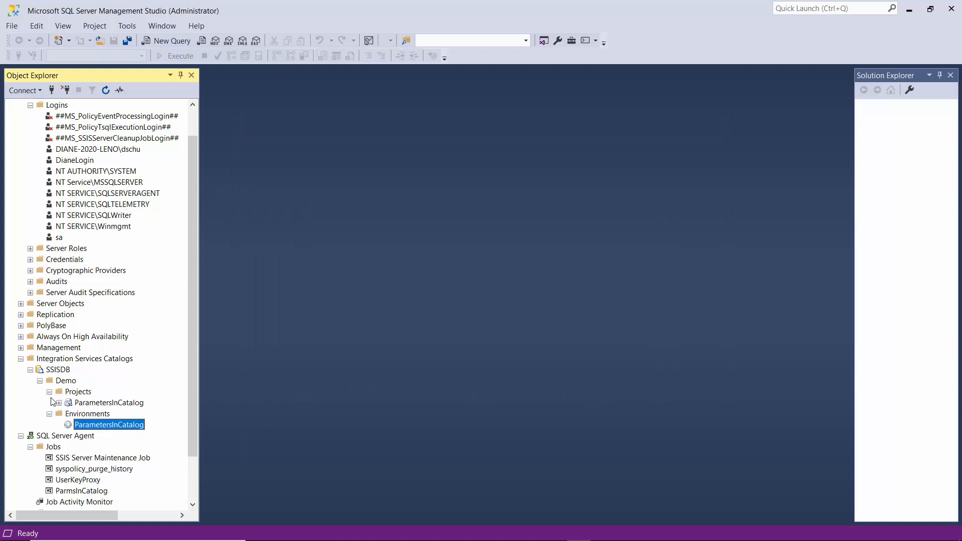
left_click(58, 402)
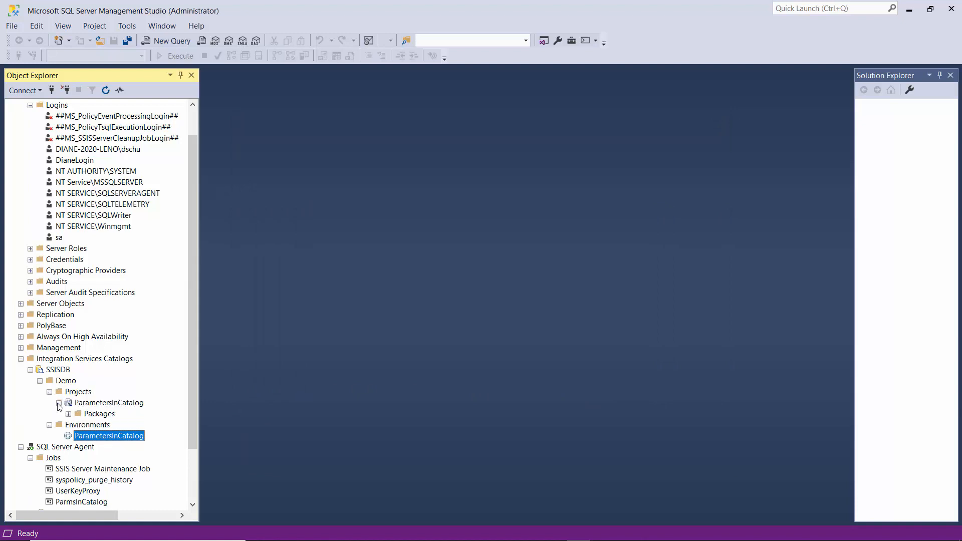
left_click(68, 413)
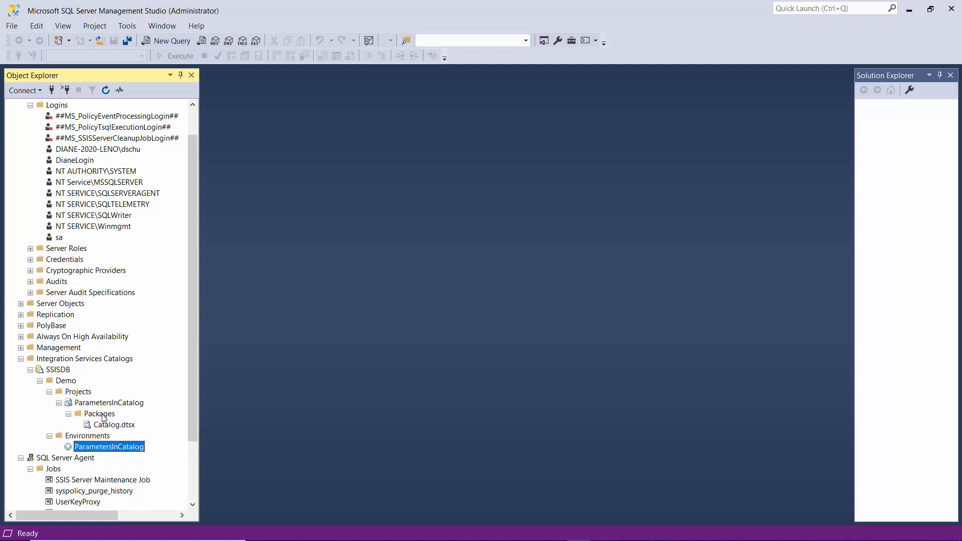
mouse_move(113, 429)
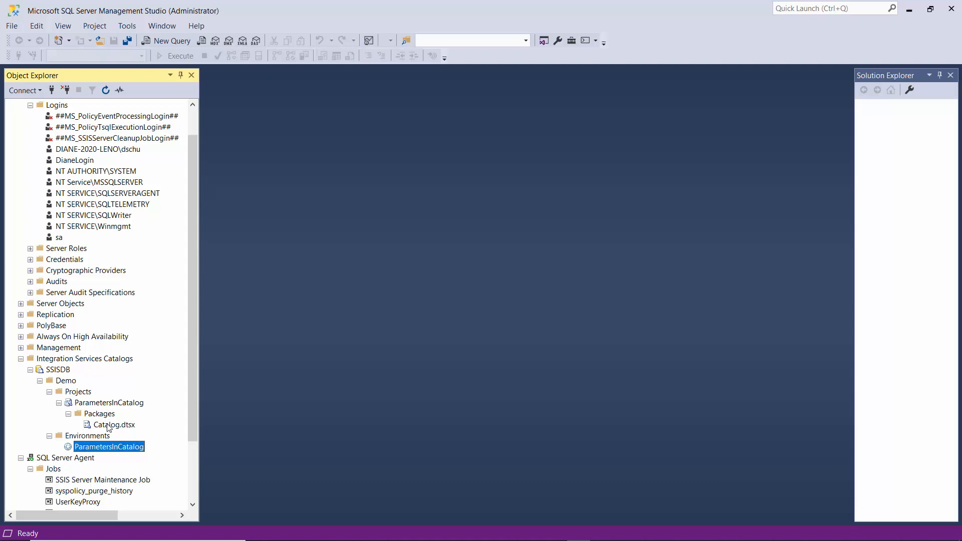
right_click(113, 424)
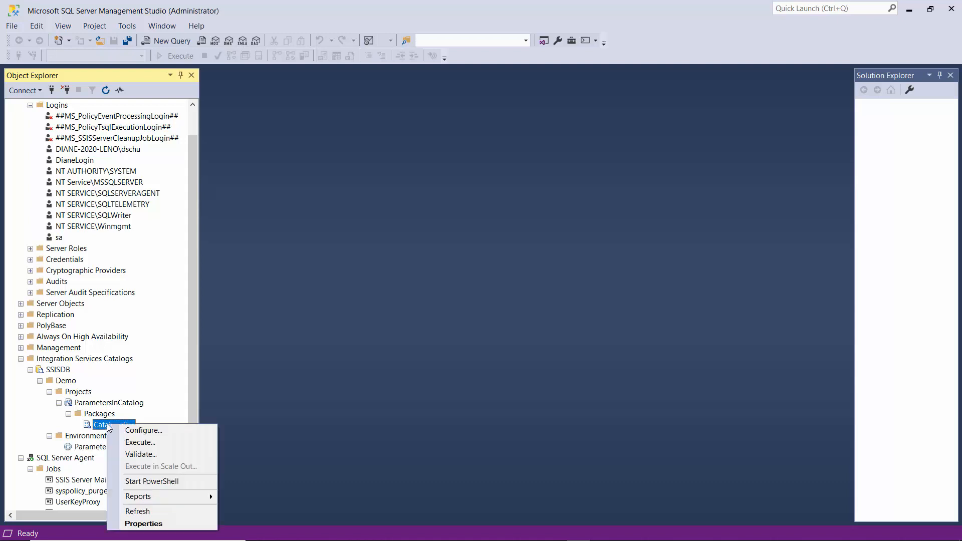
mouse_move(144, 430)
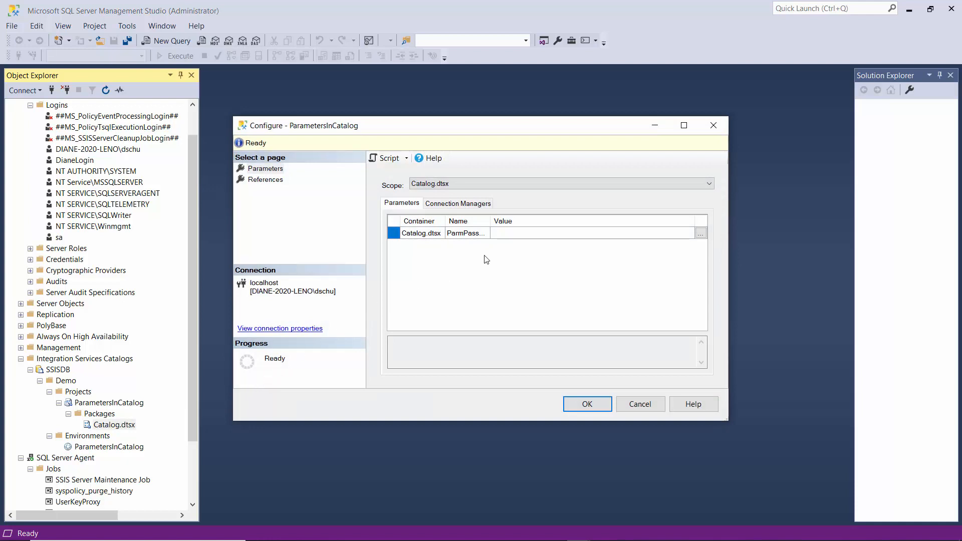
mouse_move(654, 253)
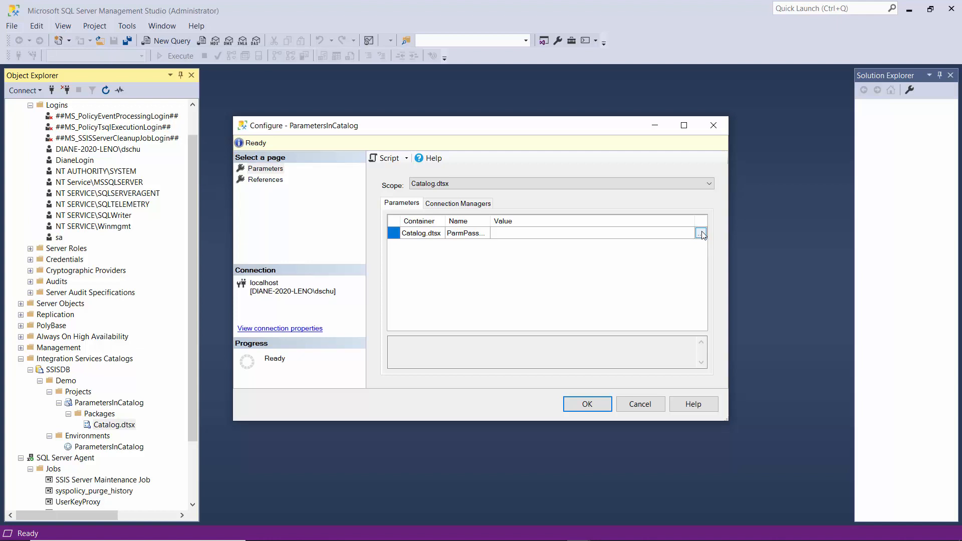
Check ParmPassword's value, then add a reference to the Demo\ParametersInCatalog environment.
left_click(701, 233)
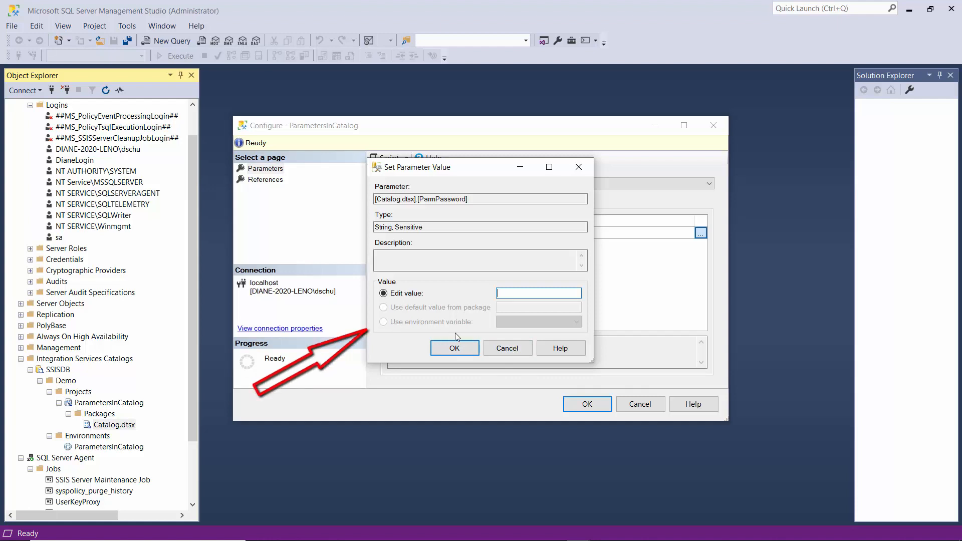
left_click(454, 348)
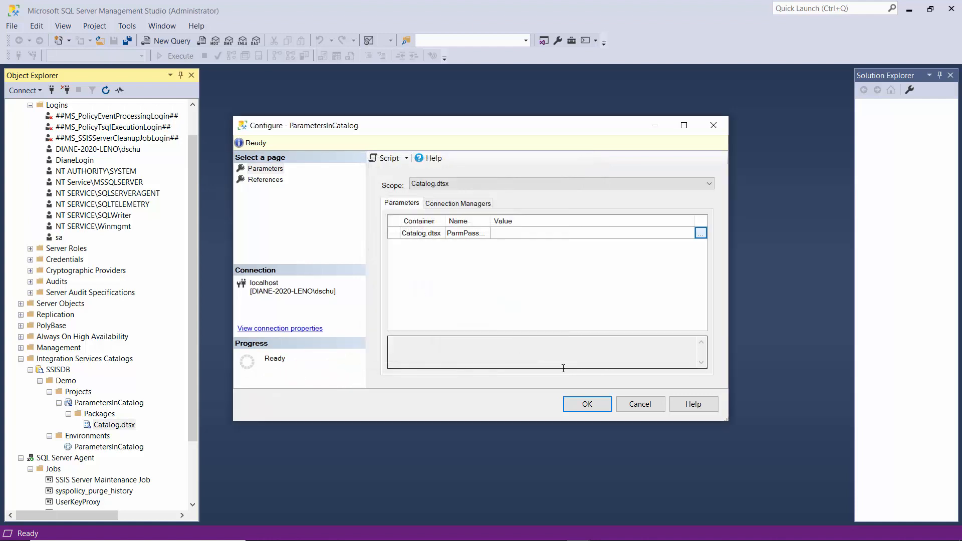
left_click(265, 179)
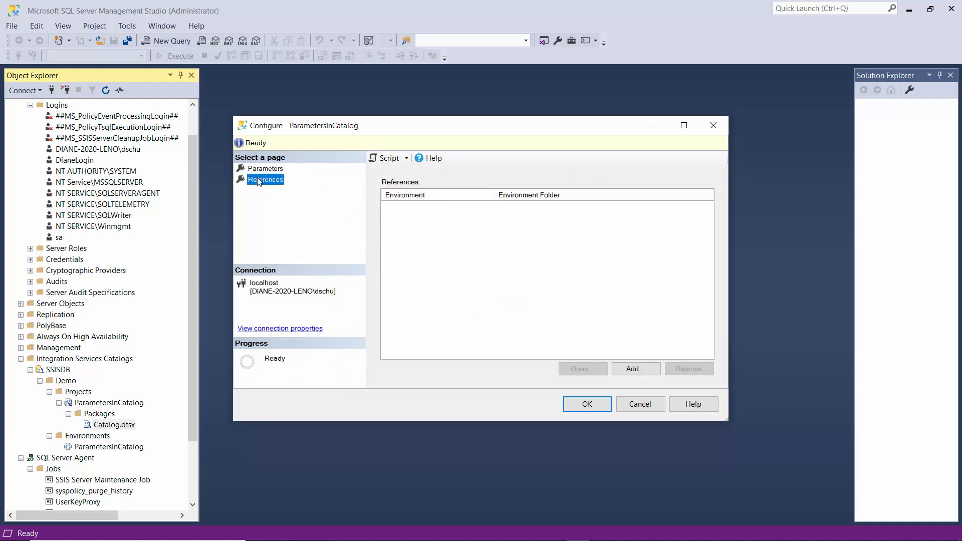
left_click(636, 369)
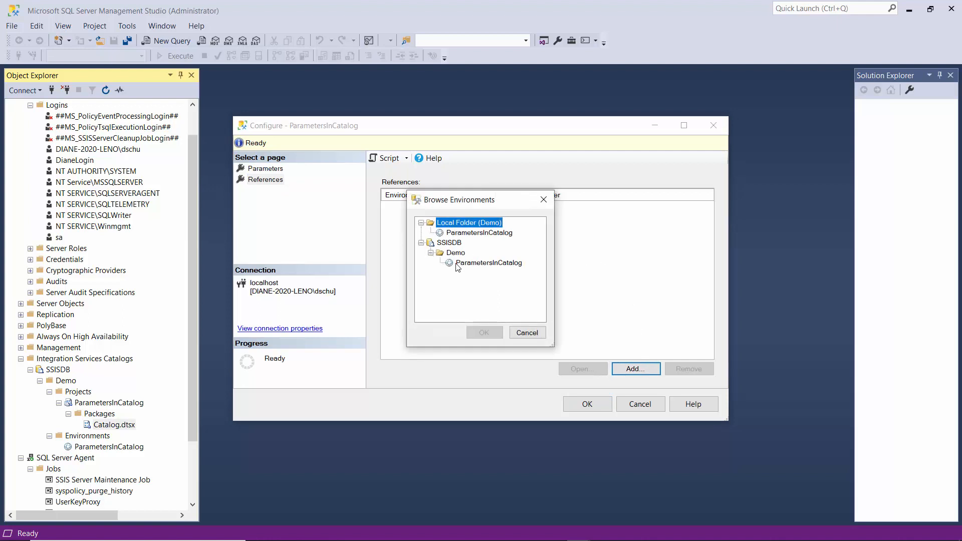
left_click(489, 262)
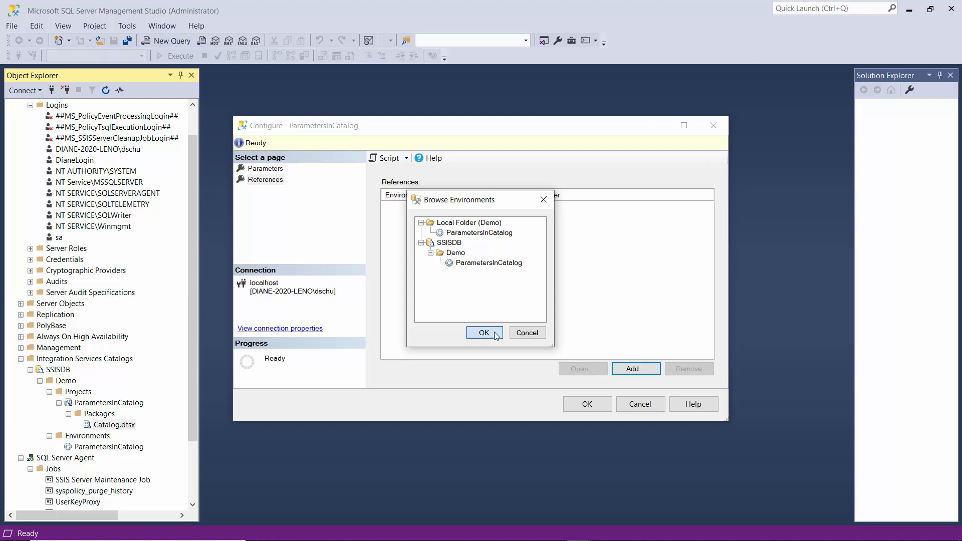
left_click(484, 332)
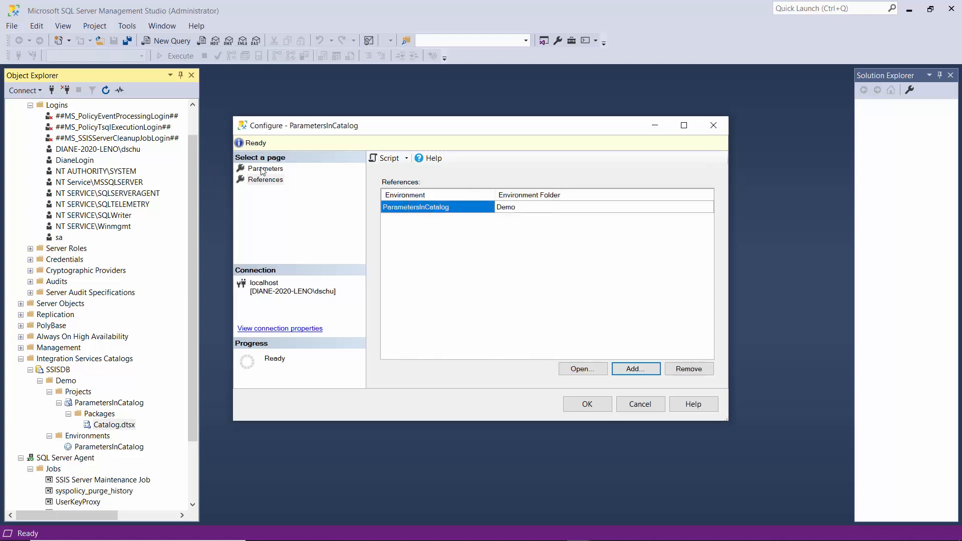
Map ParmPassword to the EnvPassword environment variable and confirm the Configure dialog.
left_click(265, 168)
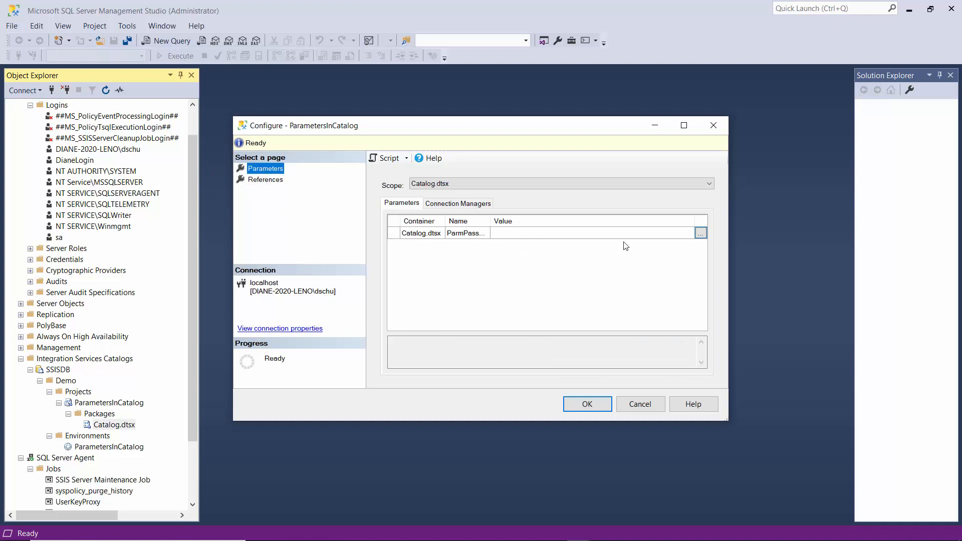
left_click(700, 232)
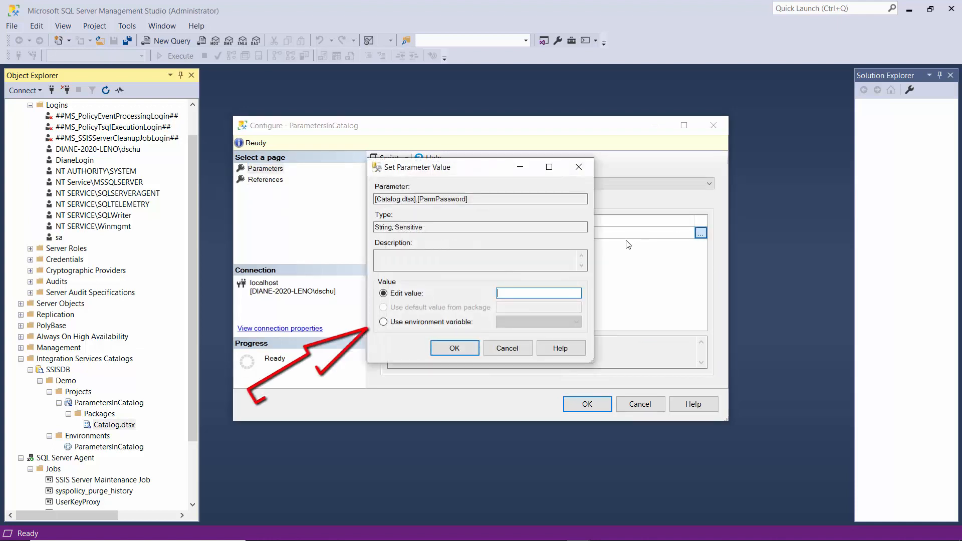
left_click(383, 322)
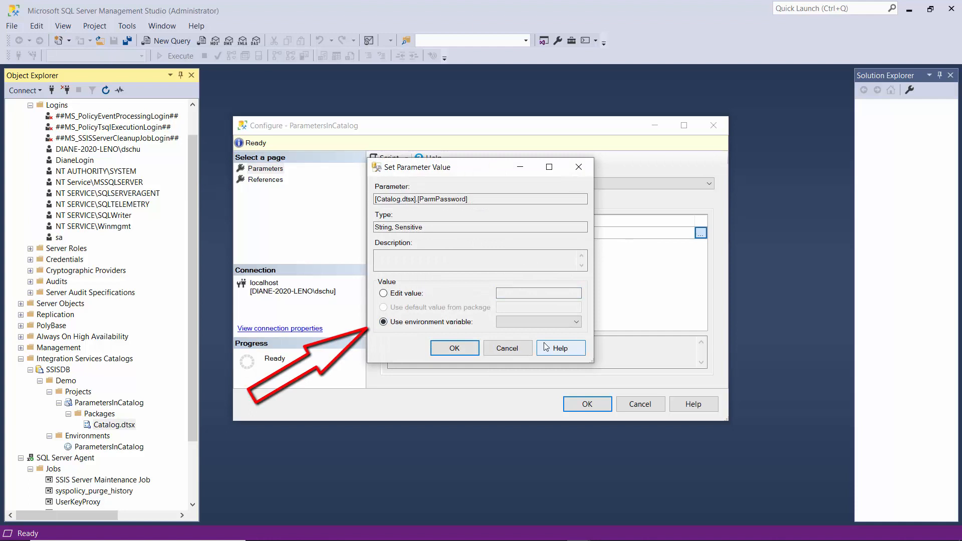
left_click(576, 322)
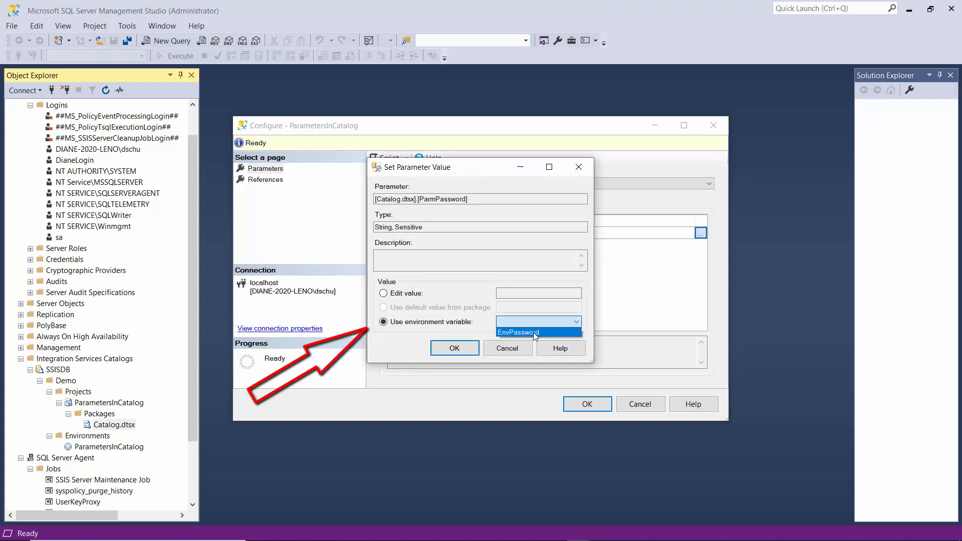
left_click(518, 332)
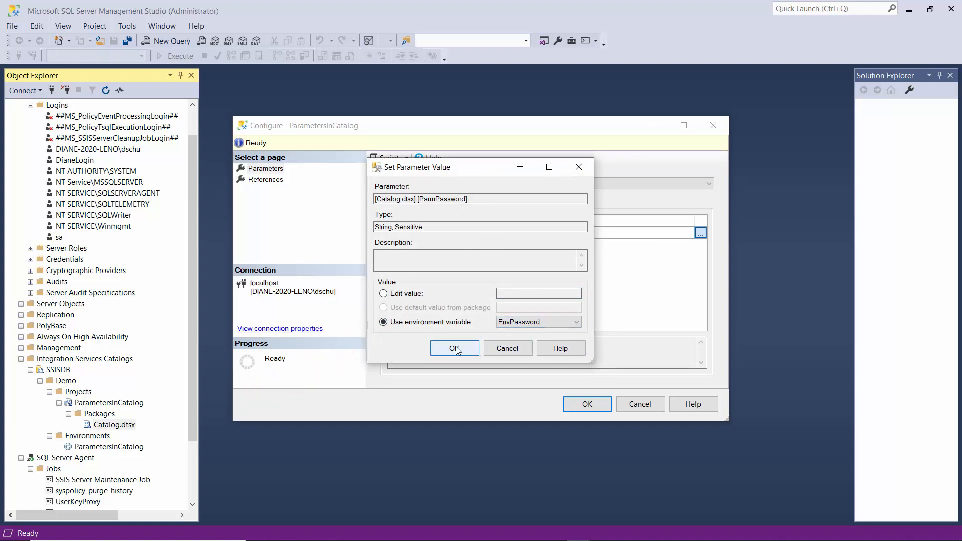
left_click(455, 348)
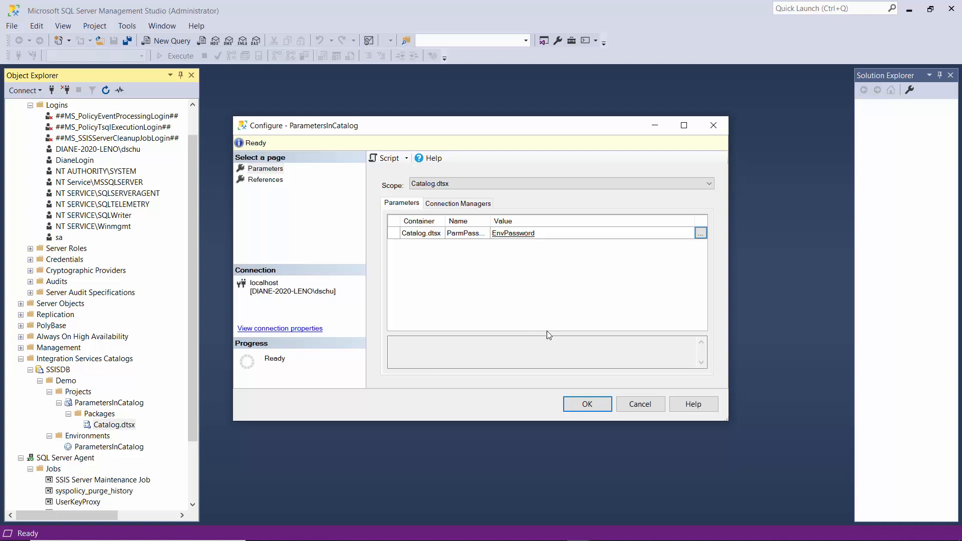
left_click(588, 404)
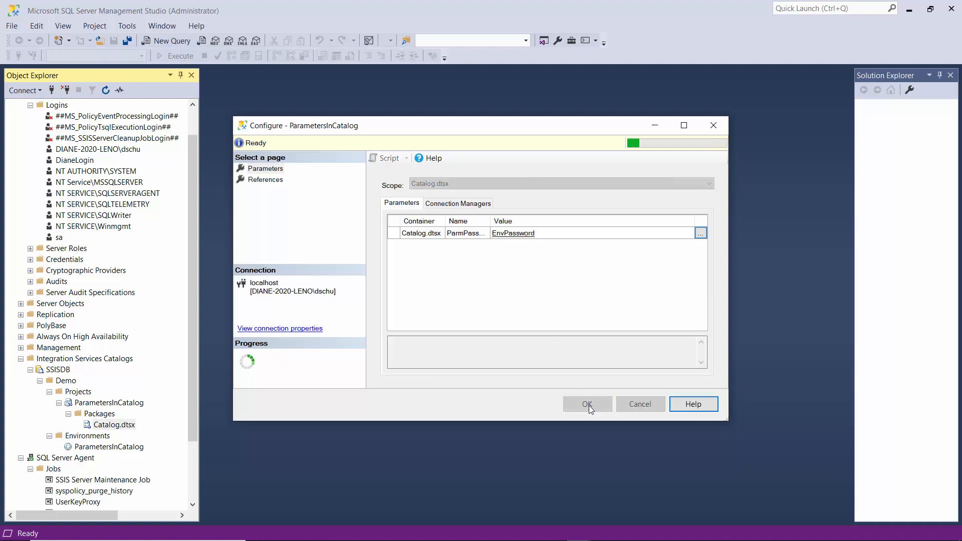
Close the saved configuration, expand Packages, and bring up Catalog.dtsx's actions.
left_click(587, 404)
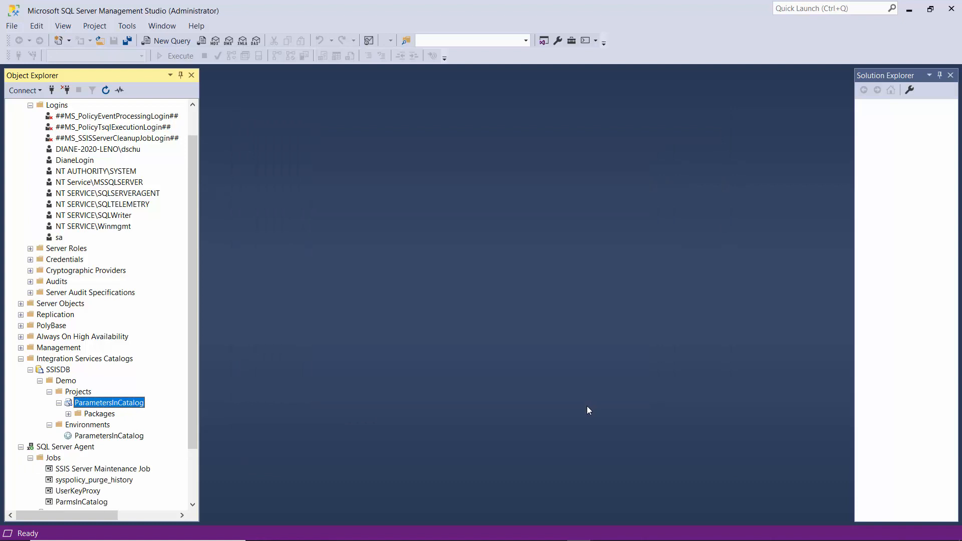
mouse_move(93, 417)
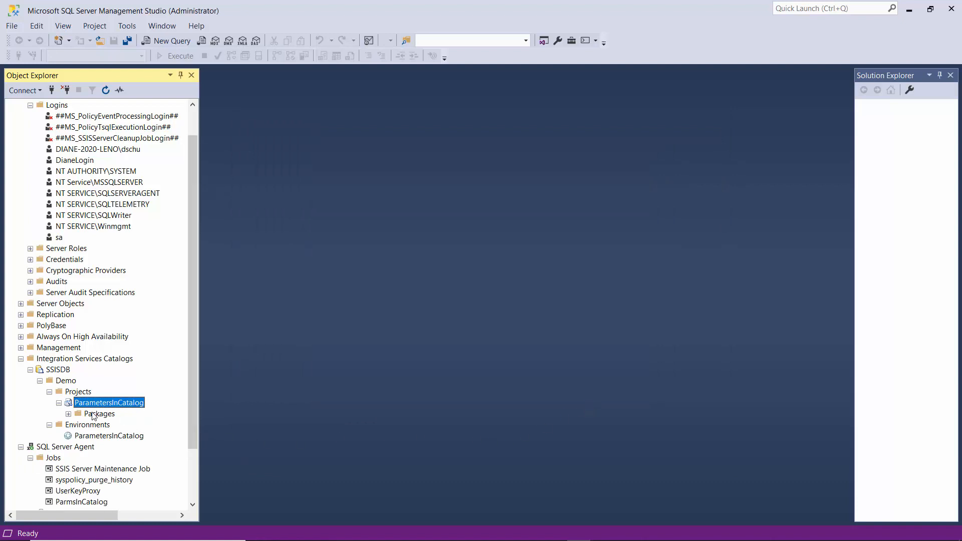
left_click(67, 414)
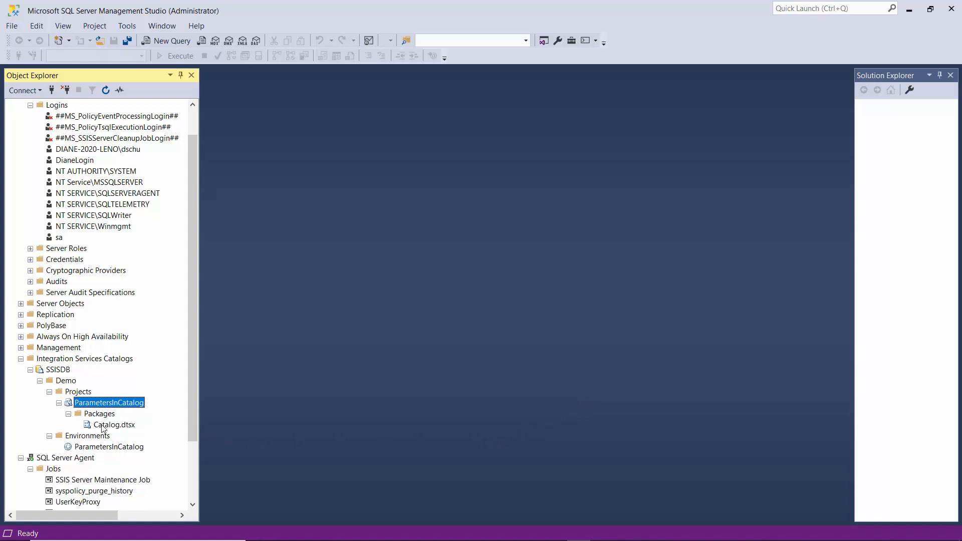
right_click(114, 424)
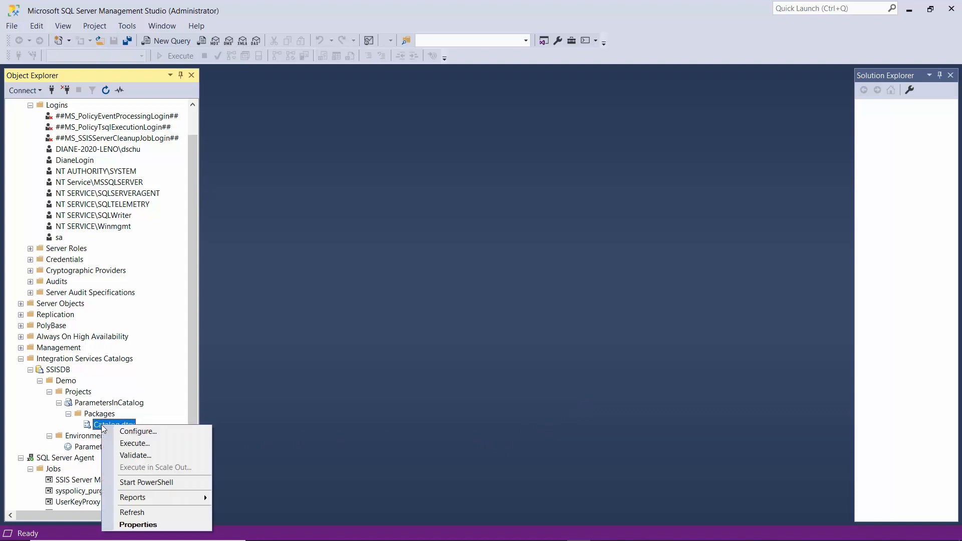
mouse_move(138, 432)
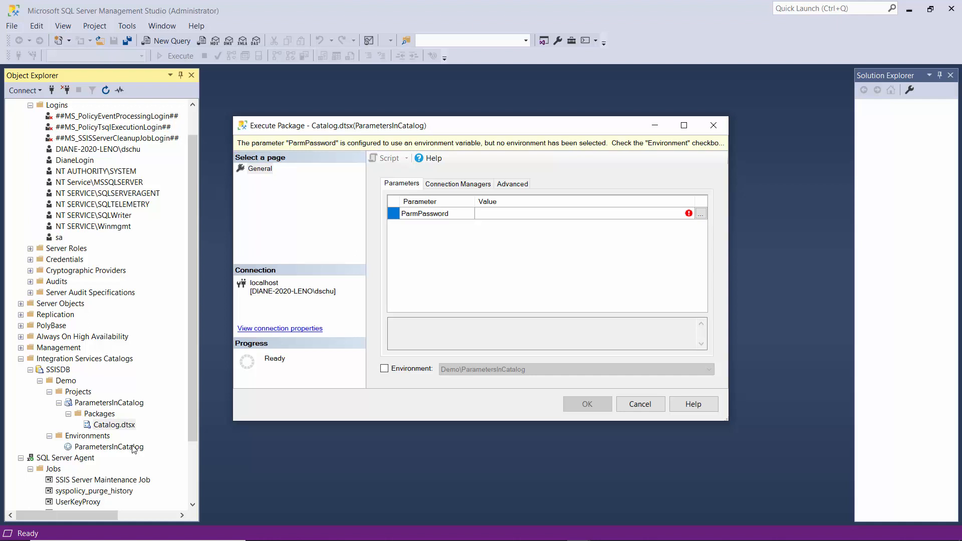
Execute Catalog.dtsx with the Demo\ParametersInCatalog environment and open its Overview Report.
left_click(384, 369)
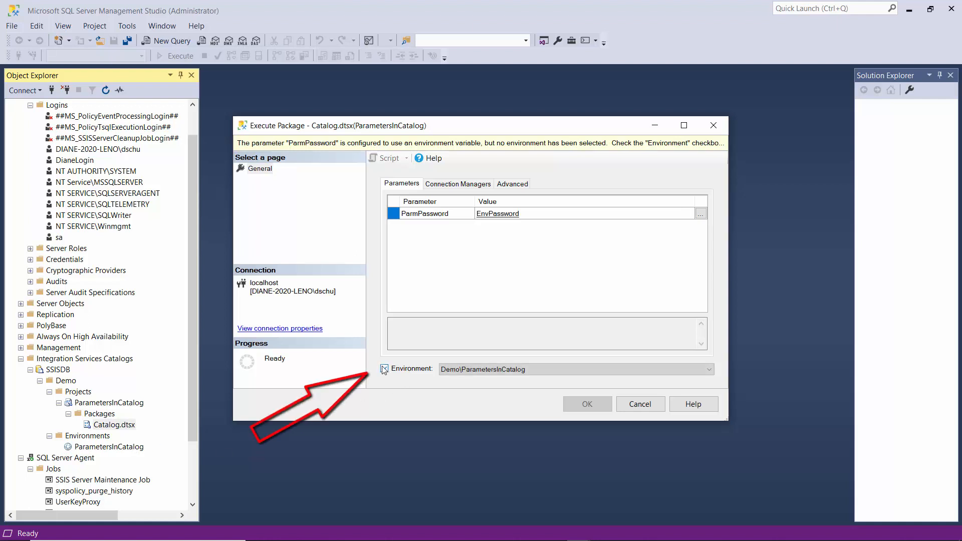
left_click(383, 369)
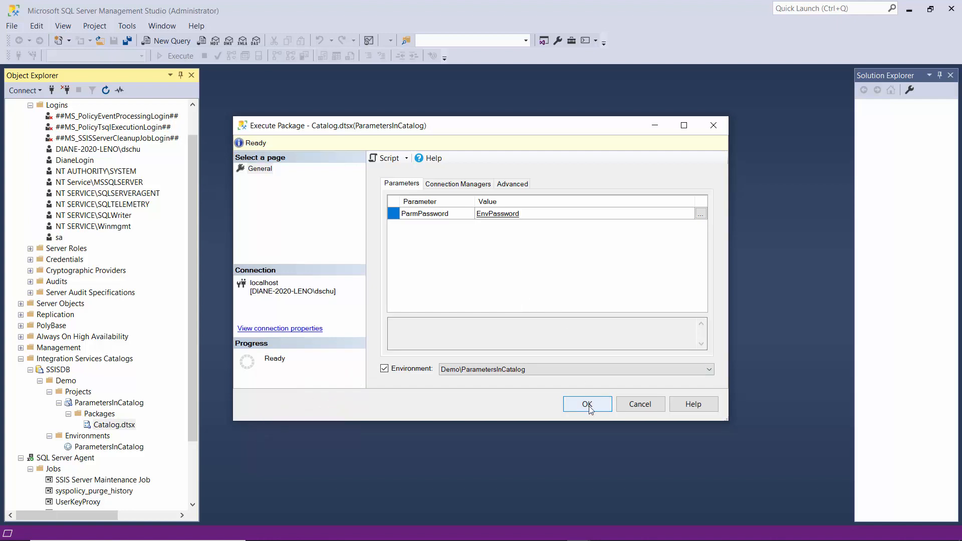
left_click(588, 404)
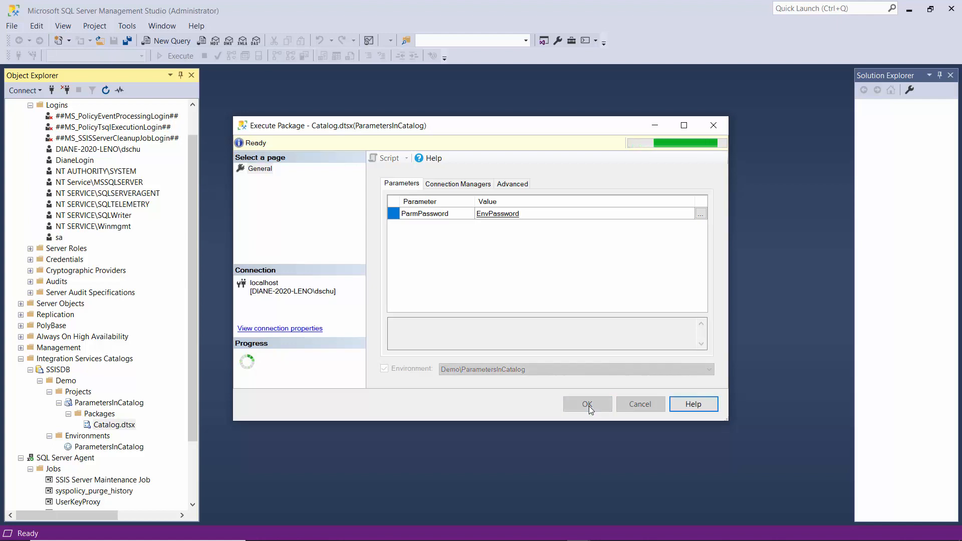
left_click(588, 405)
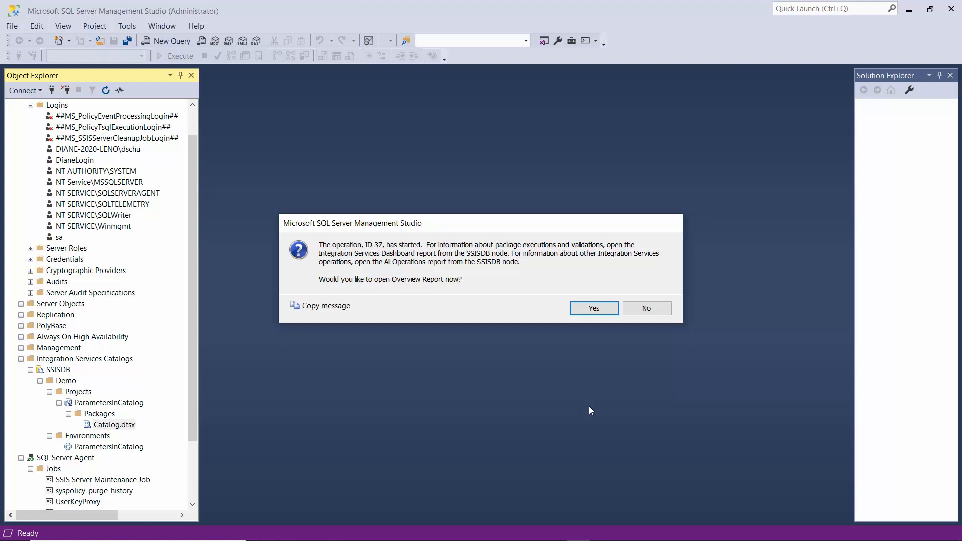
mouse_move(616, 351)
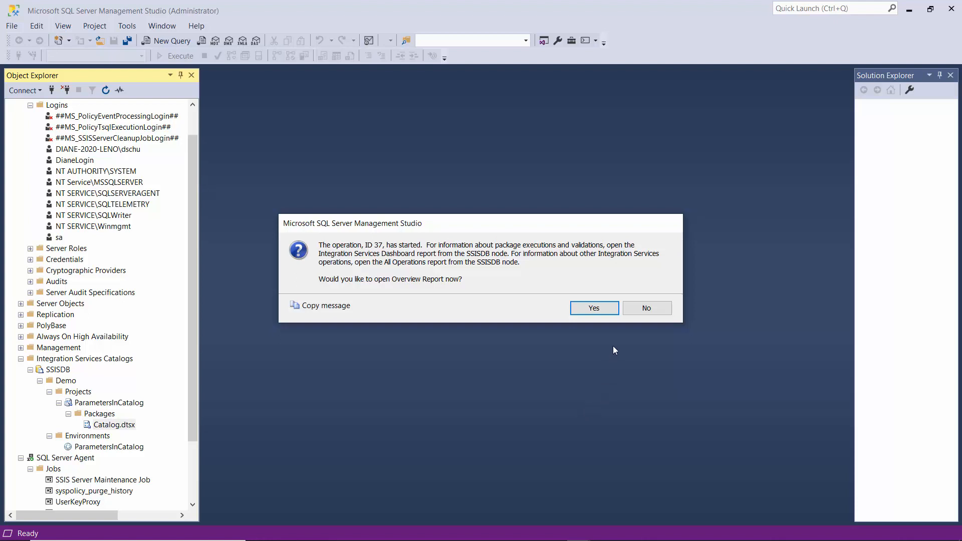
left_click(595, 307)
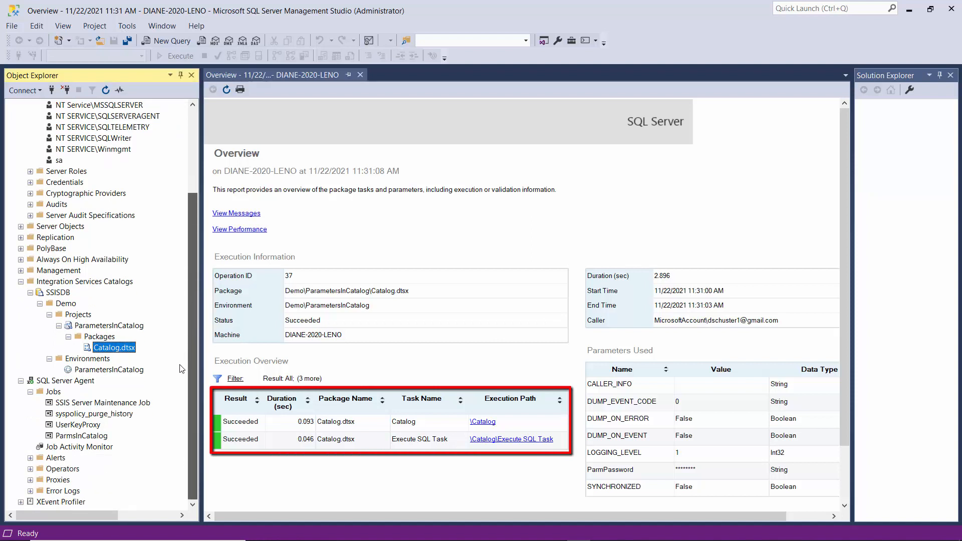
mouse_move(84, 459)
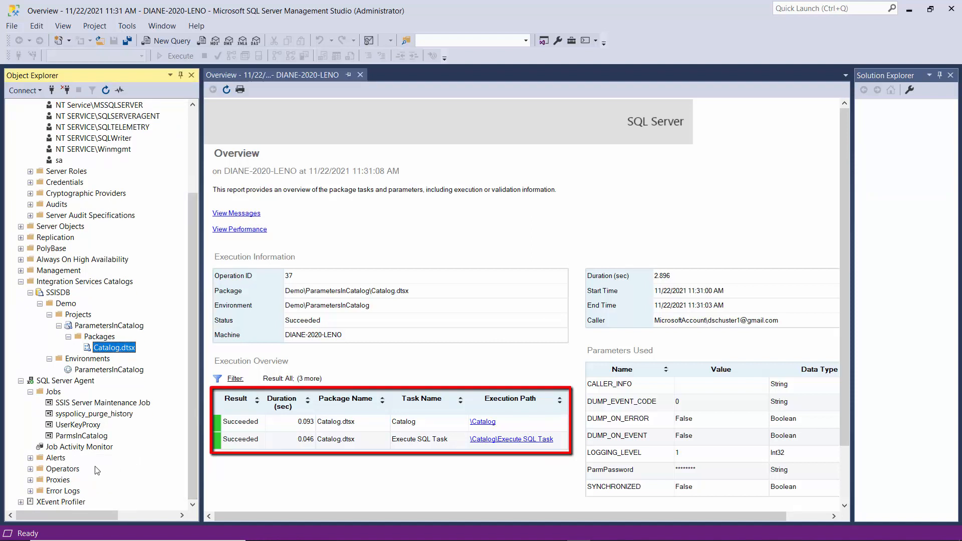
Delete the ParmsInCatalog SQL Server Agent job and confirm the deletion.
left_click(81, 435)
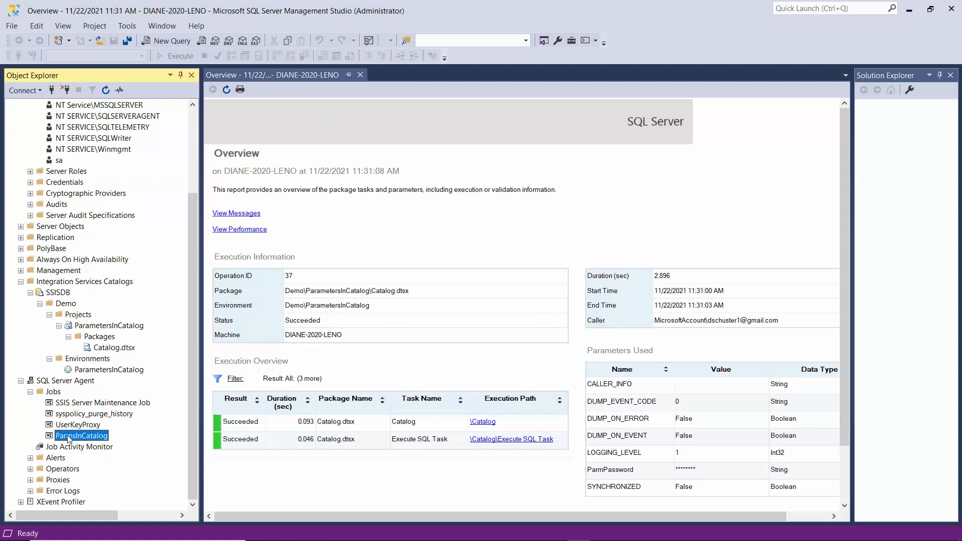
right_click(81, 436)
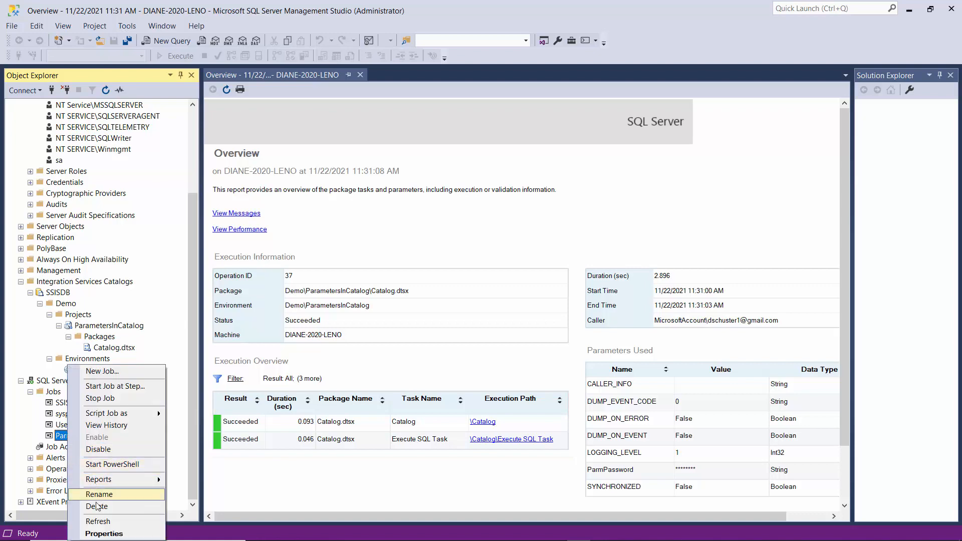
left_click(97, 507)
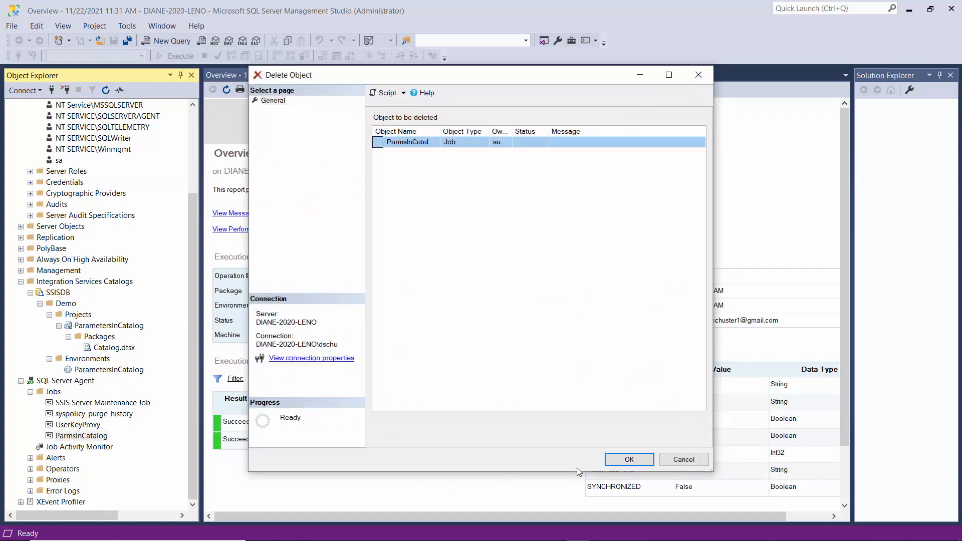
left_click(629, 459)
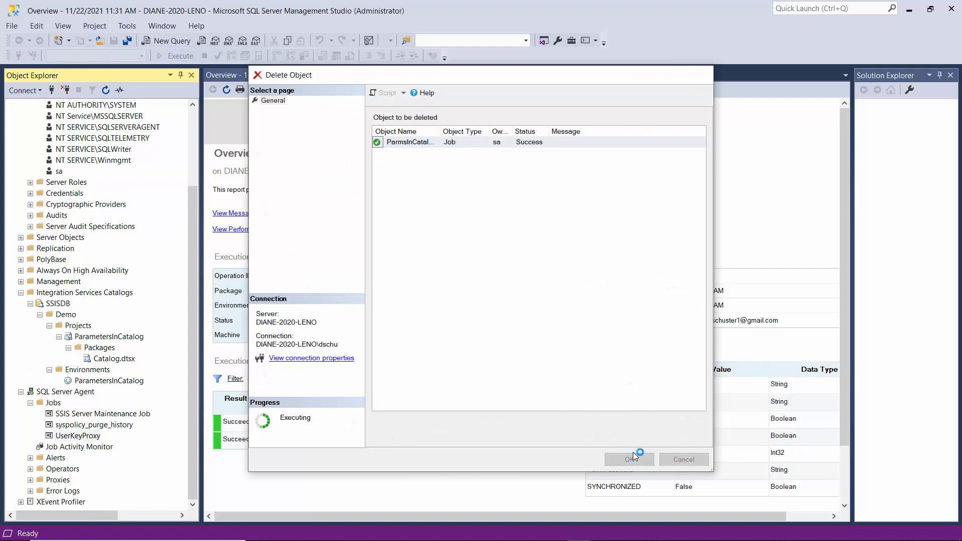
left_click(629, 459)
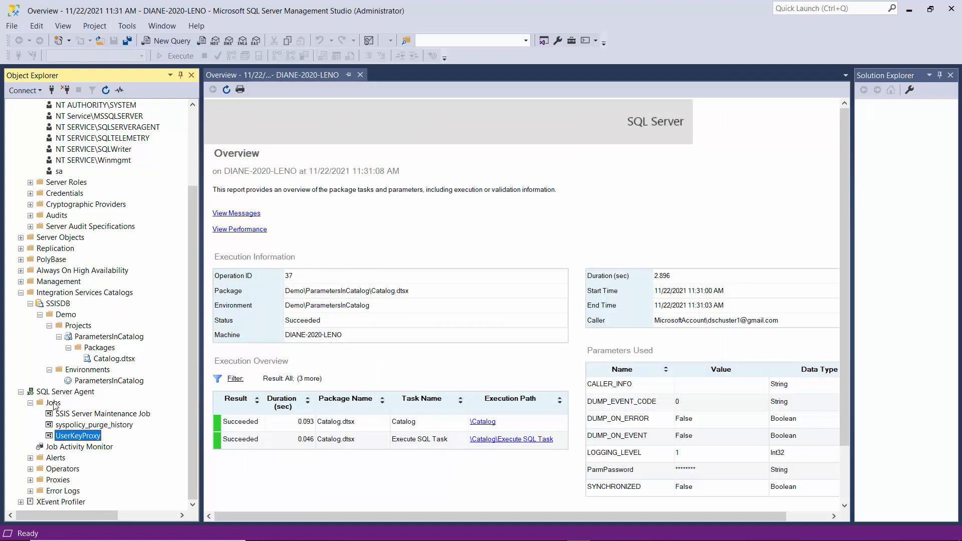
Create a new Agent job named ParmsInCatalog with owner sa and view its Steps page.
right_click(52, 403)
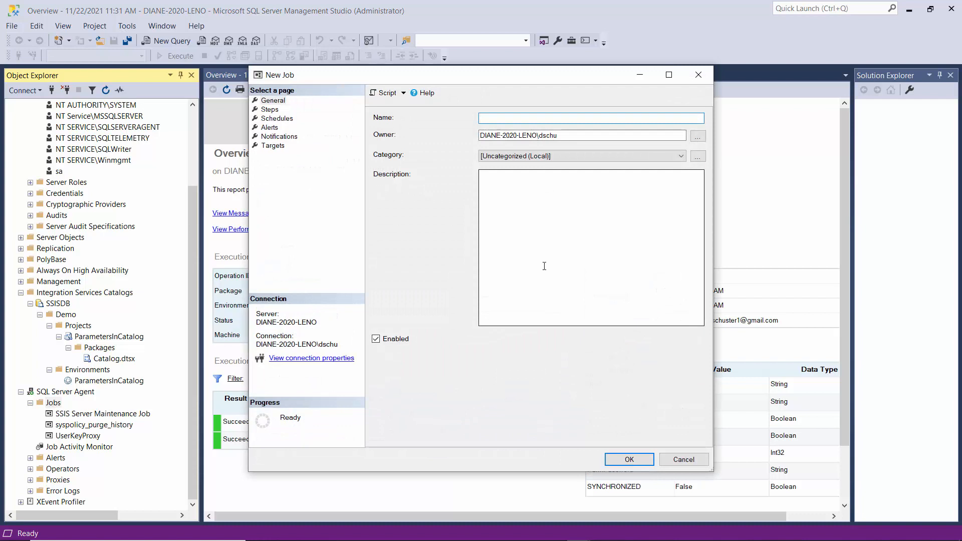
type("ParmsIn")
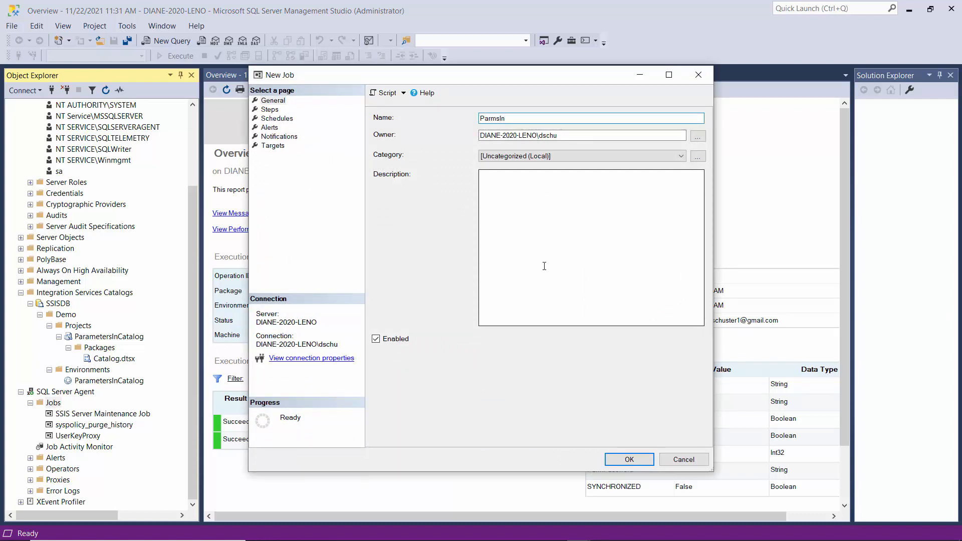
type("Catalog")
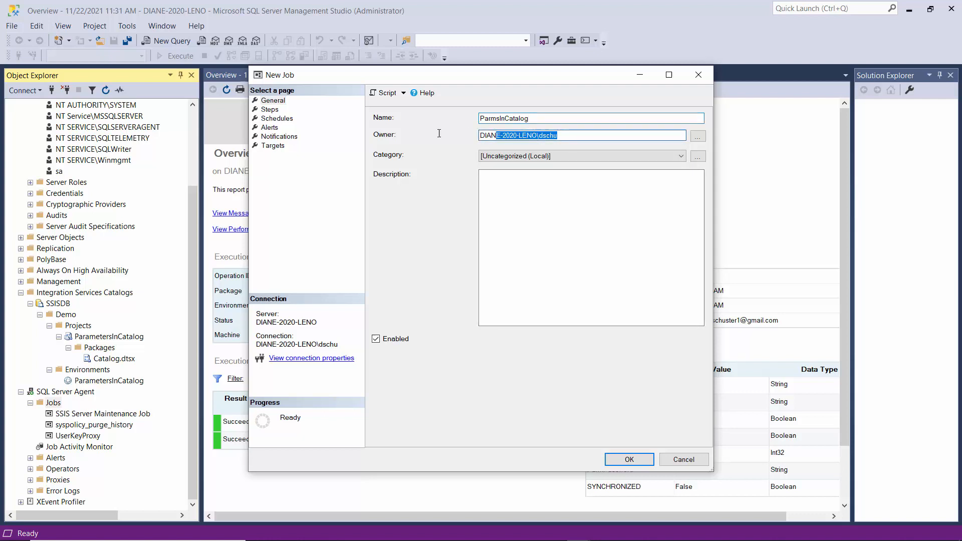
type("sa")
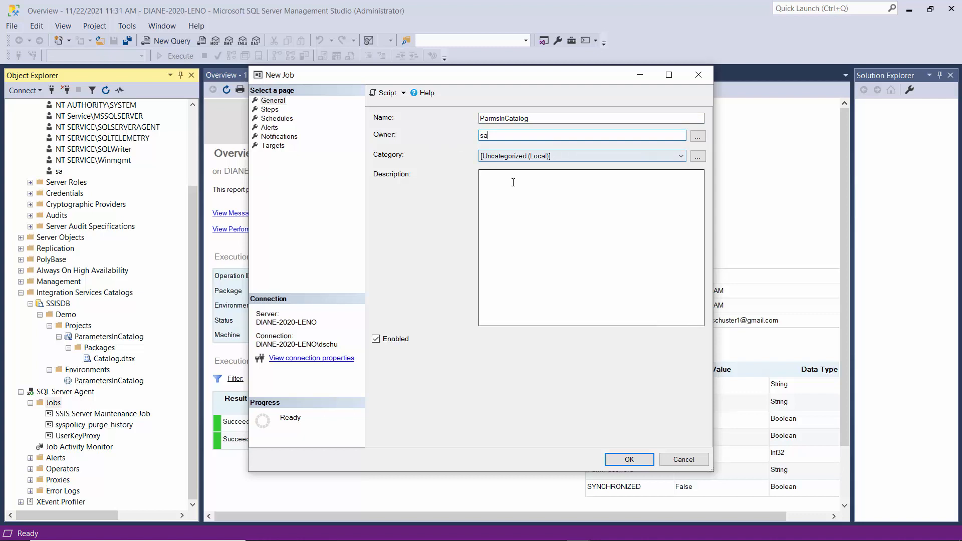
left_click(270, 110)
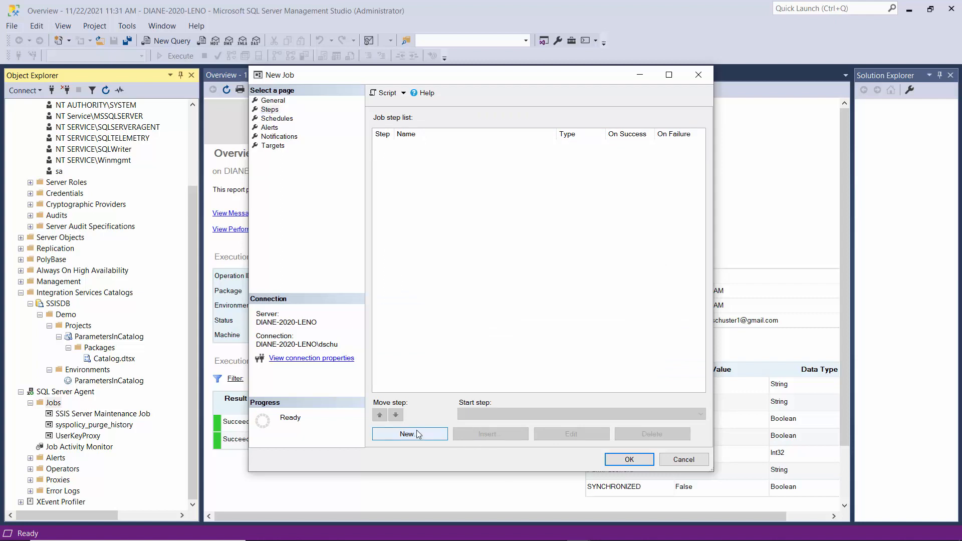
Add a job step named Step1 of type SQL Server Integration Services Package.
left_click(410, 434)
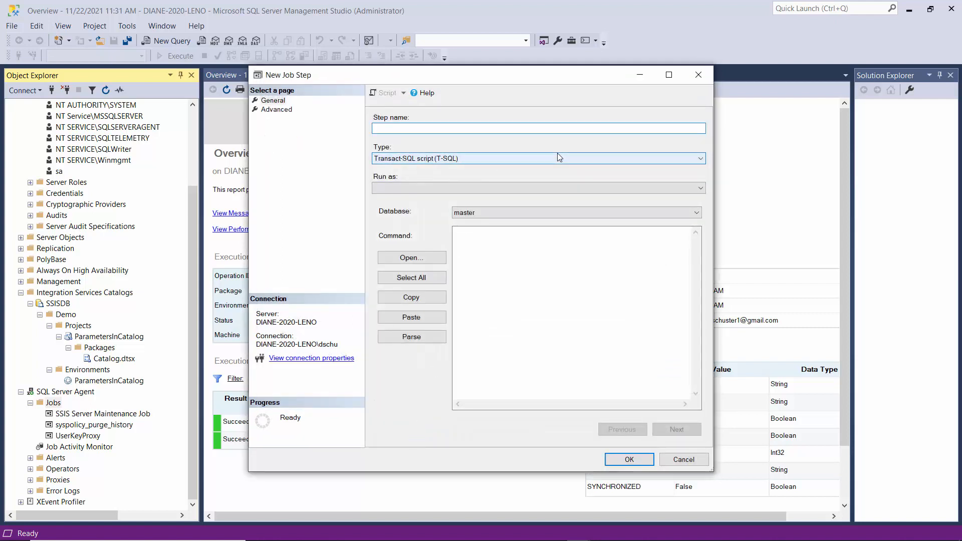
type("Step1")
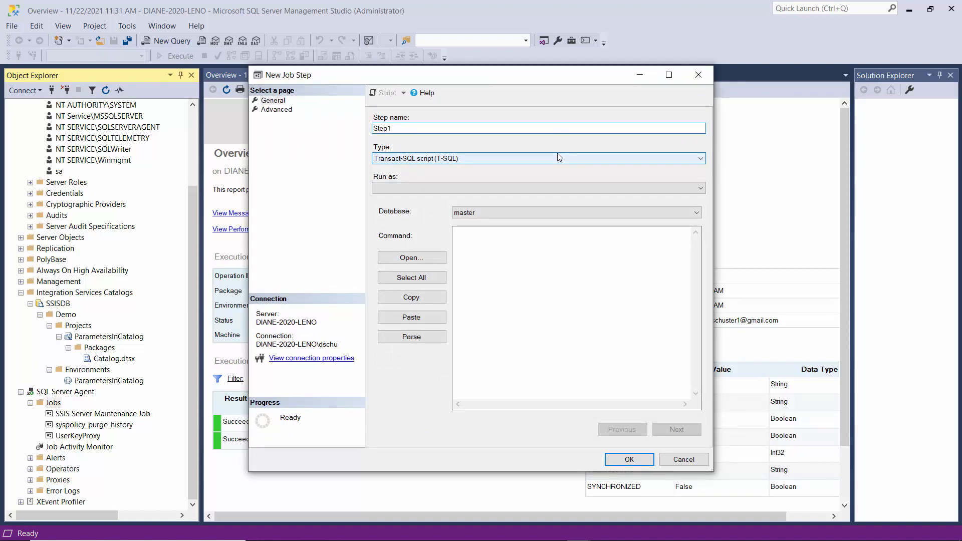
left_click(700, 159)
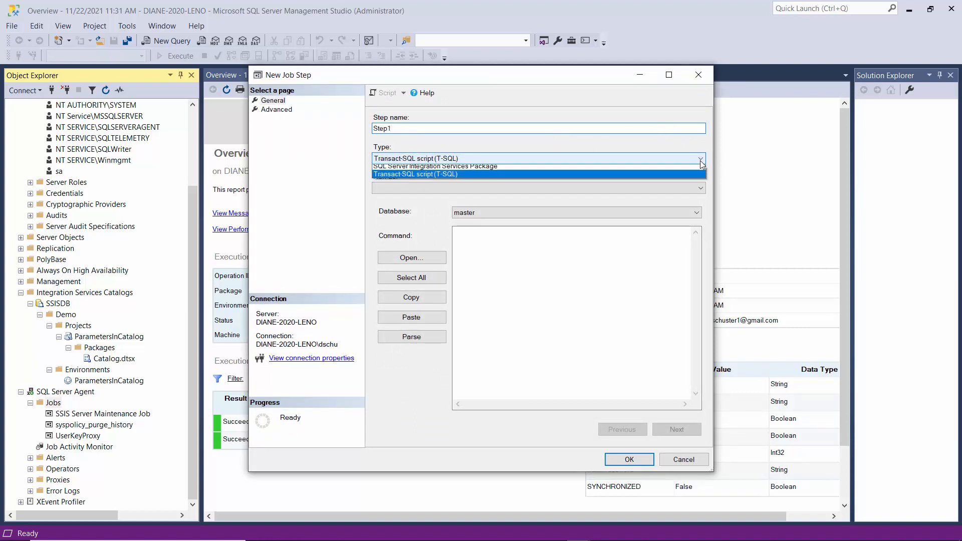
left_click(435, 166)
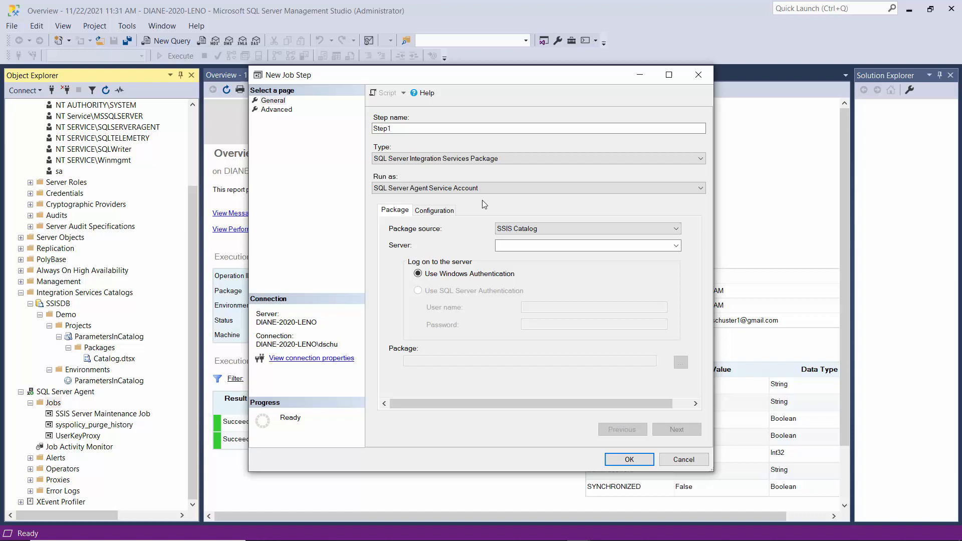
mouse_move(616, 198)
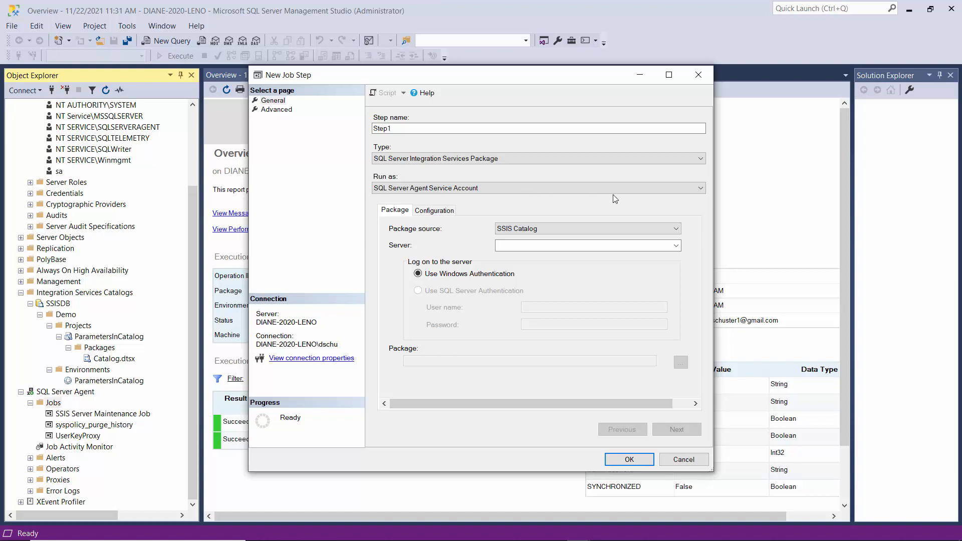
mouse_move(533, 212)
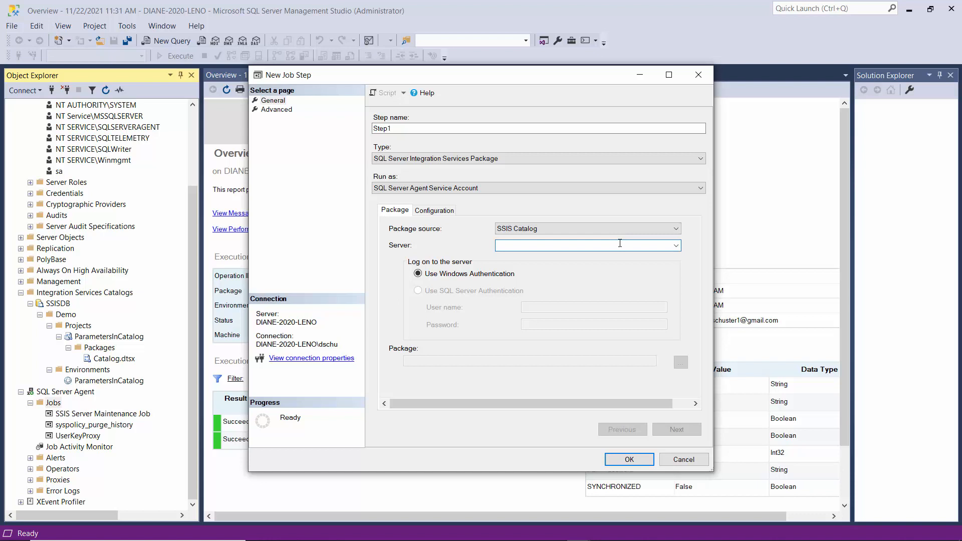
Set server DIANE-2020-LENO and select \SSISDB\Demo\ParametersInCatalog\Catalog.dtsx as the package.
type("DIANE-2020-")
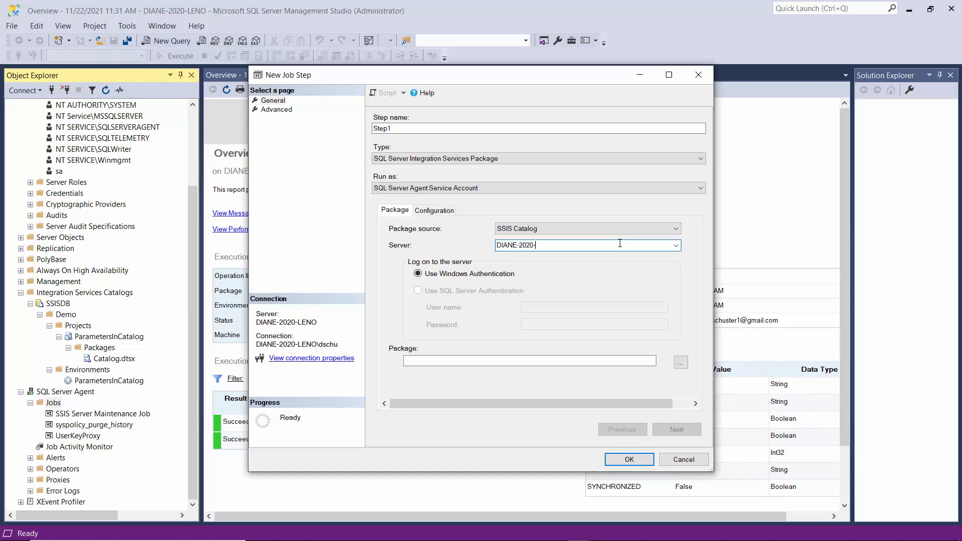
type("LENO")
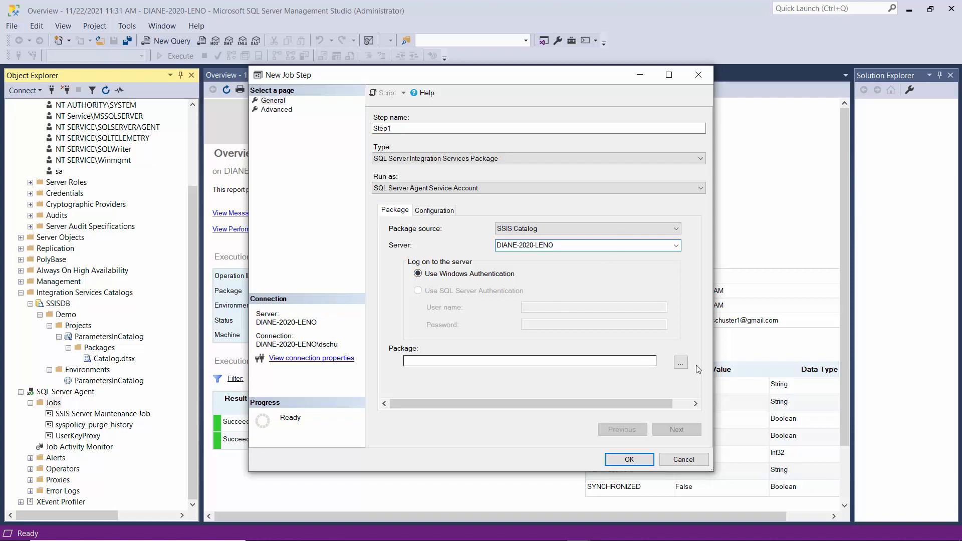
left_click(681, 362)
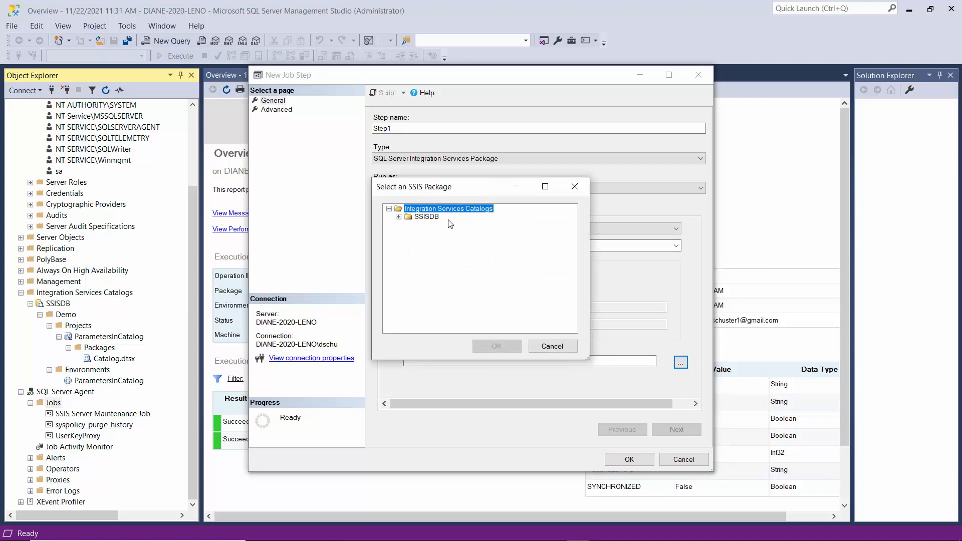
left_click(399, 217)
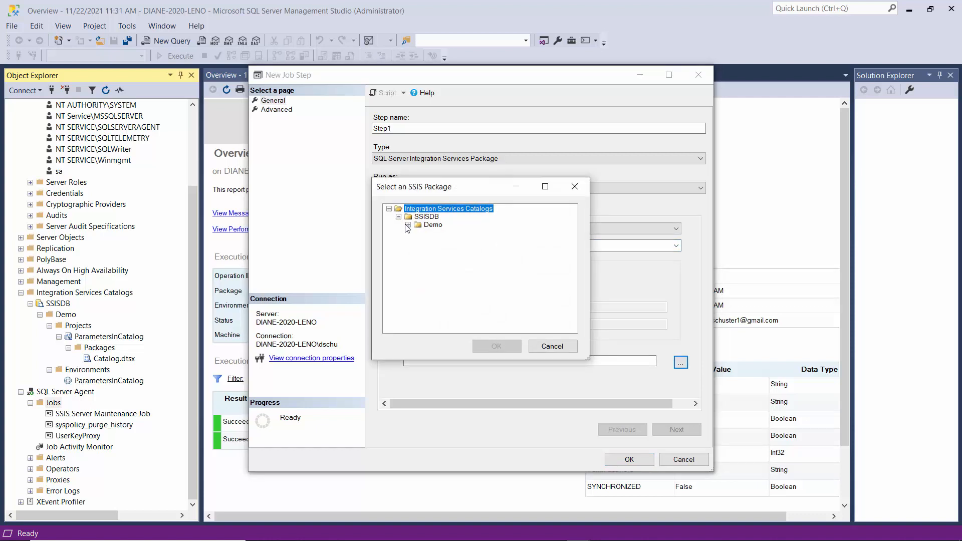
left_click(408, 224)
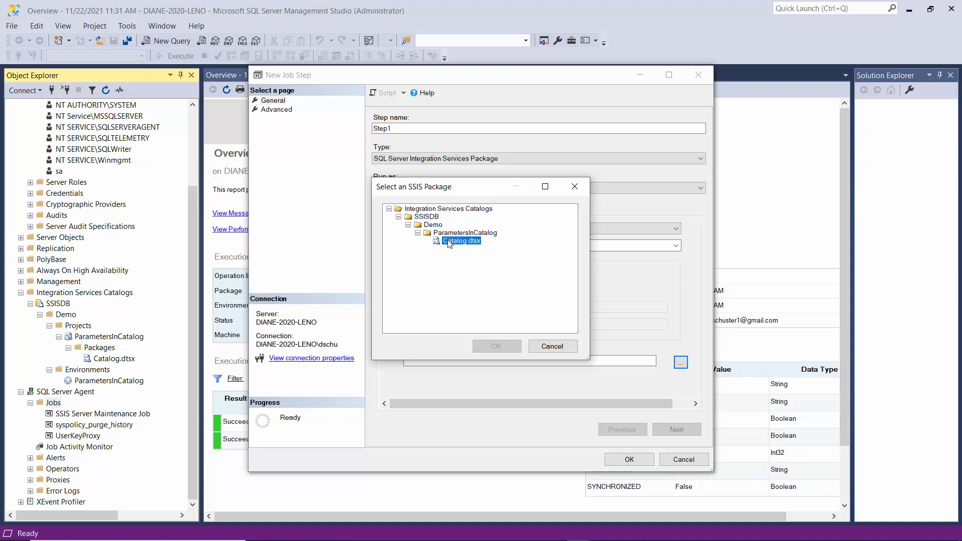
left_click(497, 346)
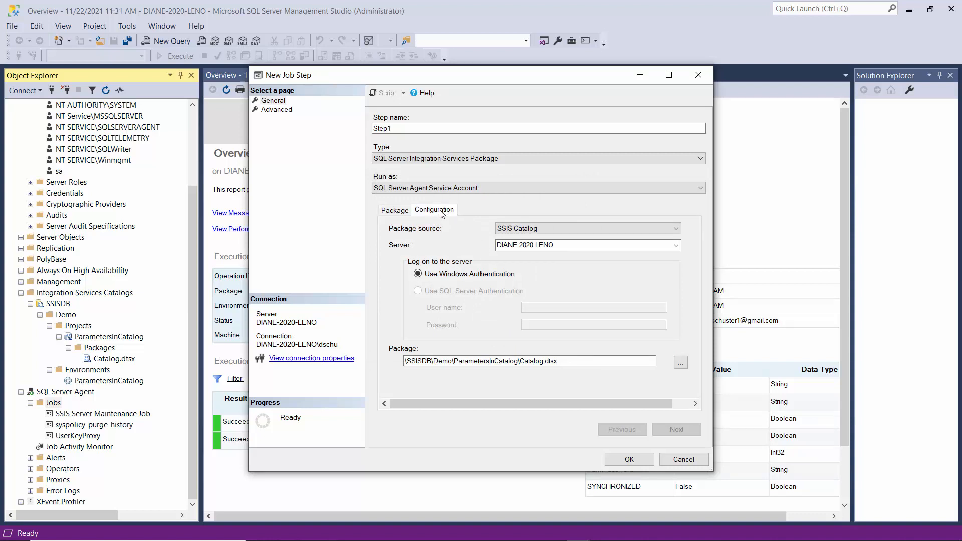
Tick the Demo\ParametersInCatalog environment on Step1's Configuration tab, then save the step and job.
left_click(434, 210)
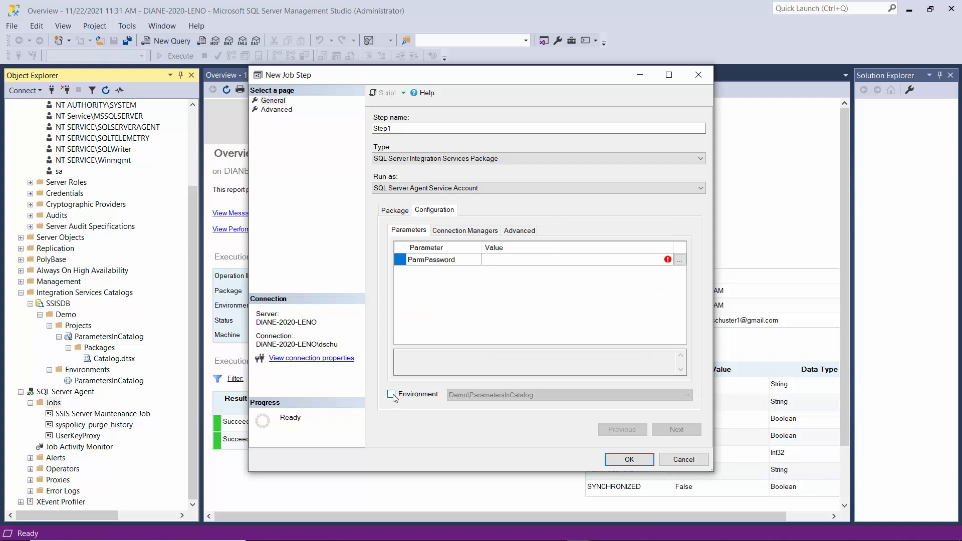
left_click(391, 395)
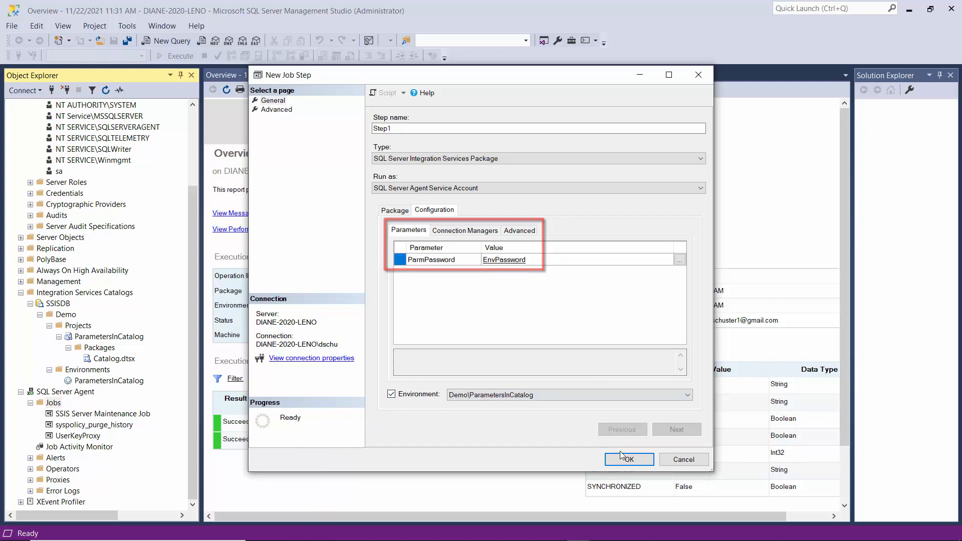
left_click(629, 460)
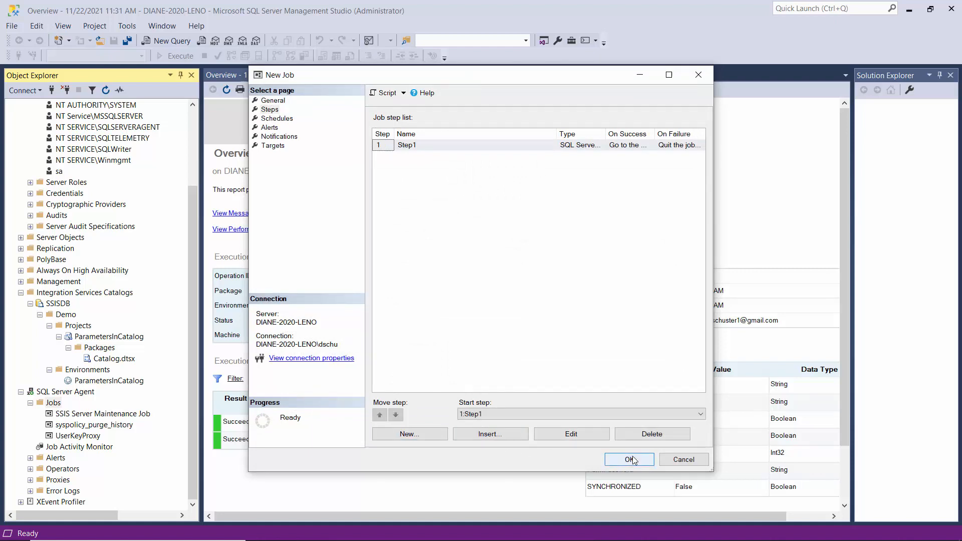
left_click(629, 460)
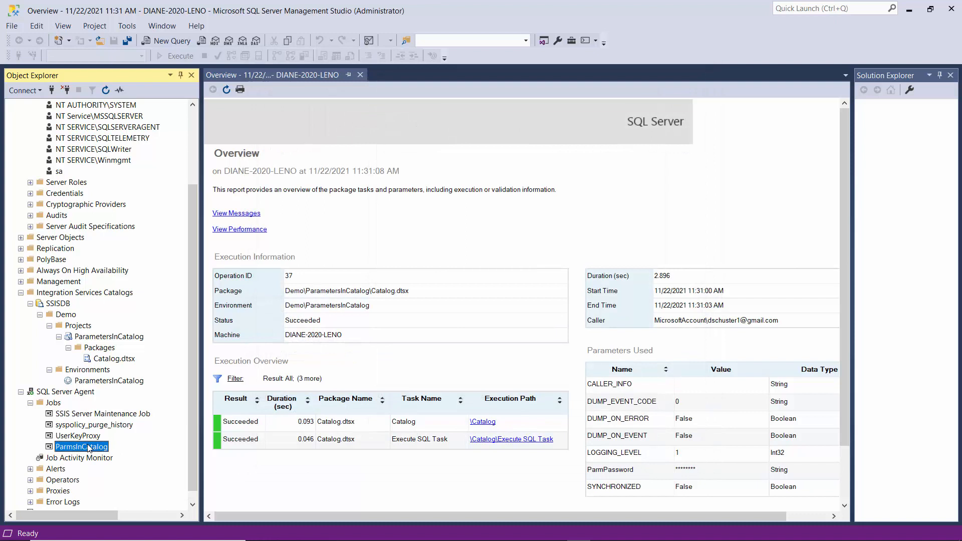
Start the ParmsInCatalog Agent job at its step and close the success results.
right_click(82, 447)
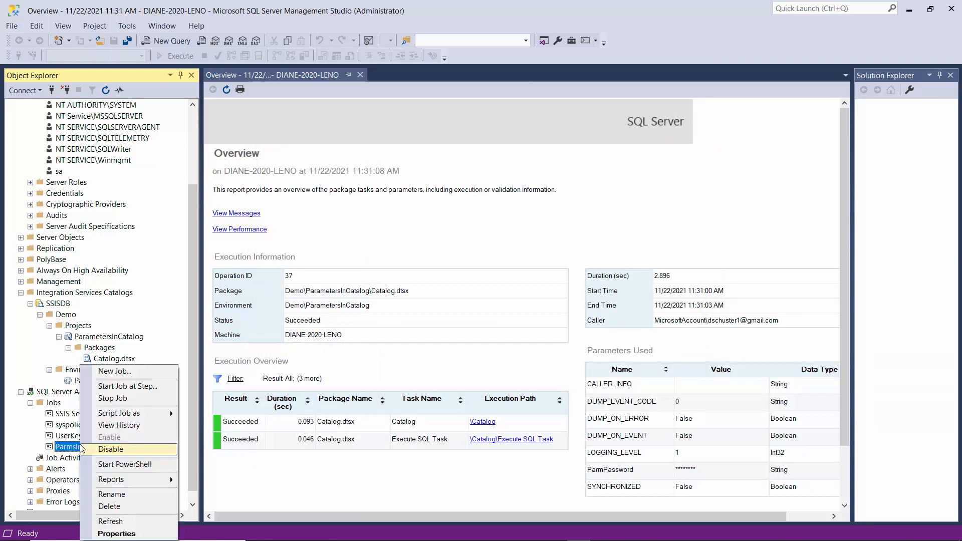
mouse_move(127, 386)
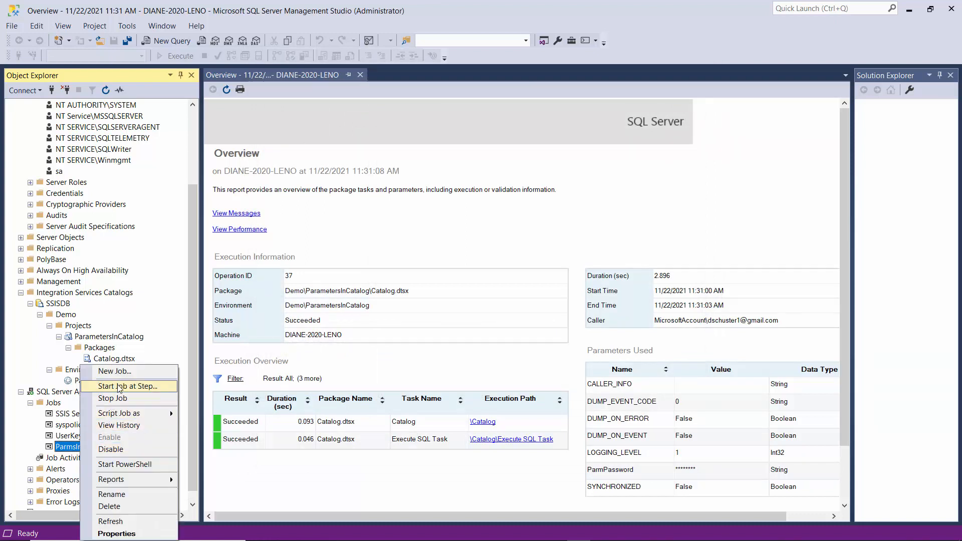
left_click(126, 386)
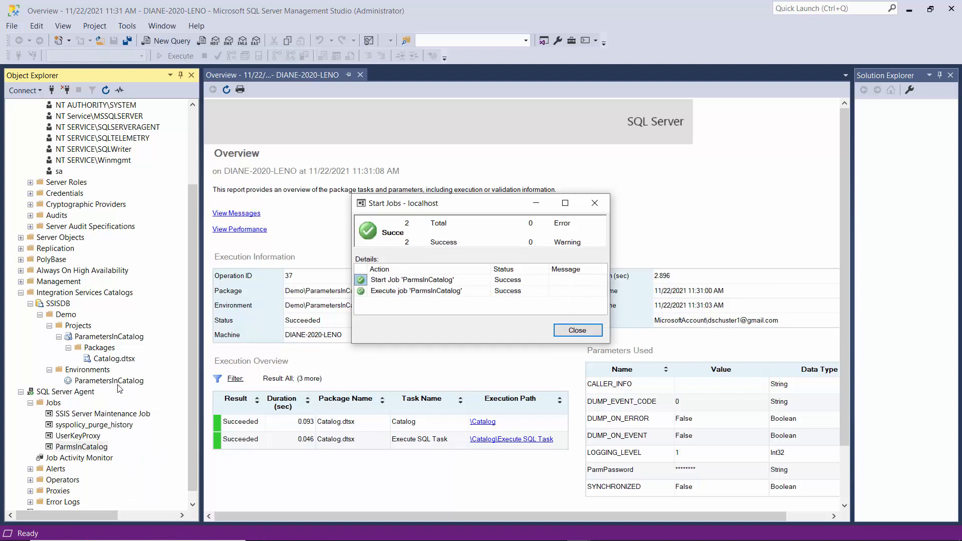
mouse_move(516, 354)
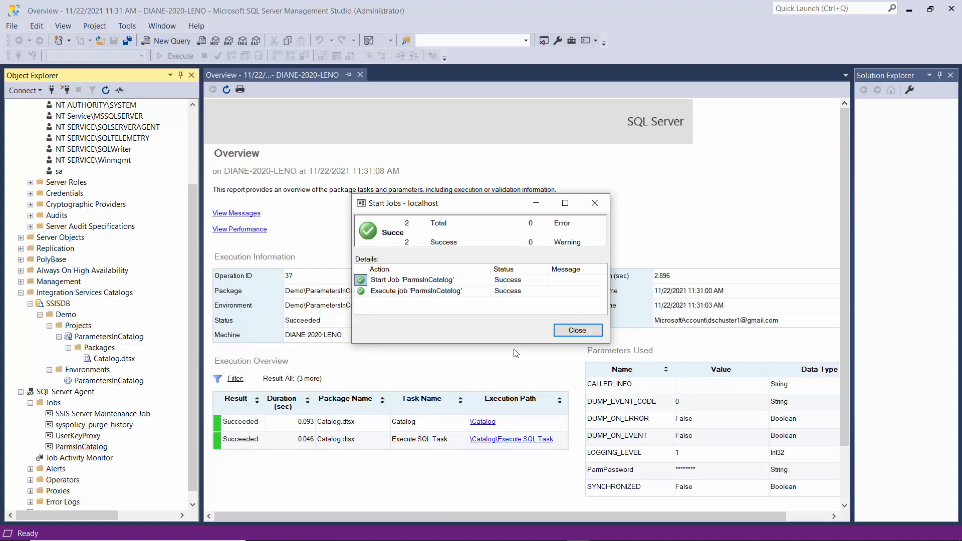
left_click(578, 330)
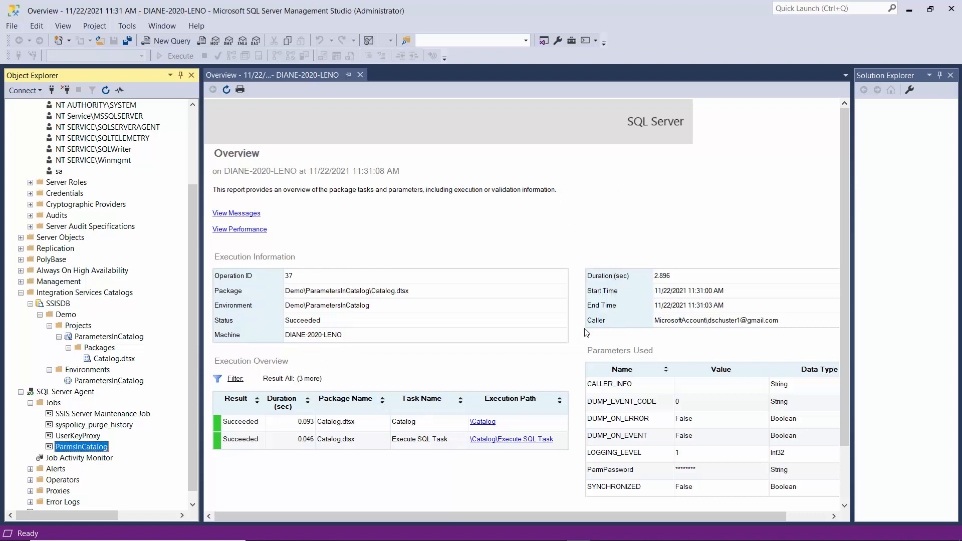